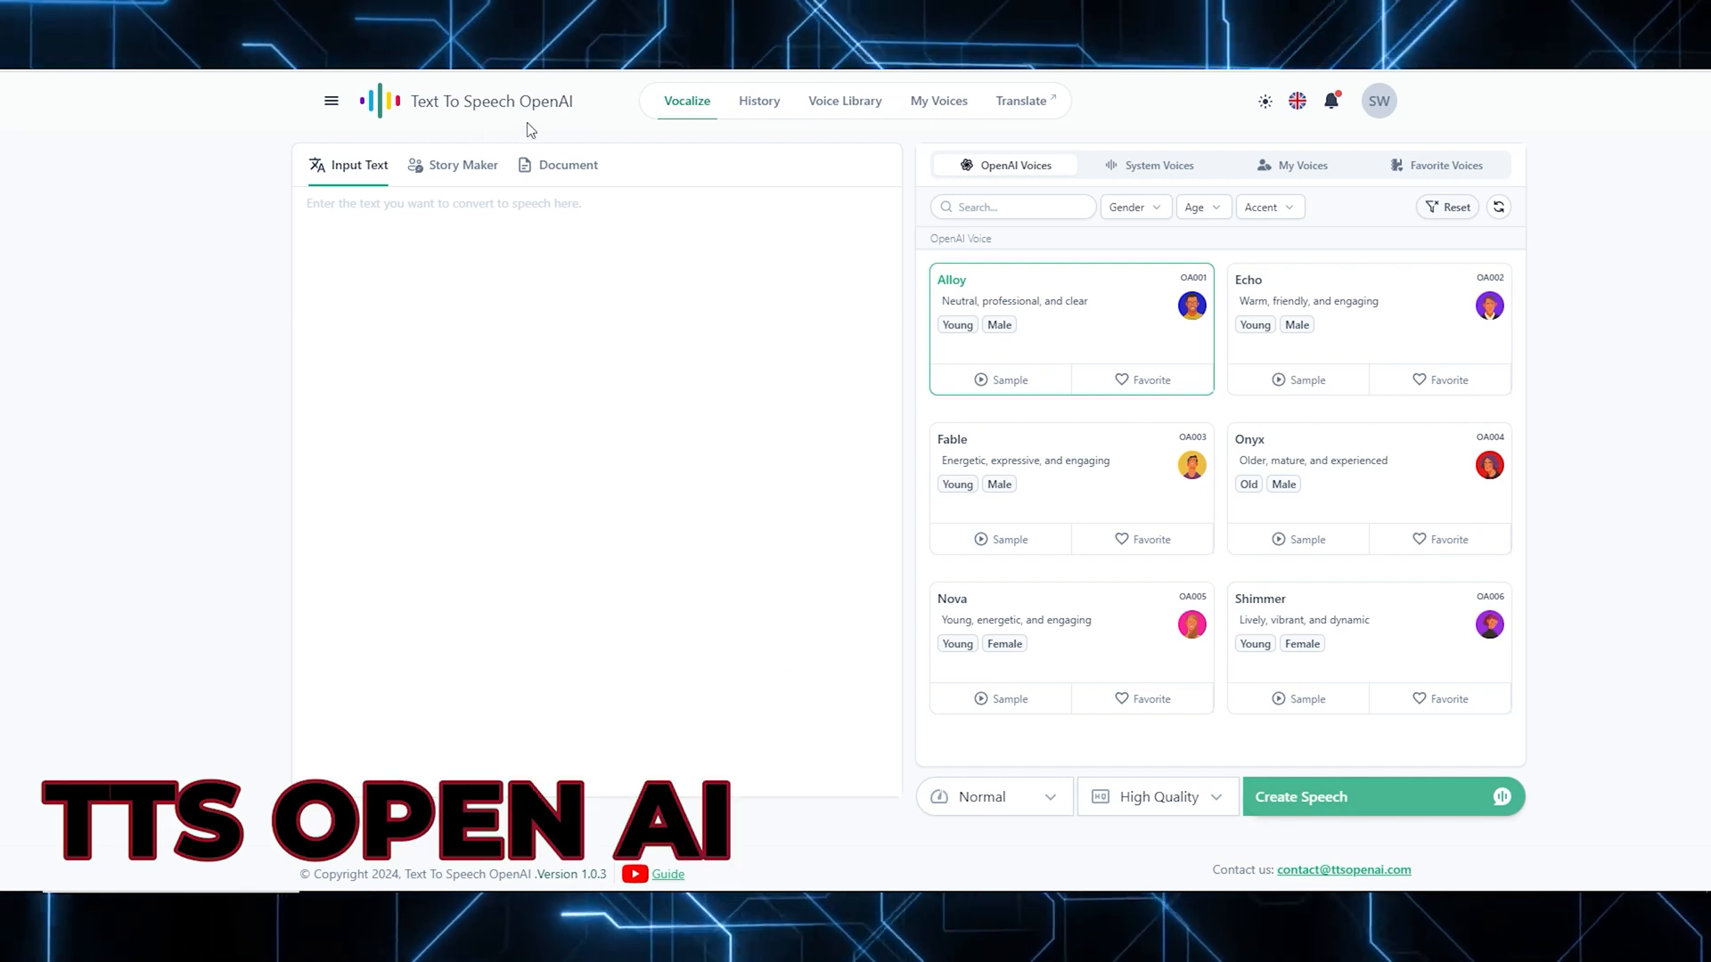
- Type the promo line starting 'Turn A' into the Input Text box
double_click(491, 100)
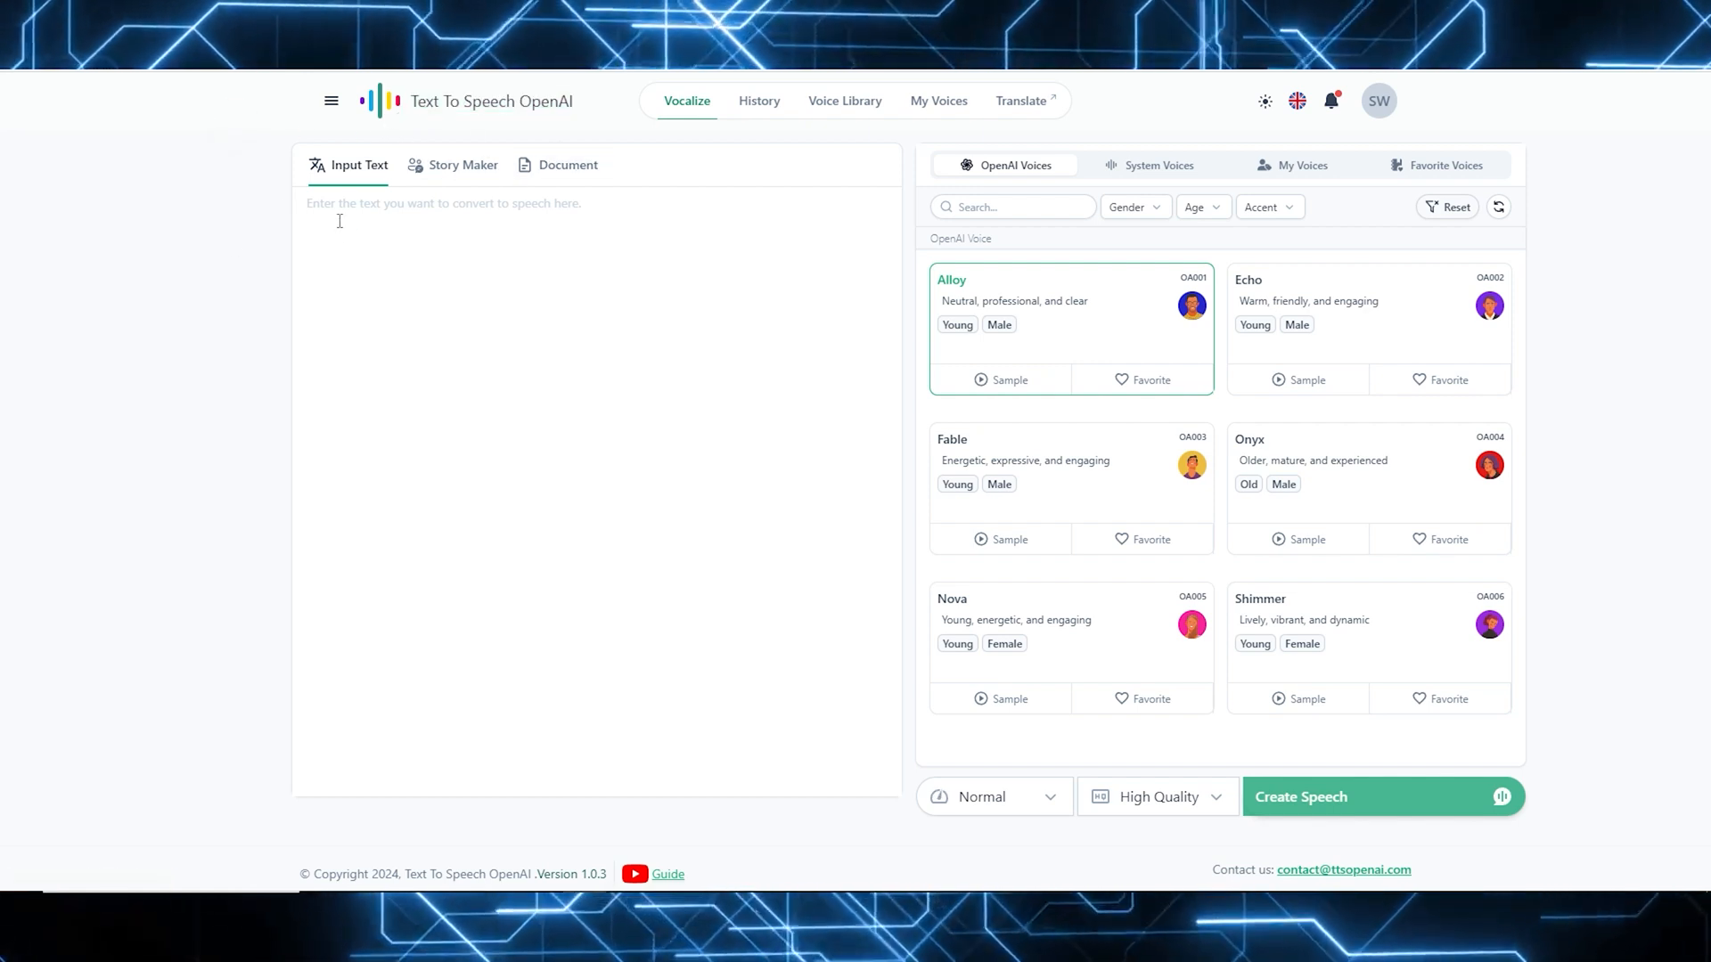
left_click(450, 214)
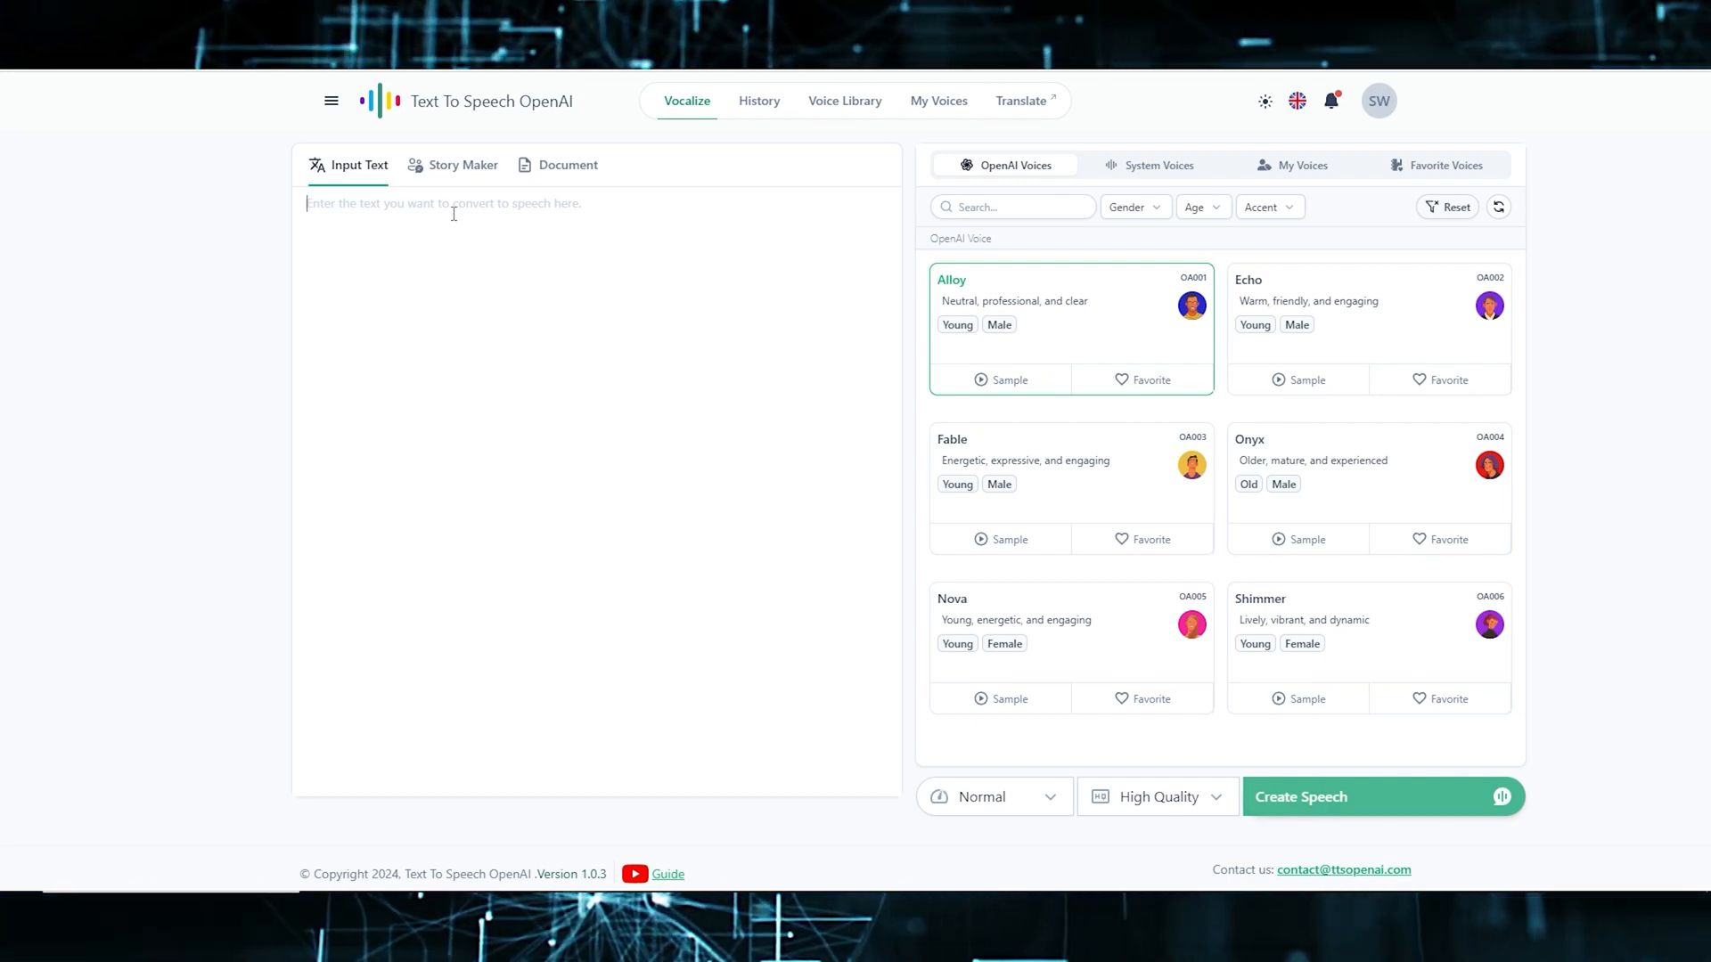
type("Turn A")
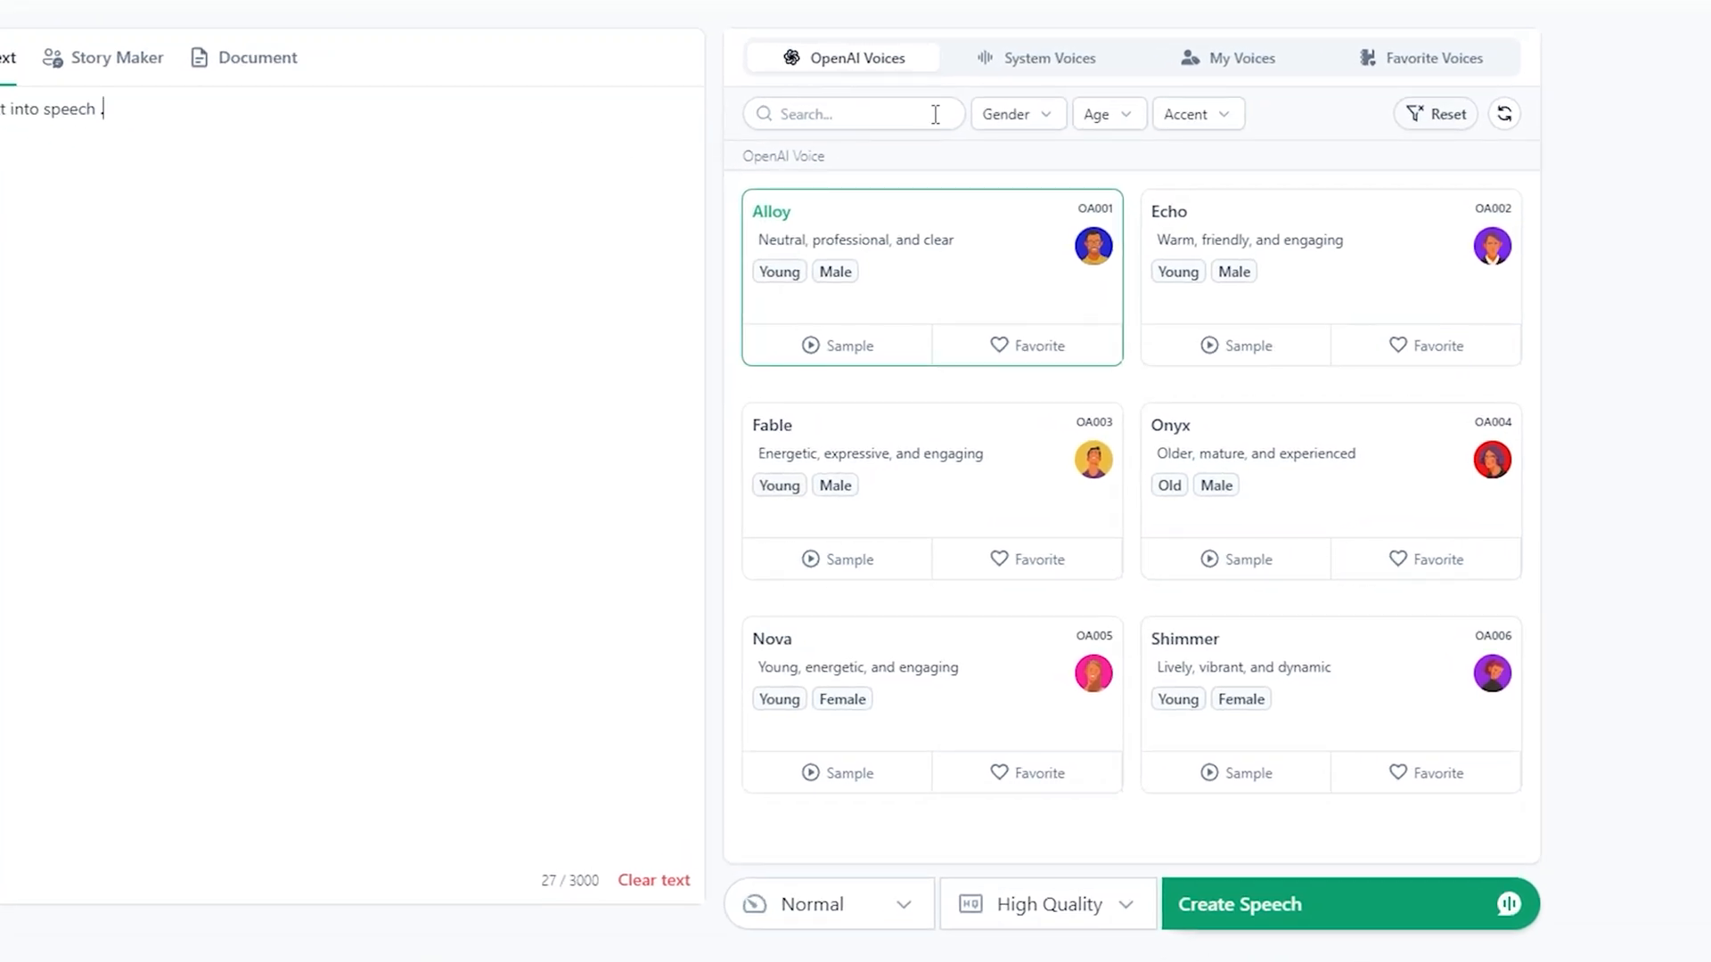
- Preview the Alloy, Echo and Shimmer OpenAI voice samples
left_click(861, 58)
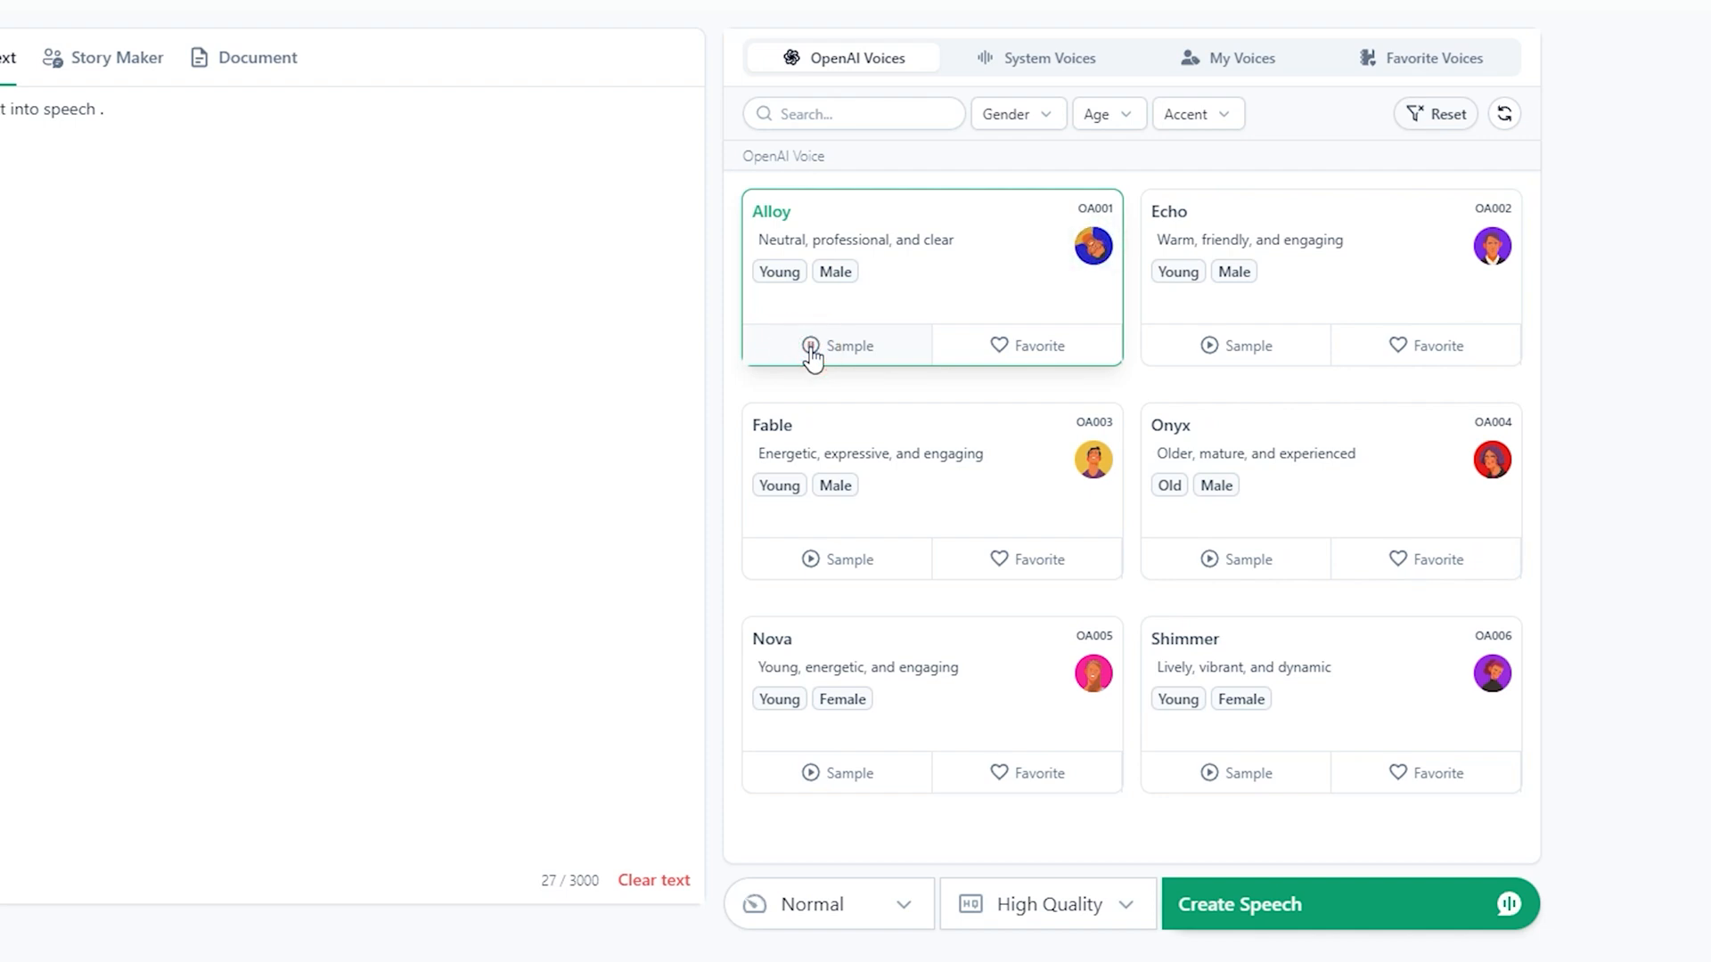
left_click(1214, 344)
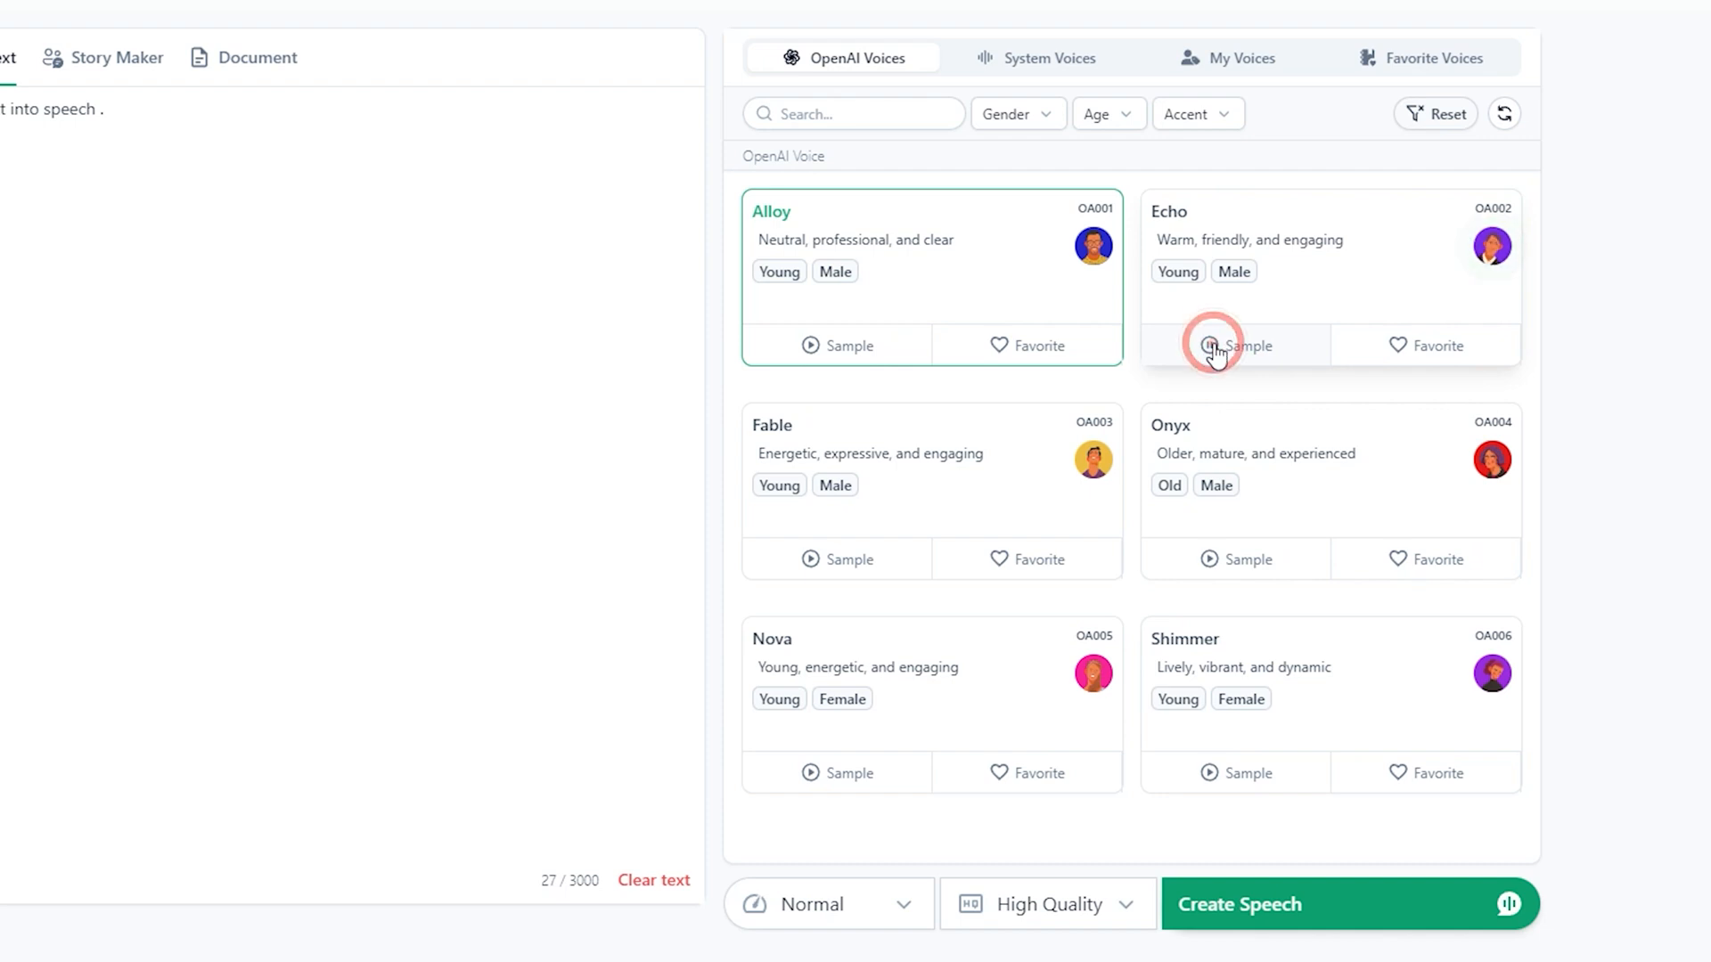
left_click(1214, 346)
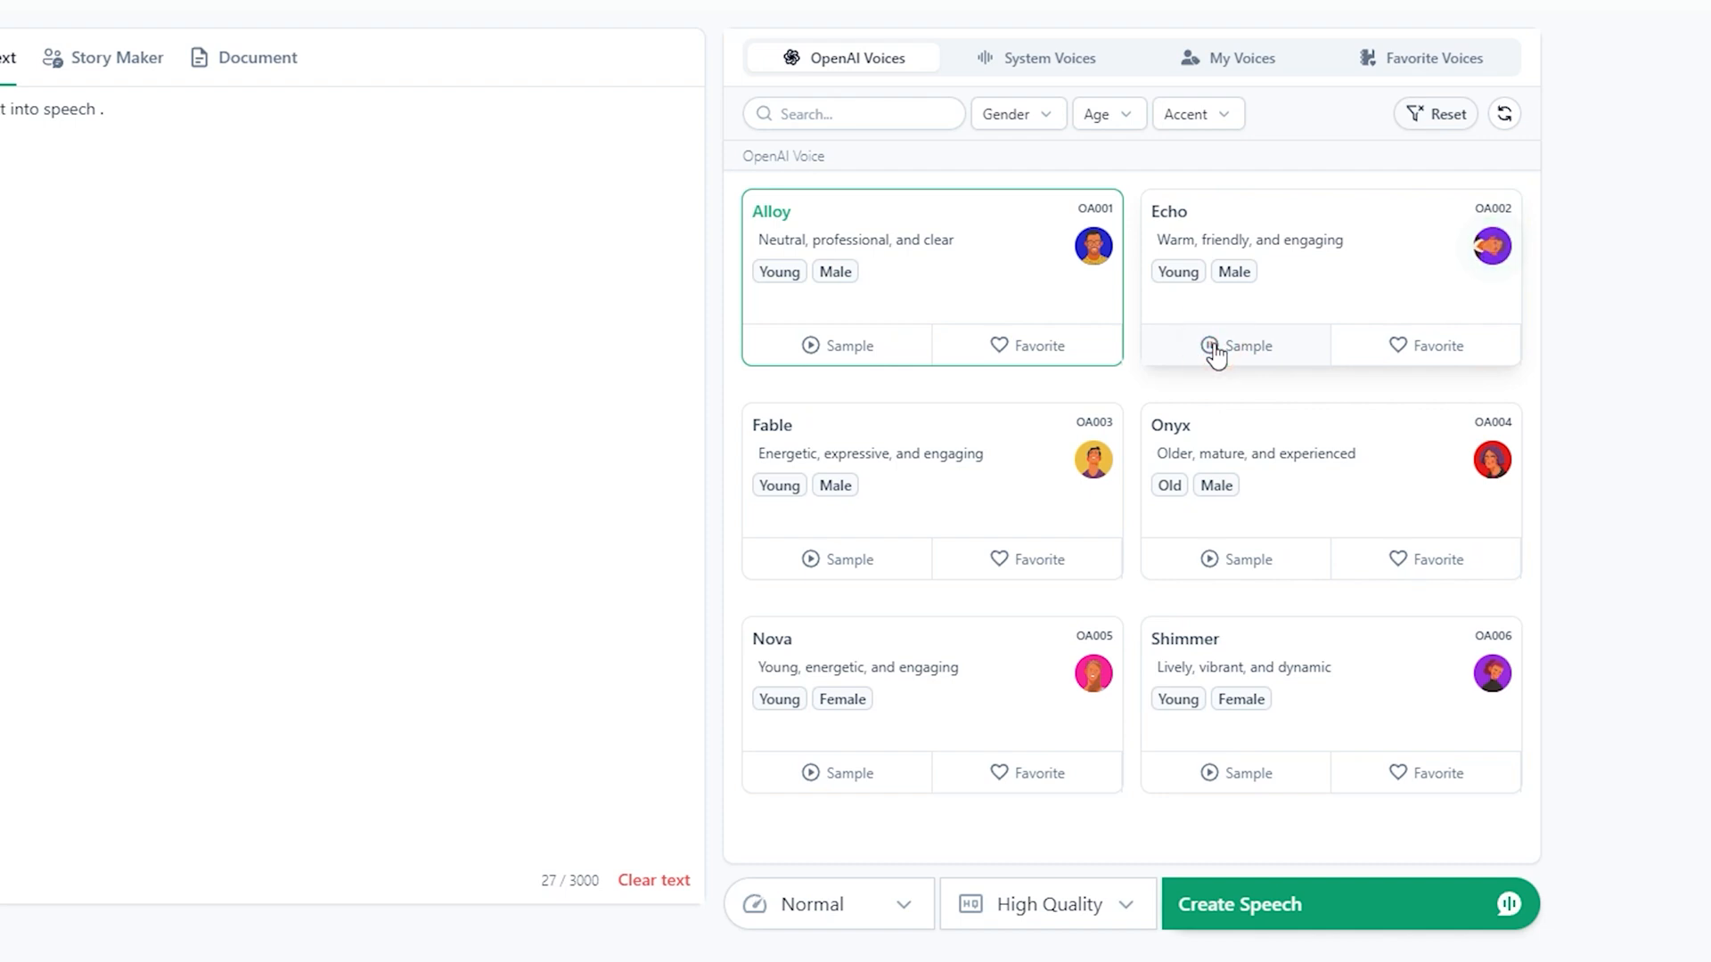
mouse_move(1216, 780)
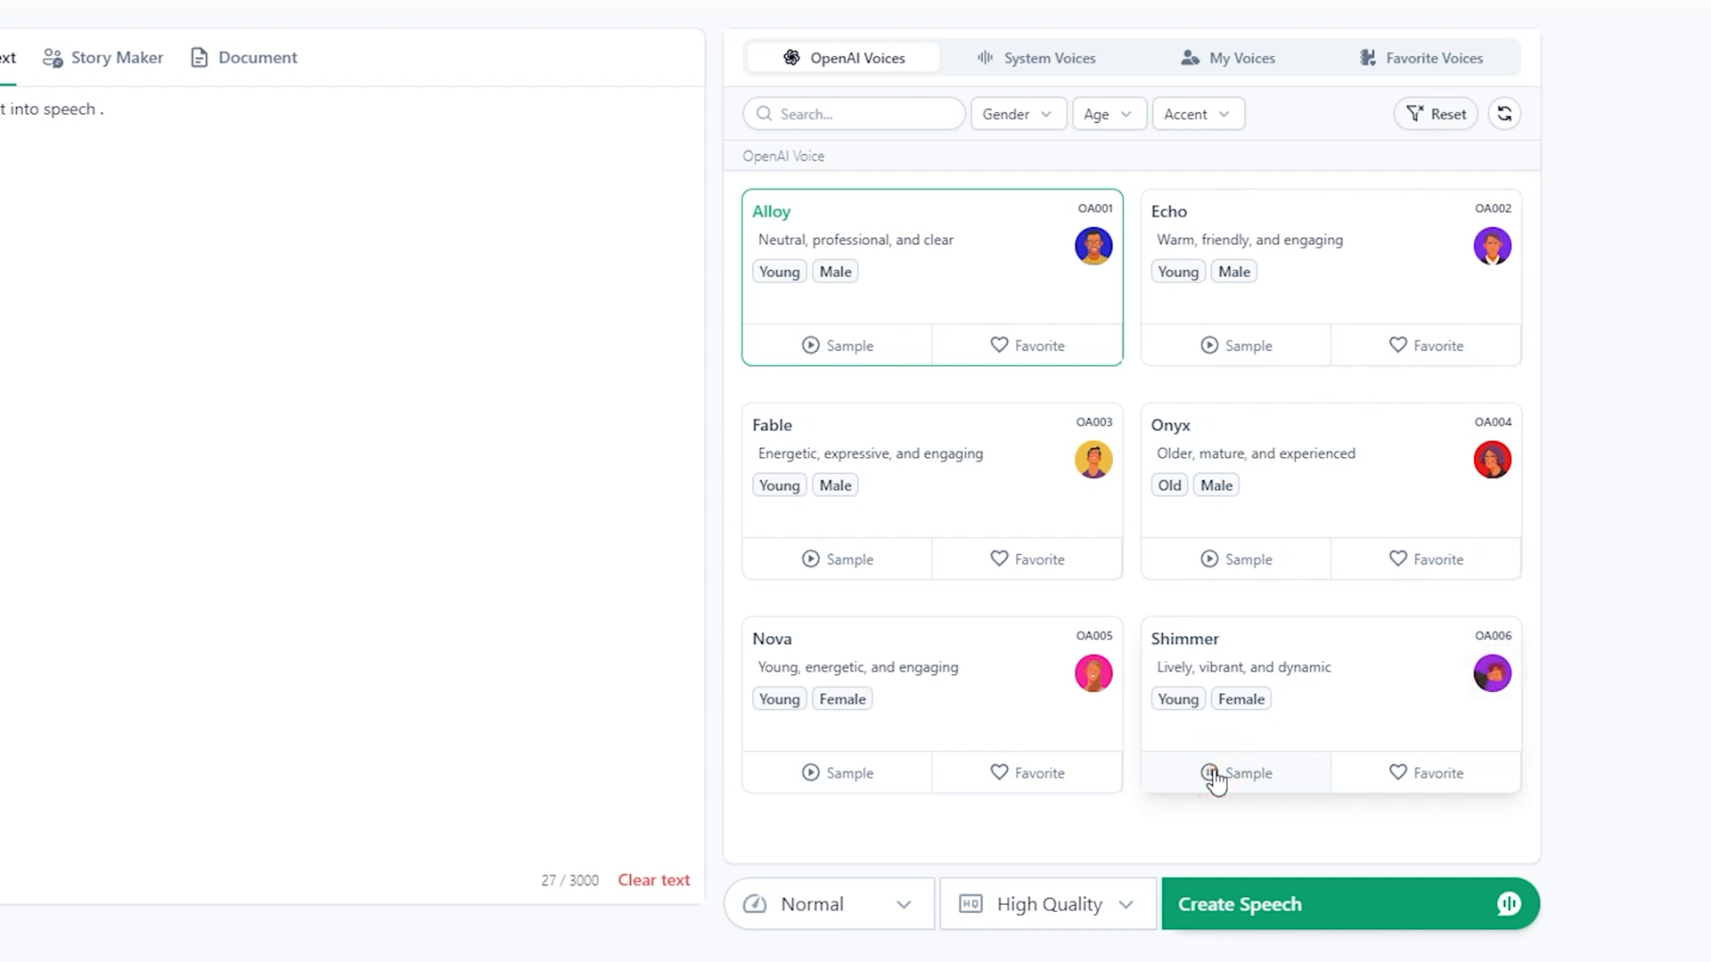
left_click(1235, 773)
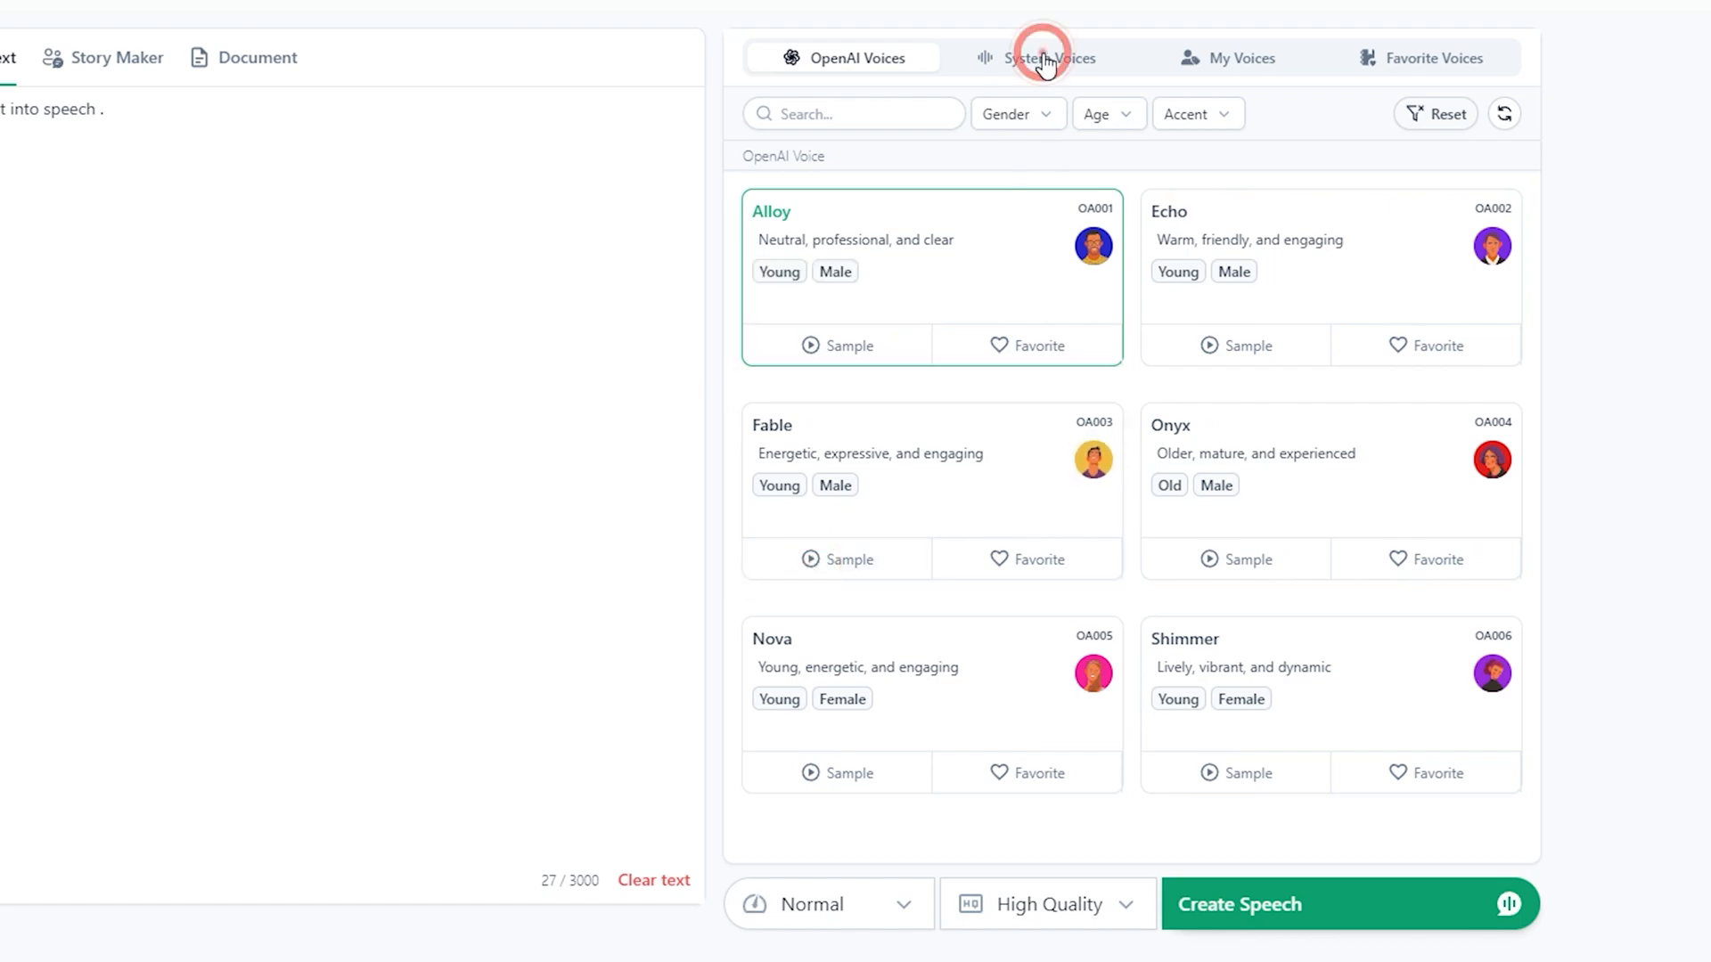
- Preview system voices such as Alex, then select Lisa as the voice
left_click(1048, 58)
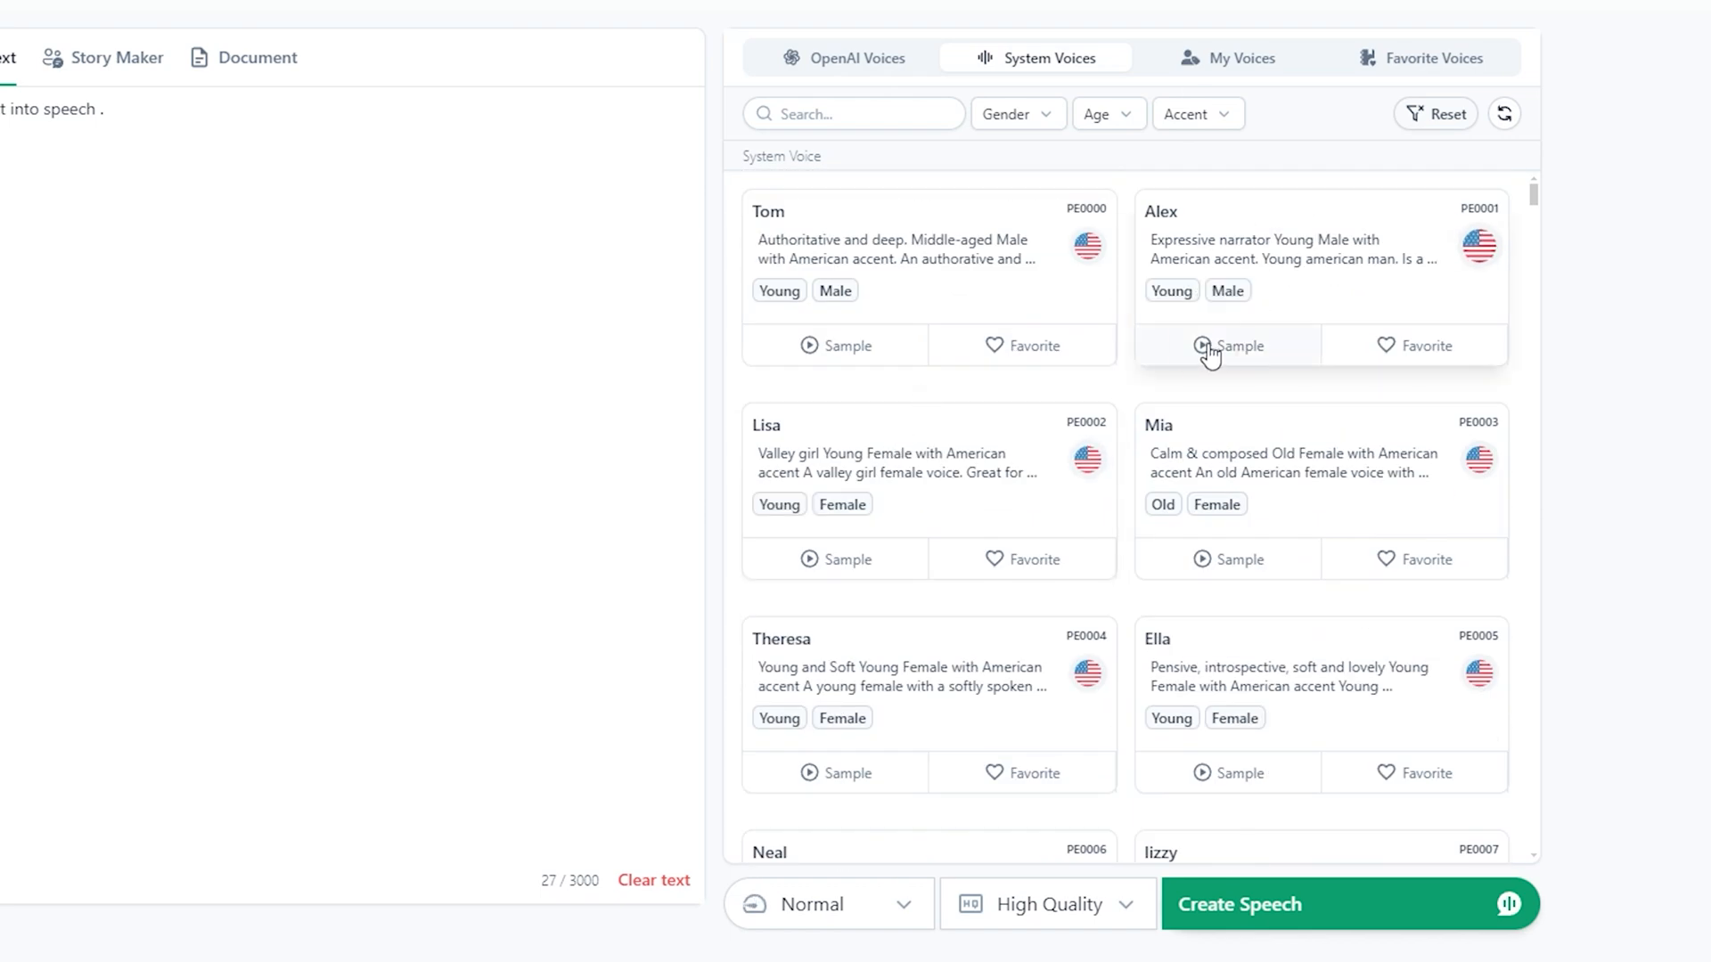
left_click(1204, 345)
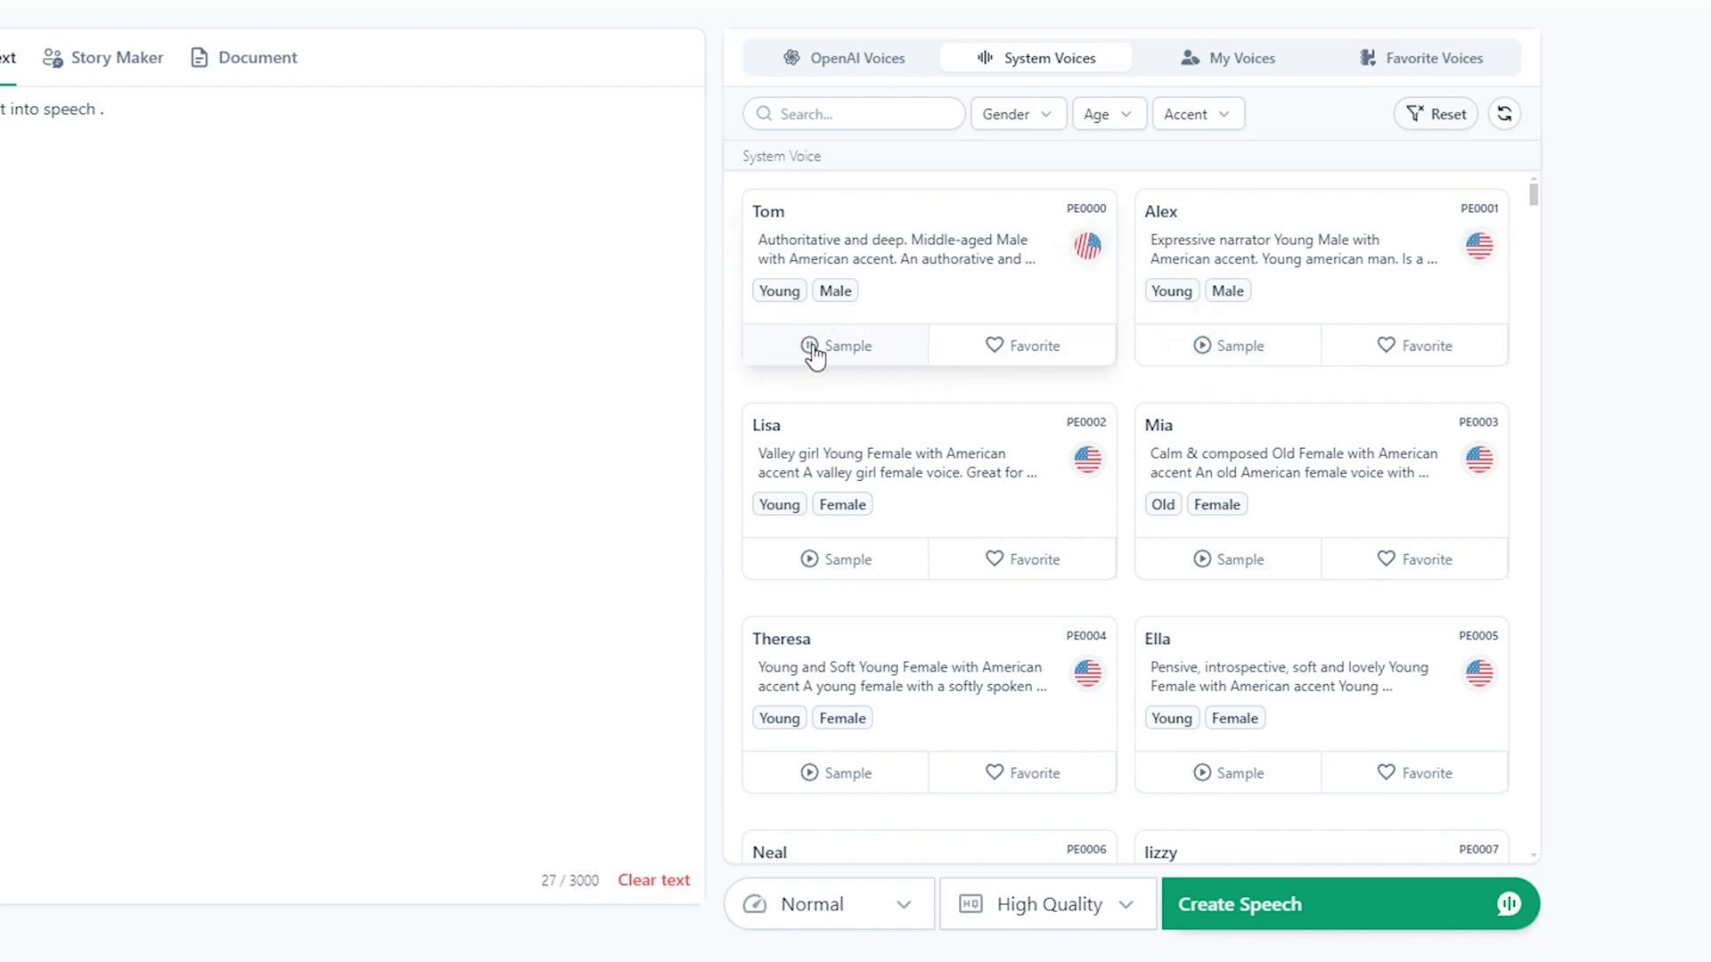
mouse_move(831, 600)
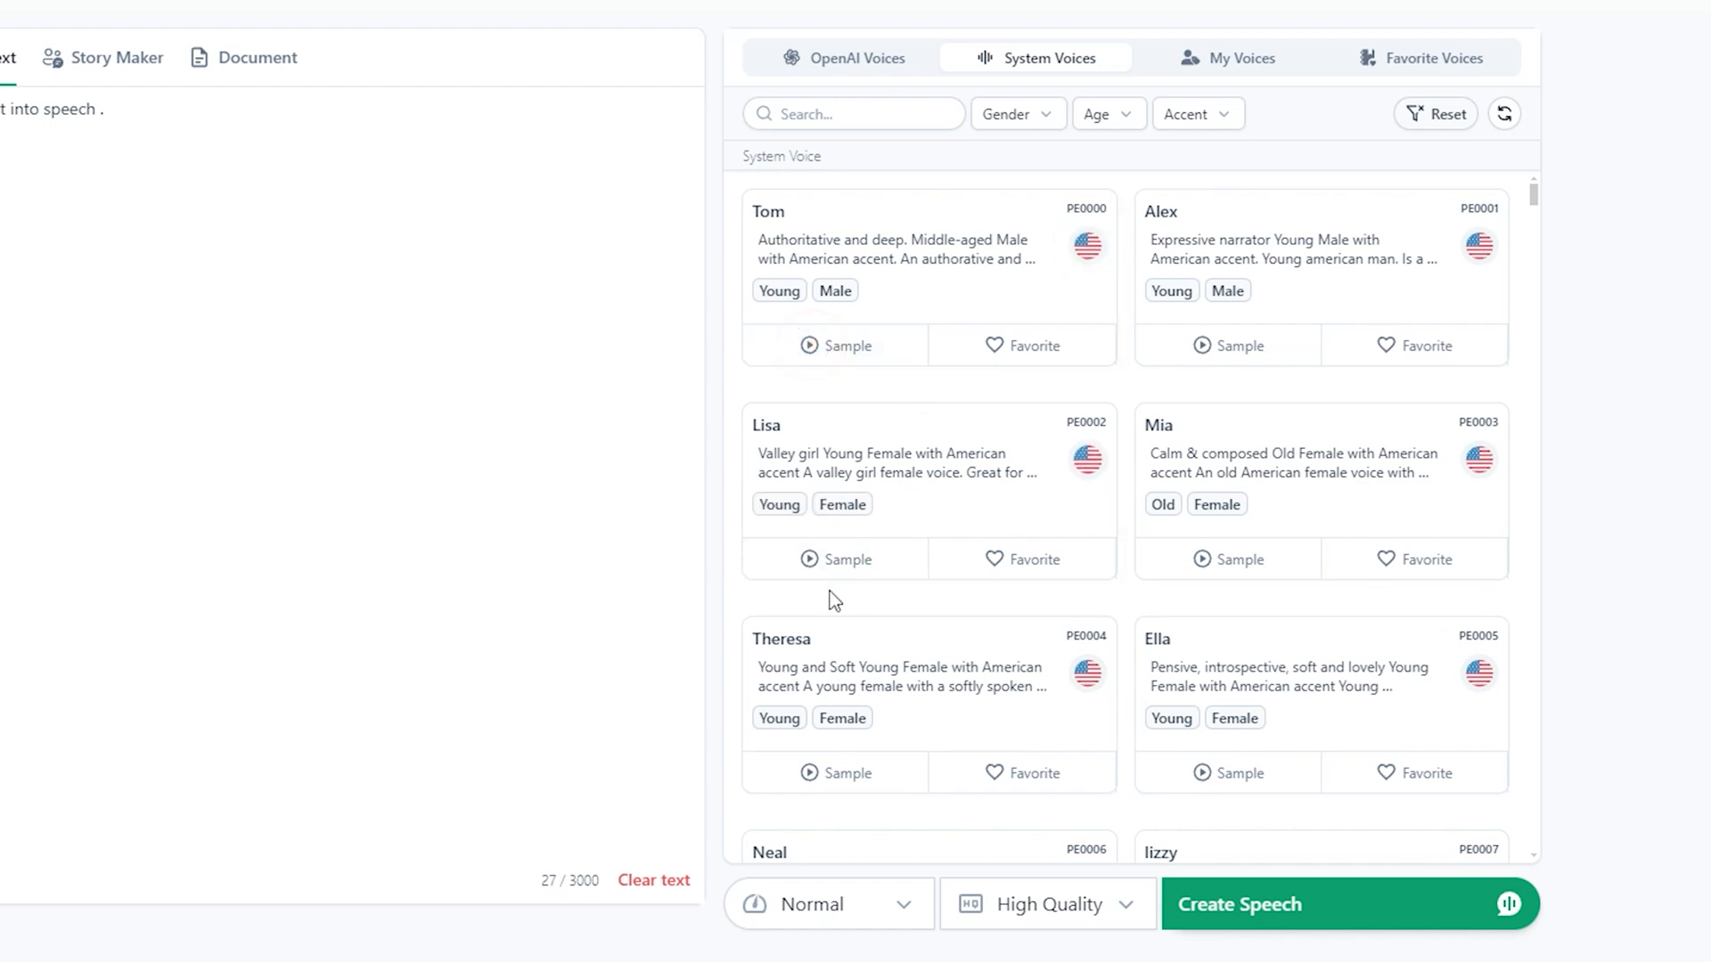
left_click(835, 559)
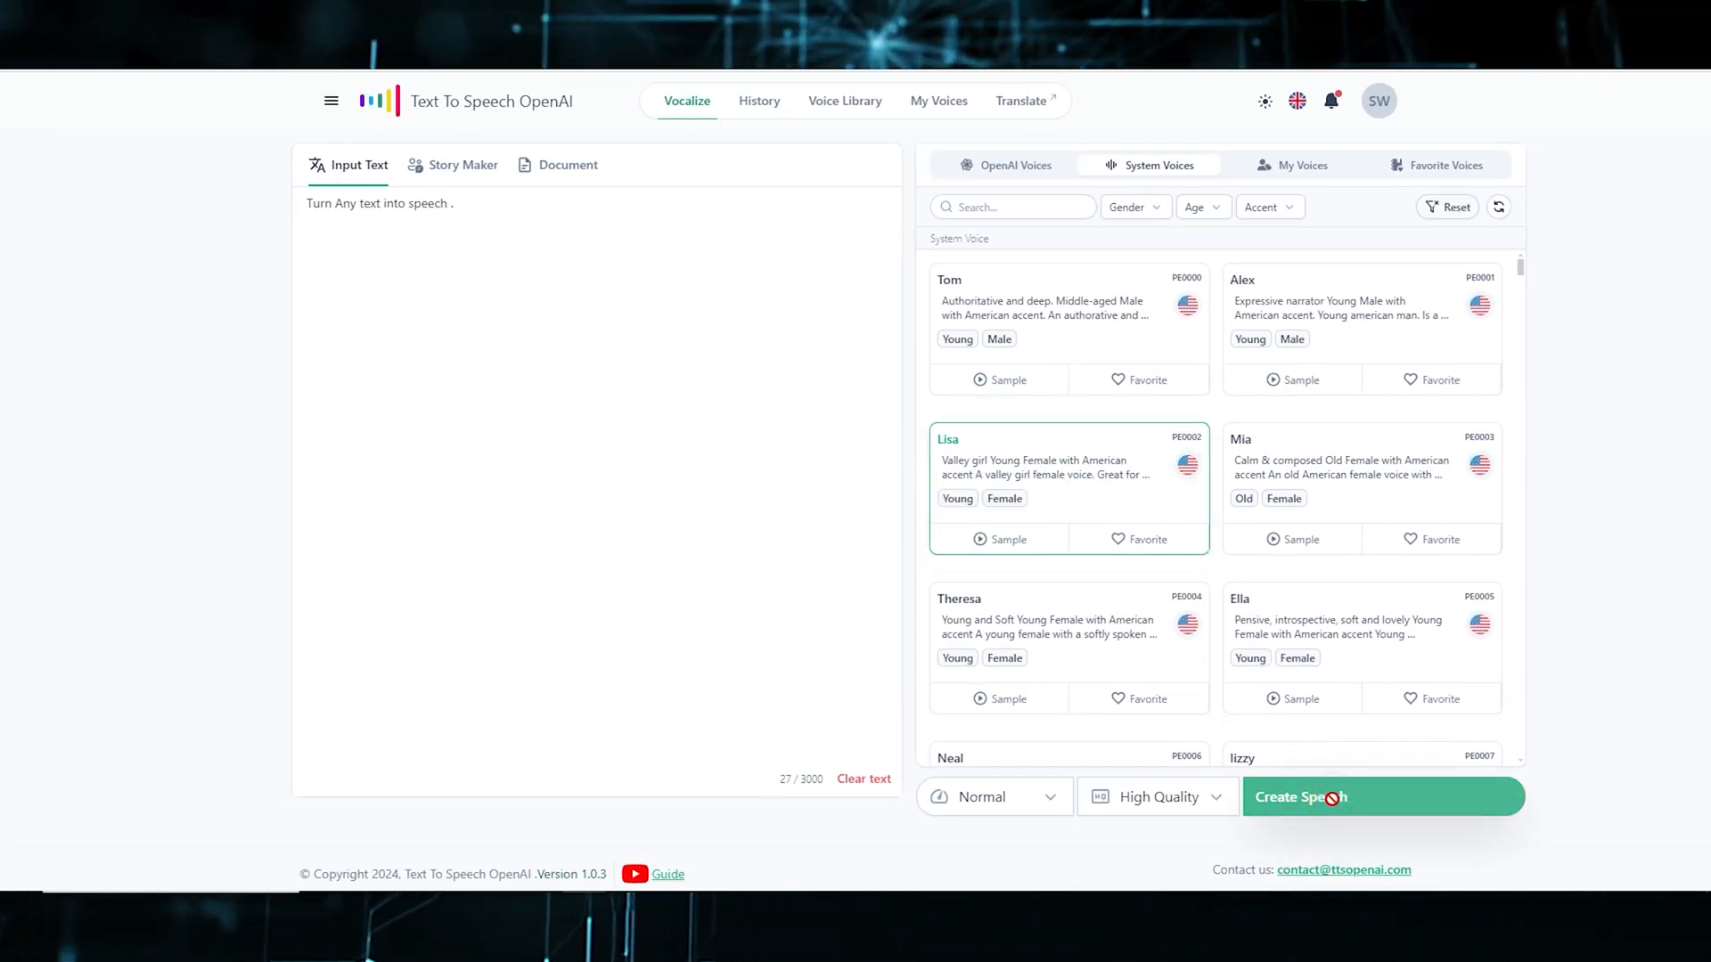
- Create Lisa's speech clip, replay it from history, and open its options
left_click(1301, 797)
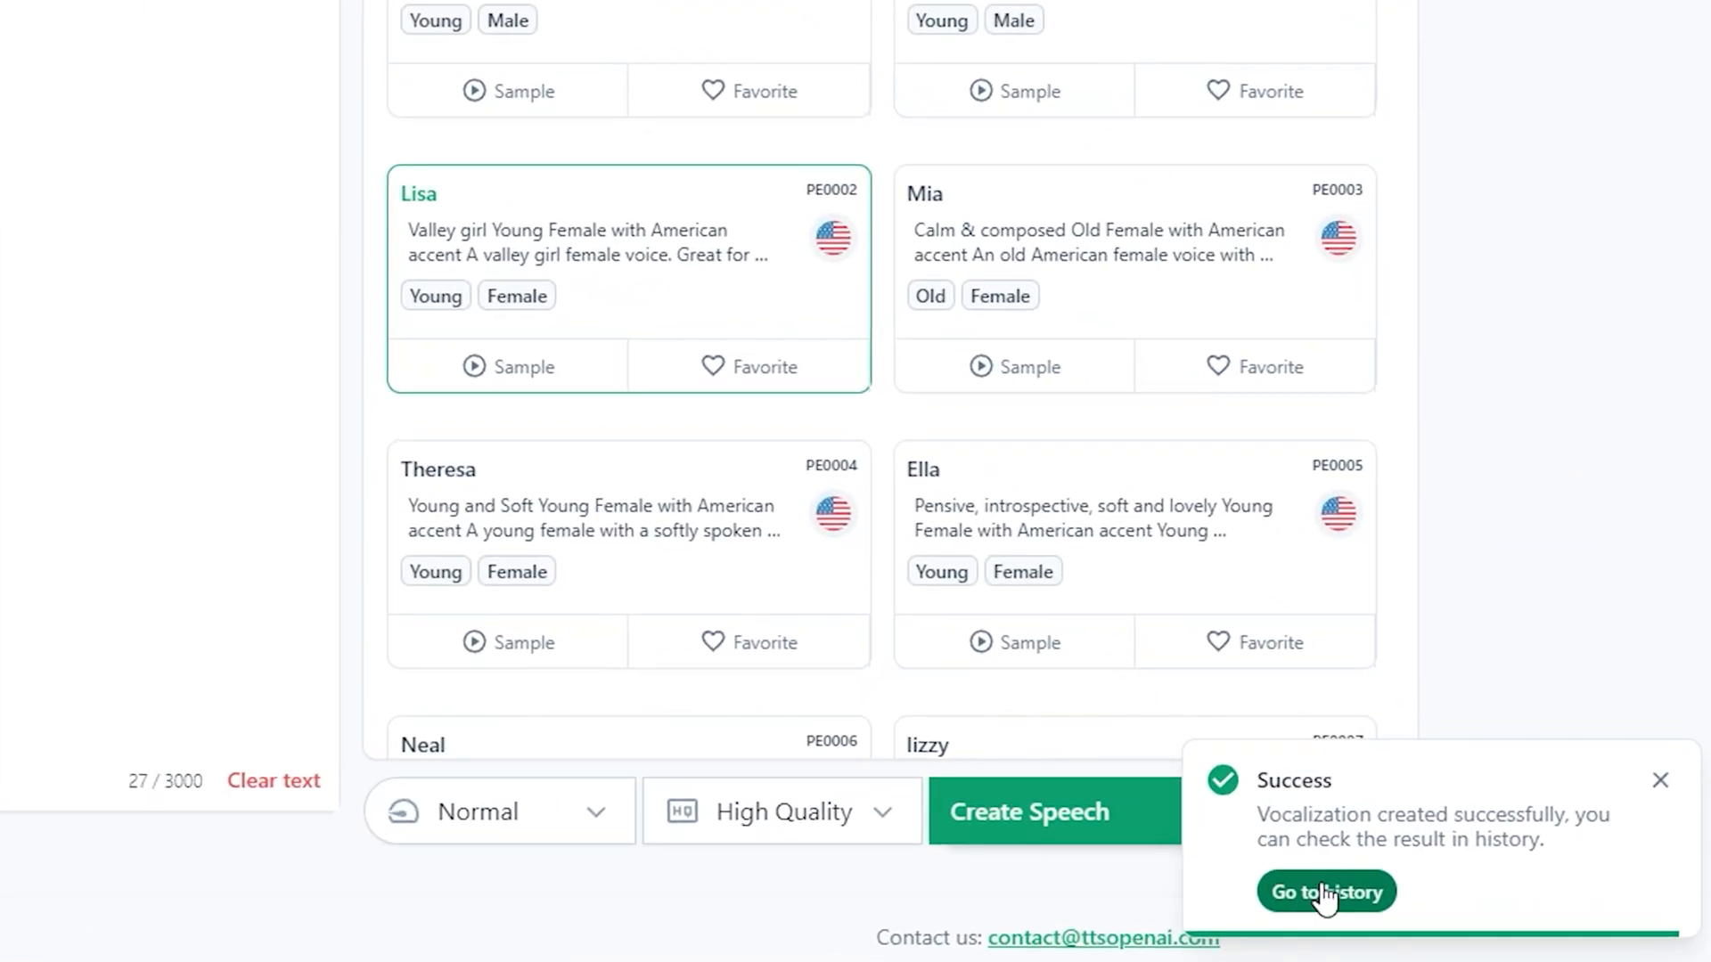
left_click(1326, 890)
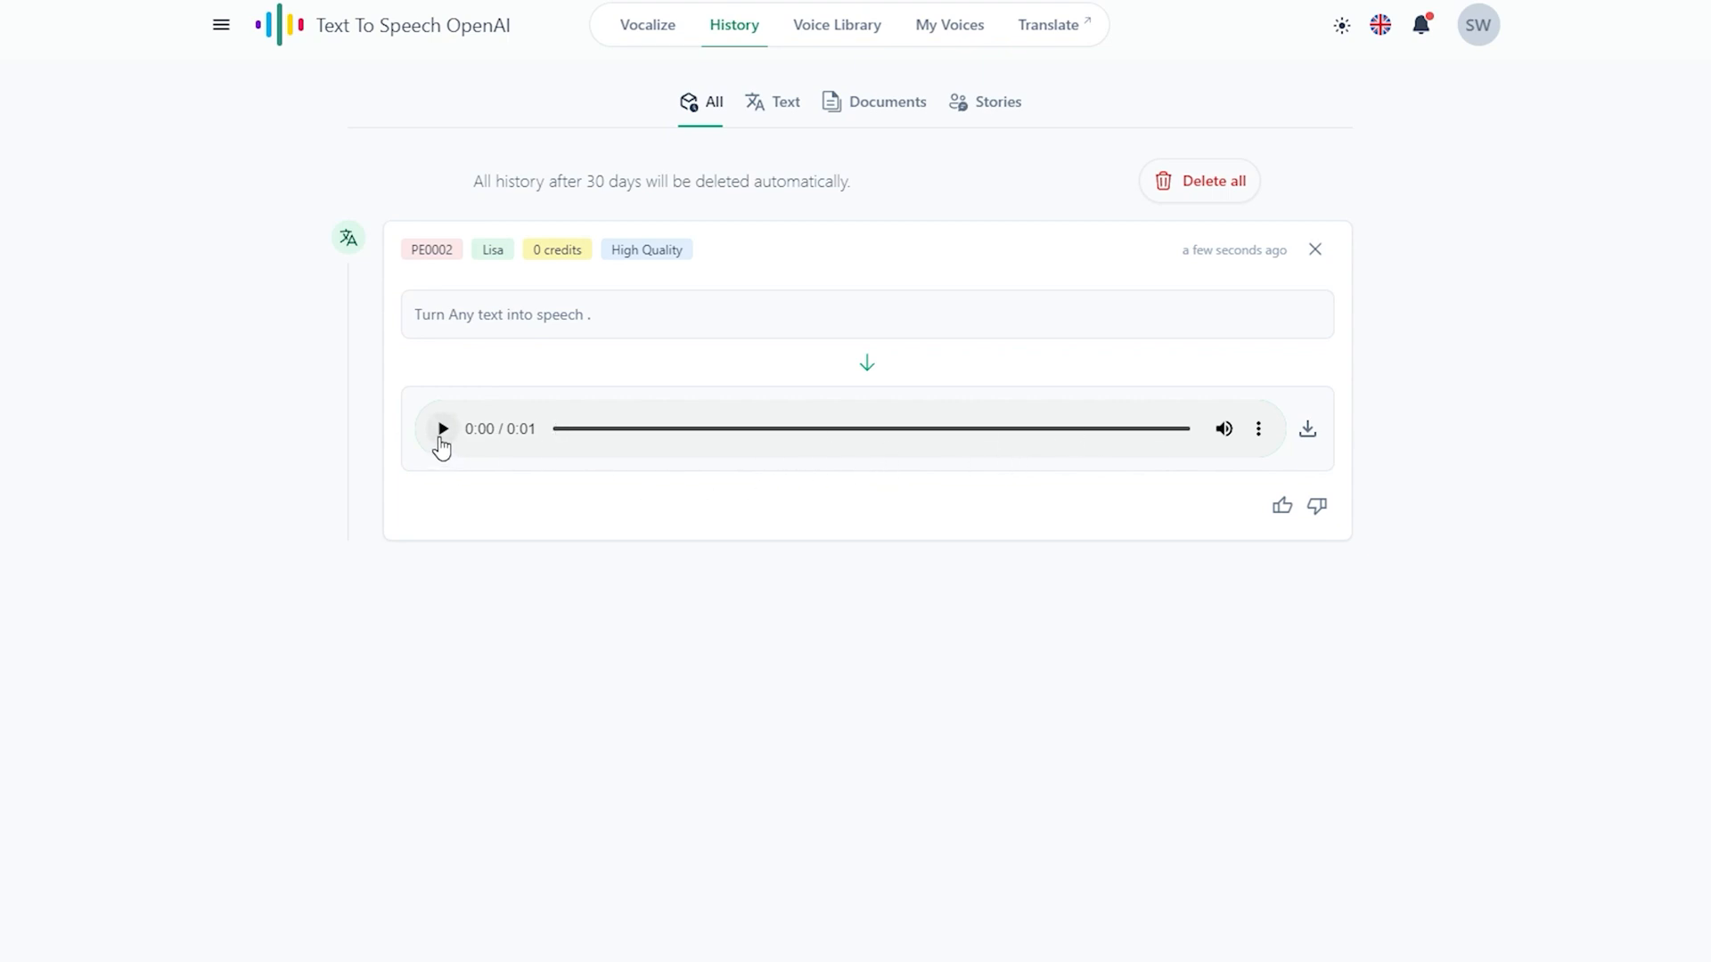
left_click(442, 427)
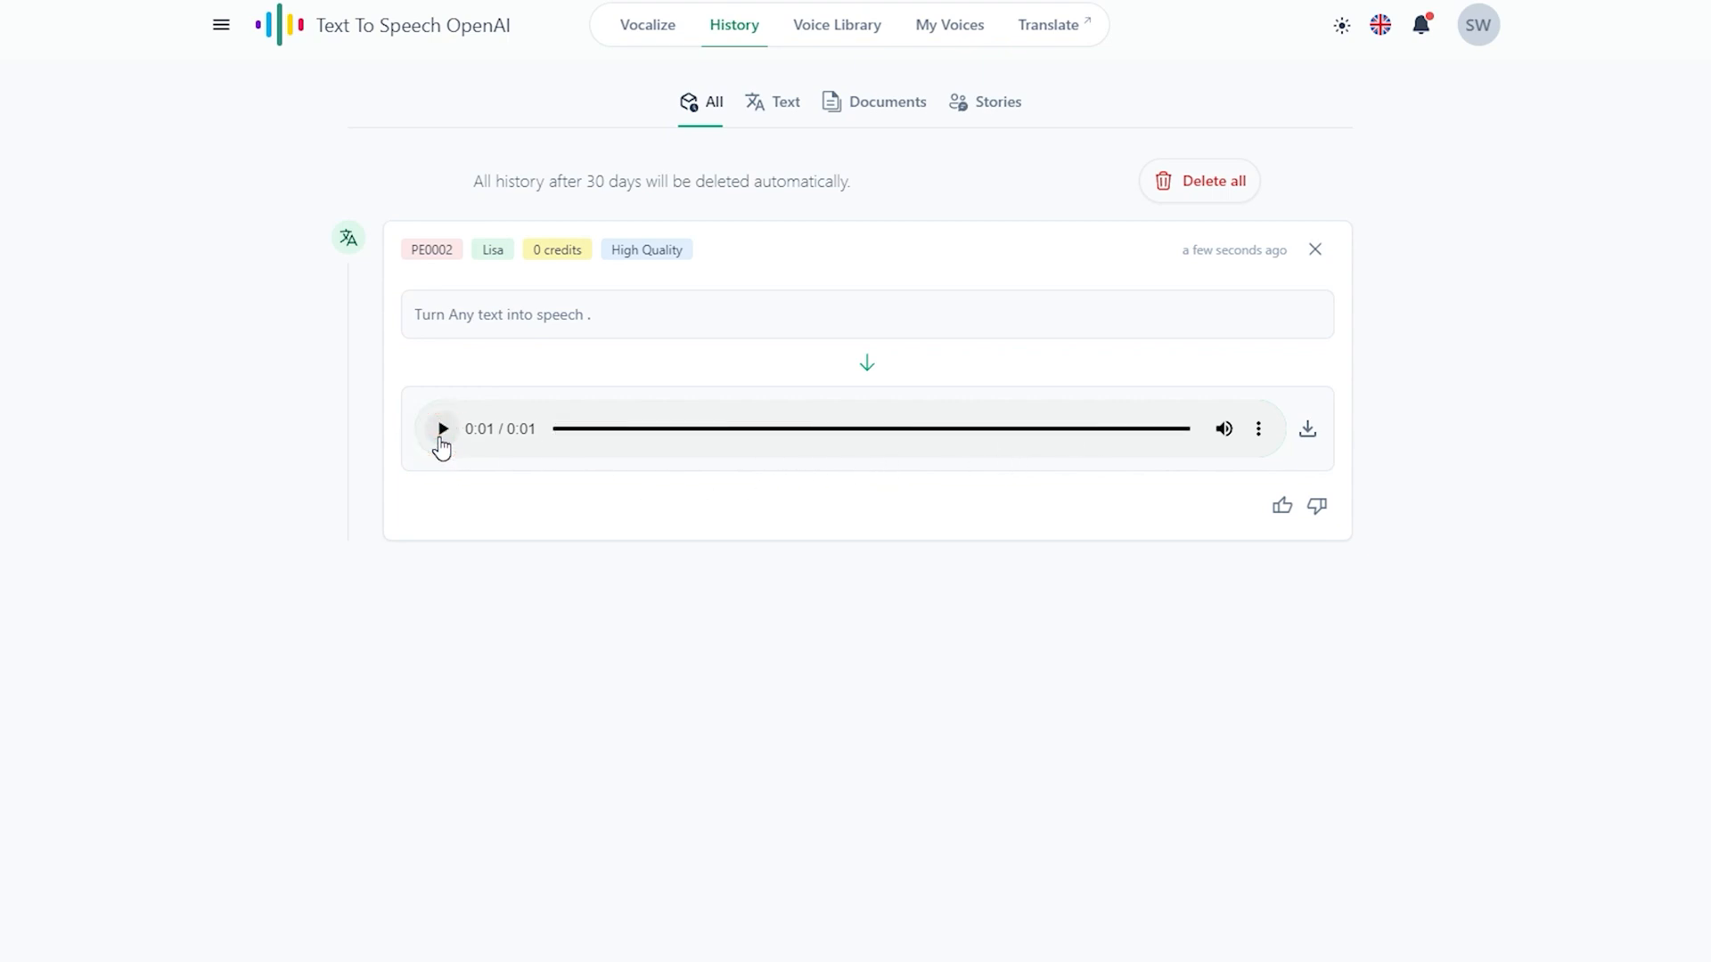
left_click(441, 428)
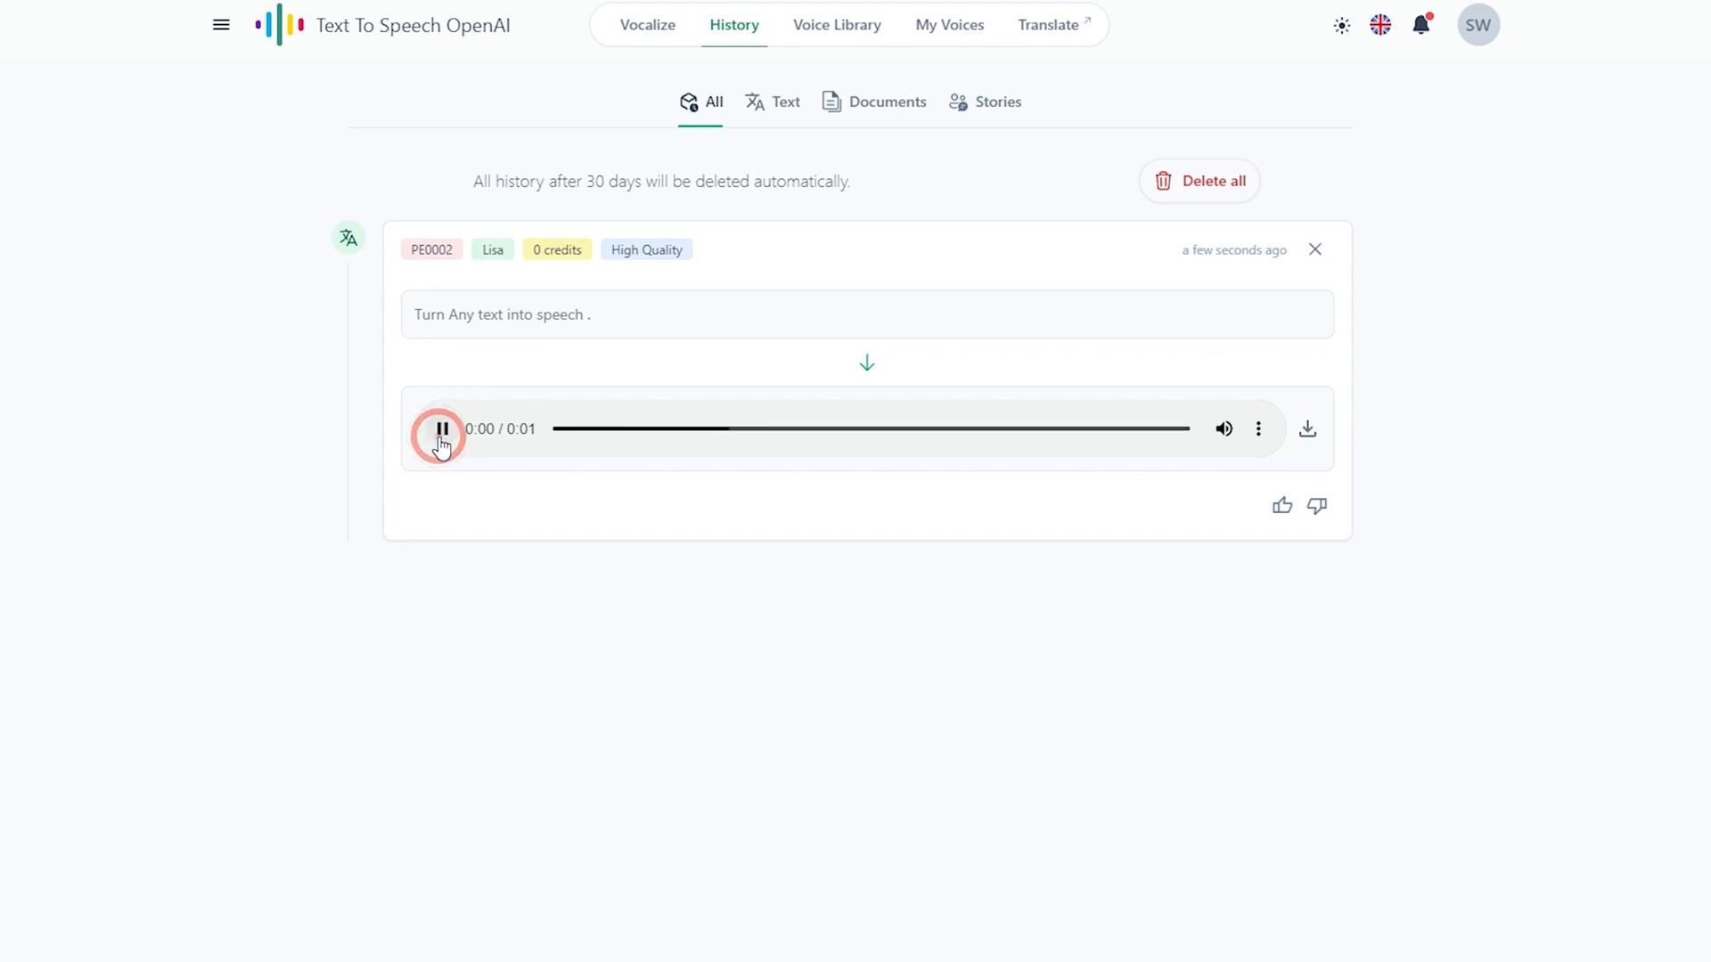
left_click(441, 427)
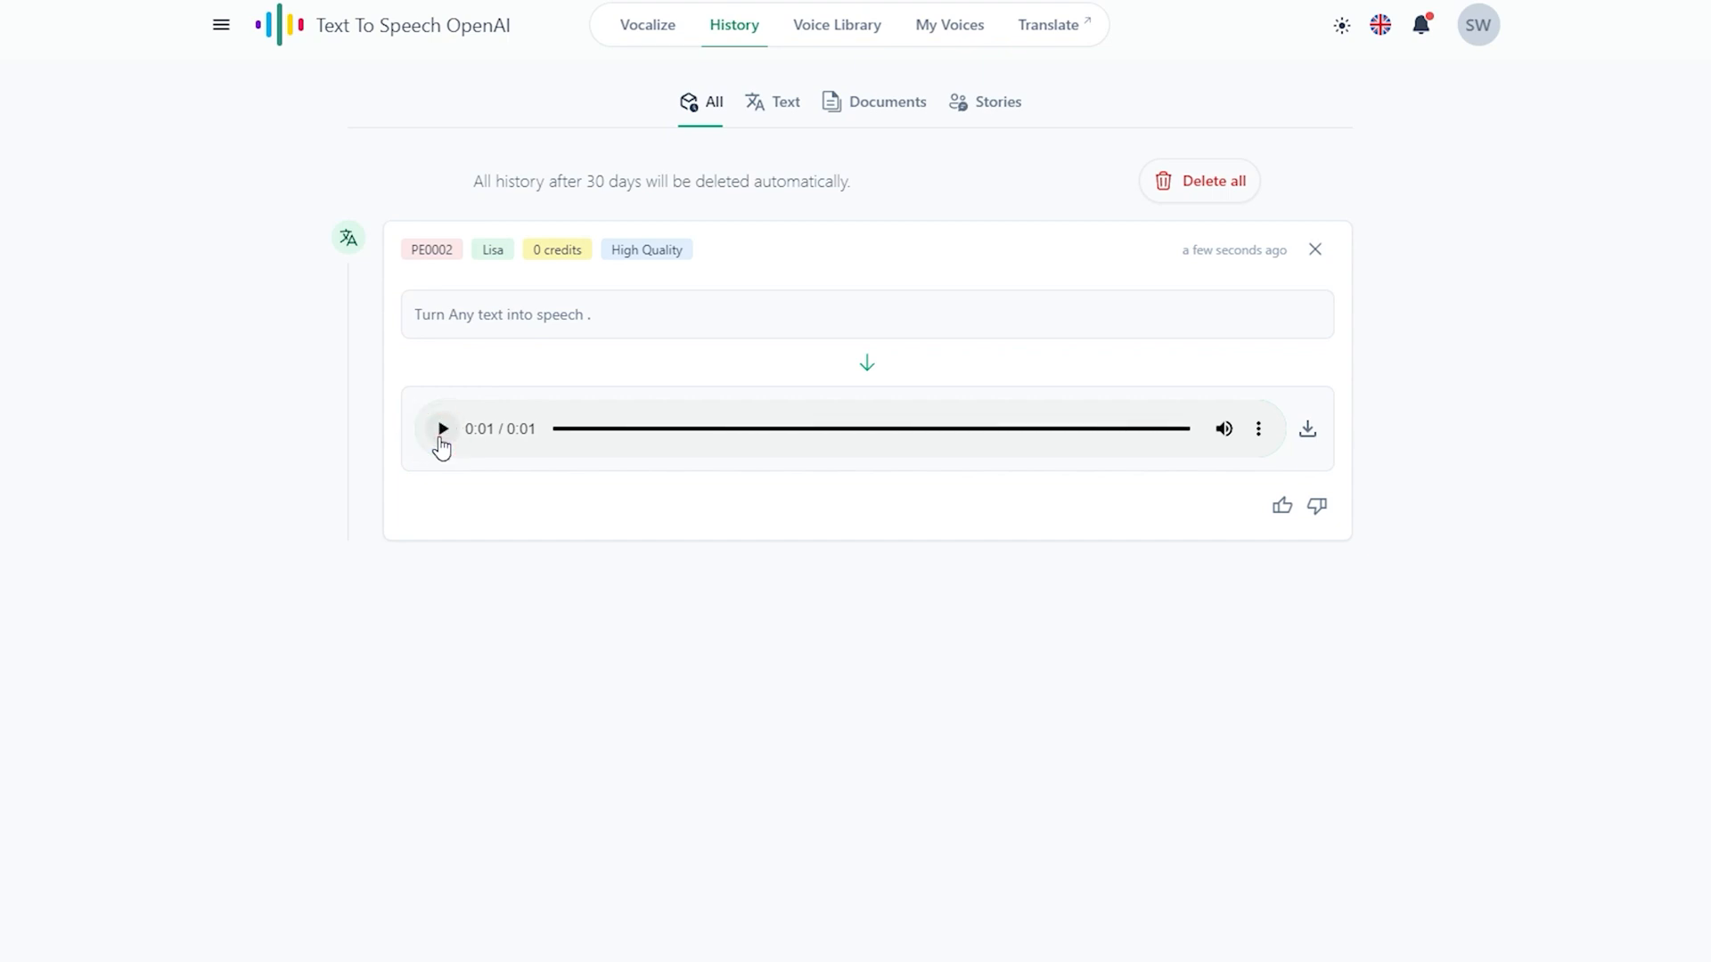
left_click(1258, 428)
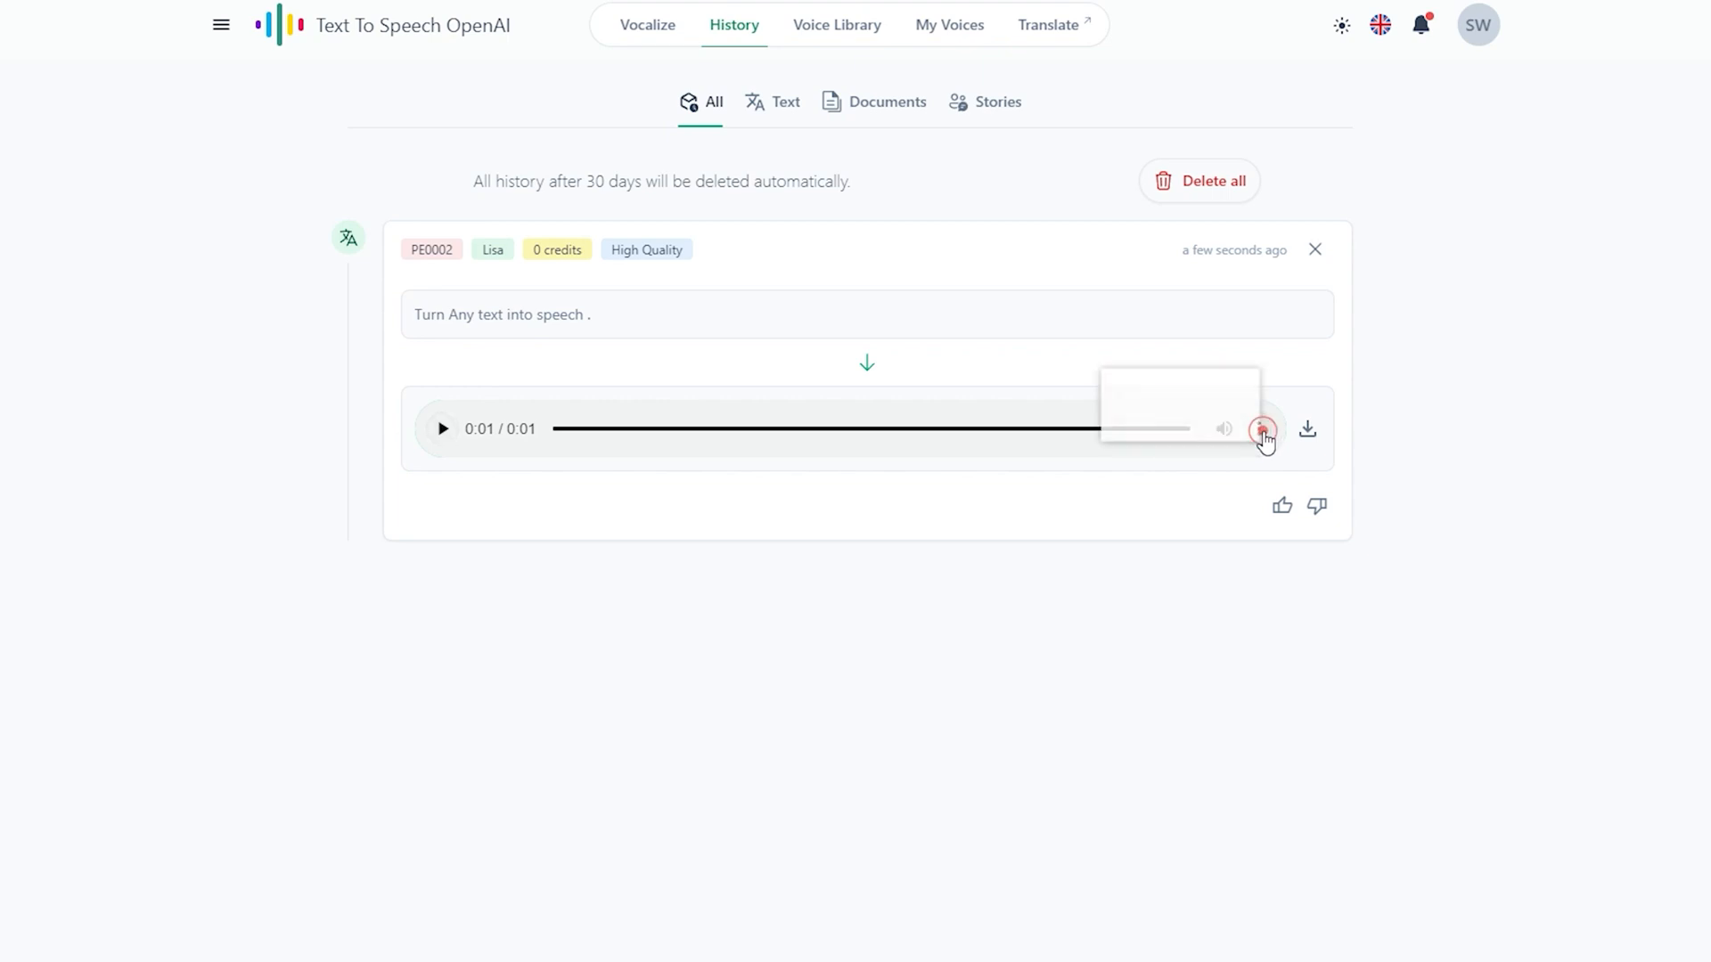
left_click(1262, 429)
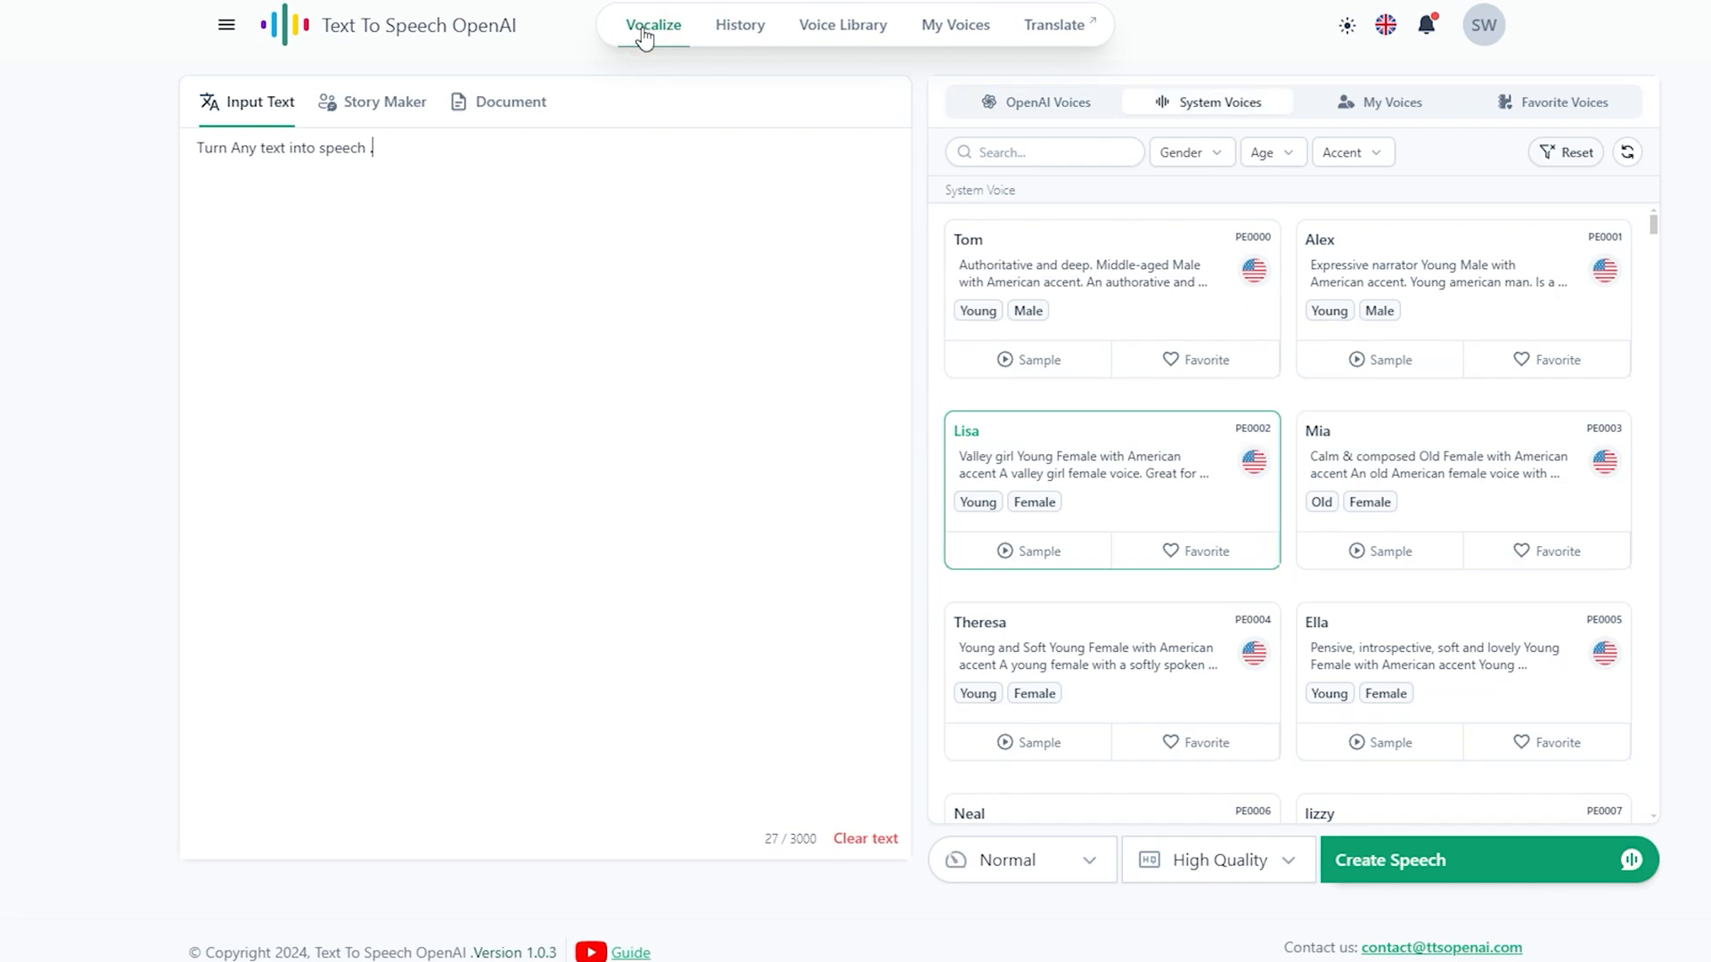
- Filter voices to female, middle-aged British, generate a Bria clip, and open Favorite Voices
left_click(398, 149)
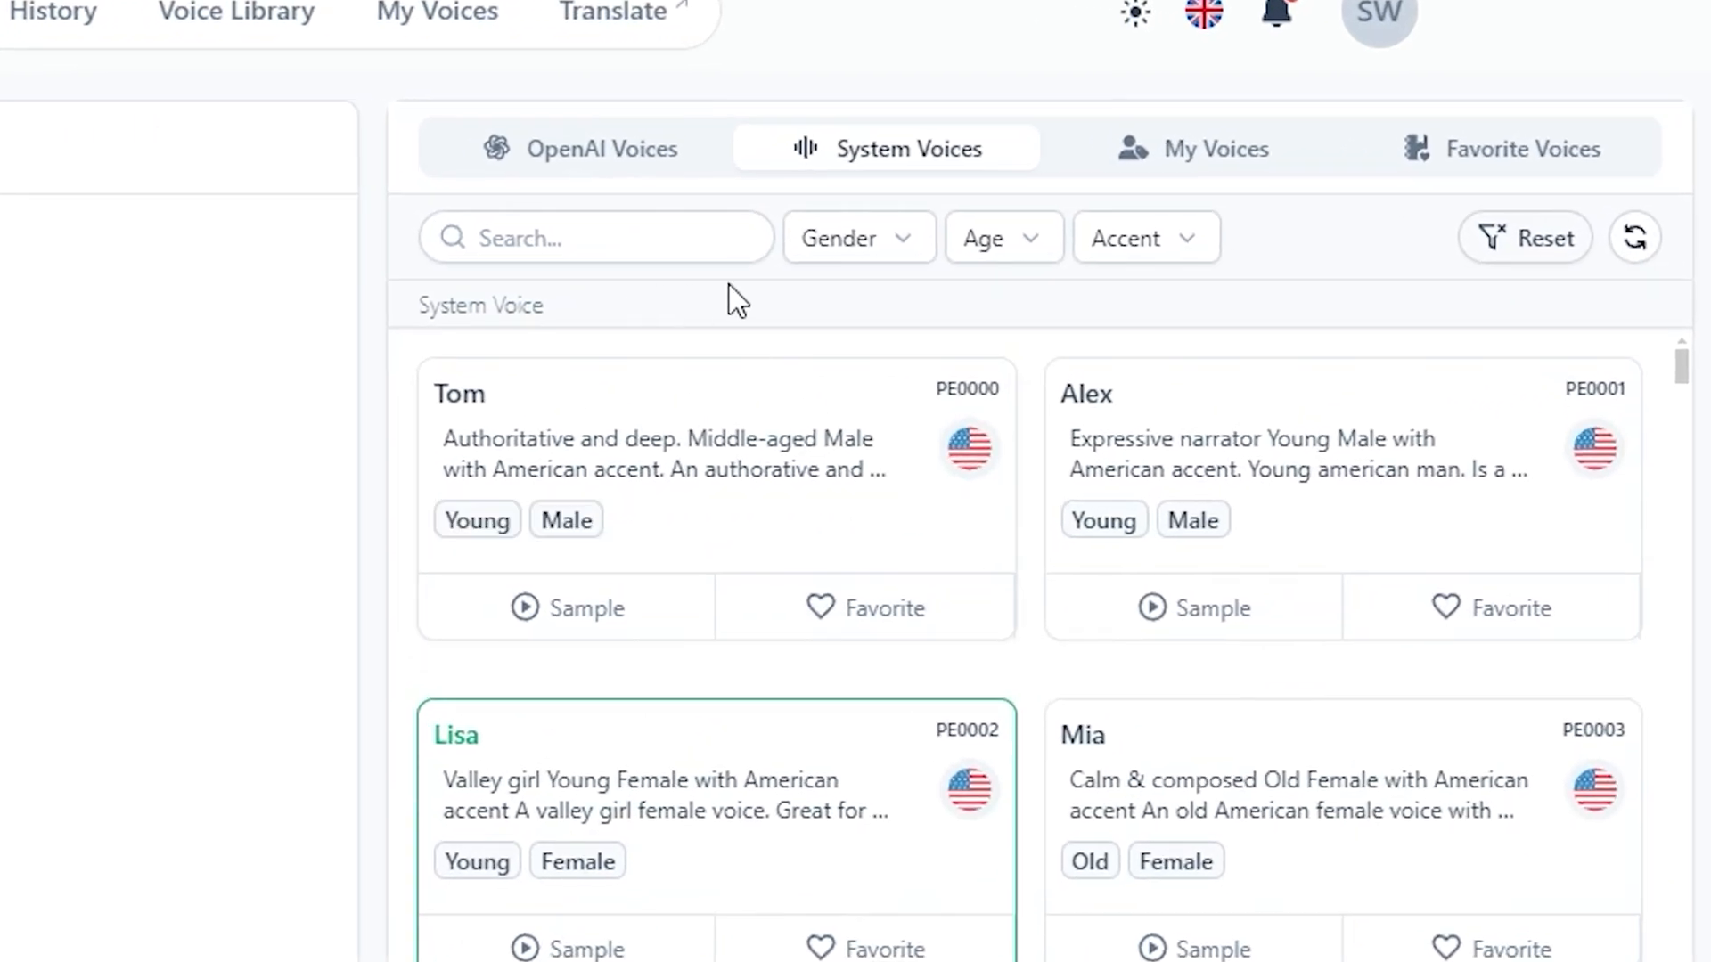
left_click(857, 237)
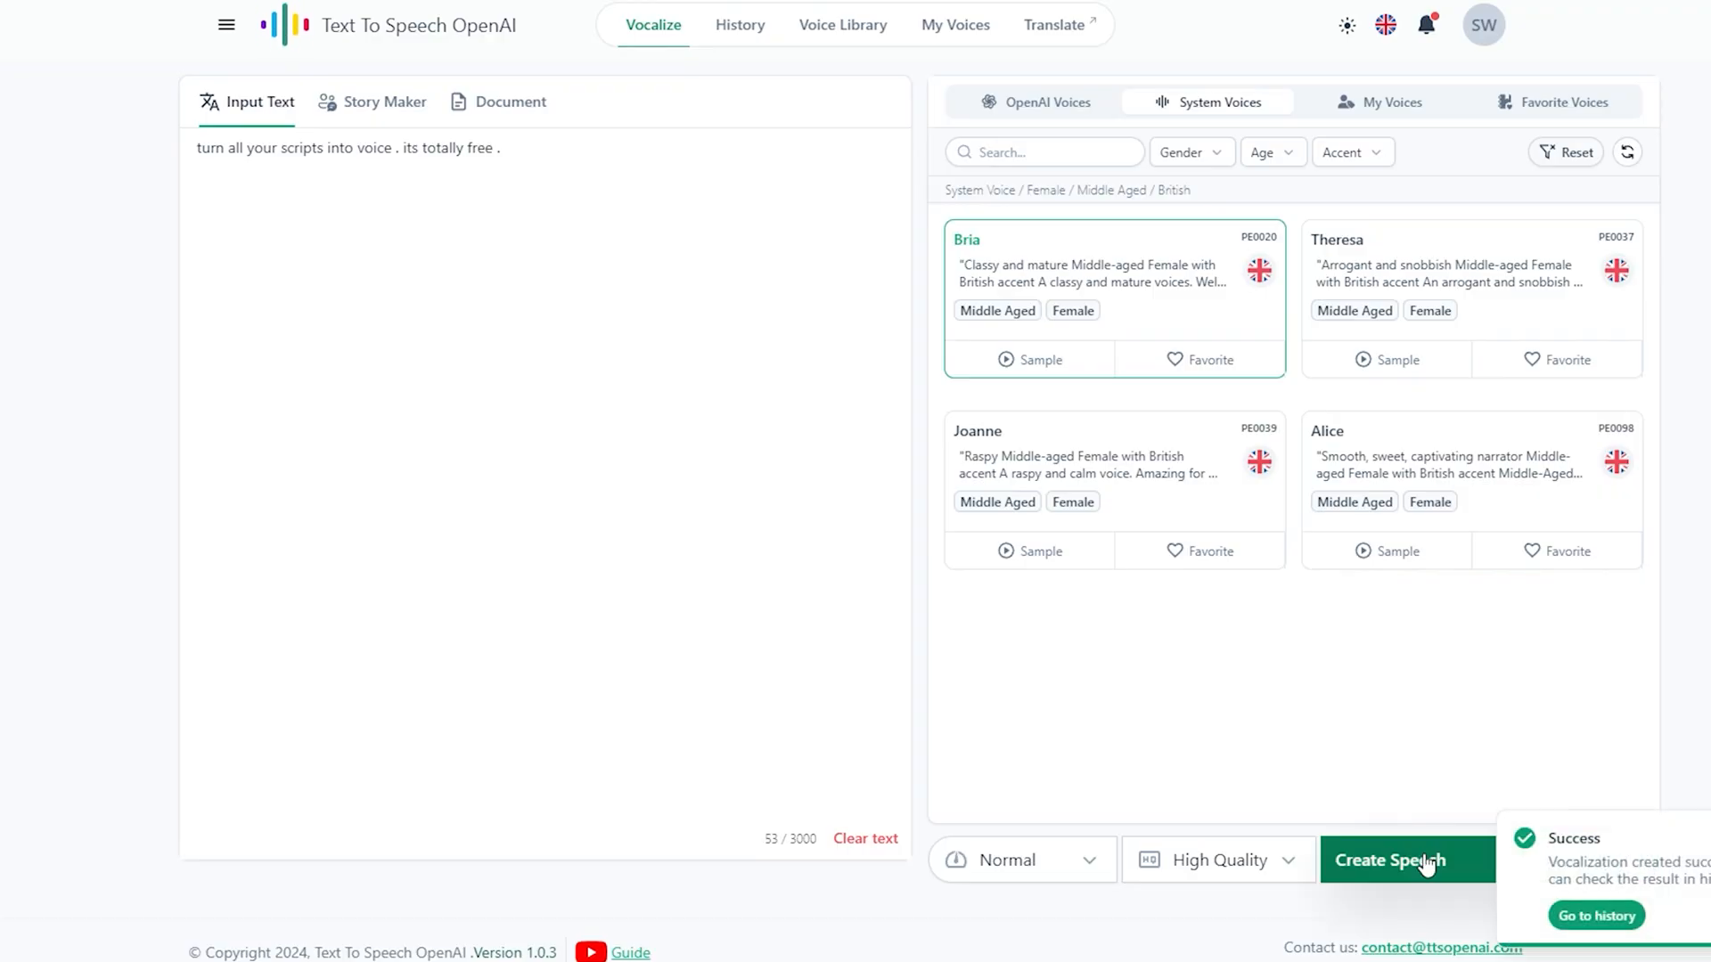
left_click(1593, 915)
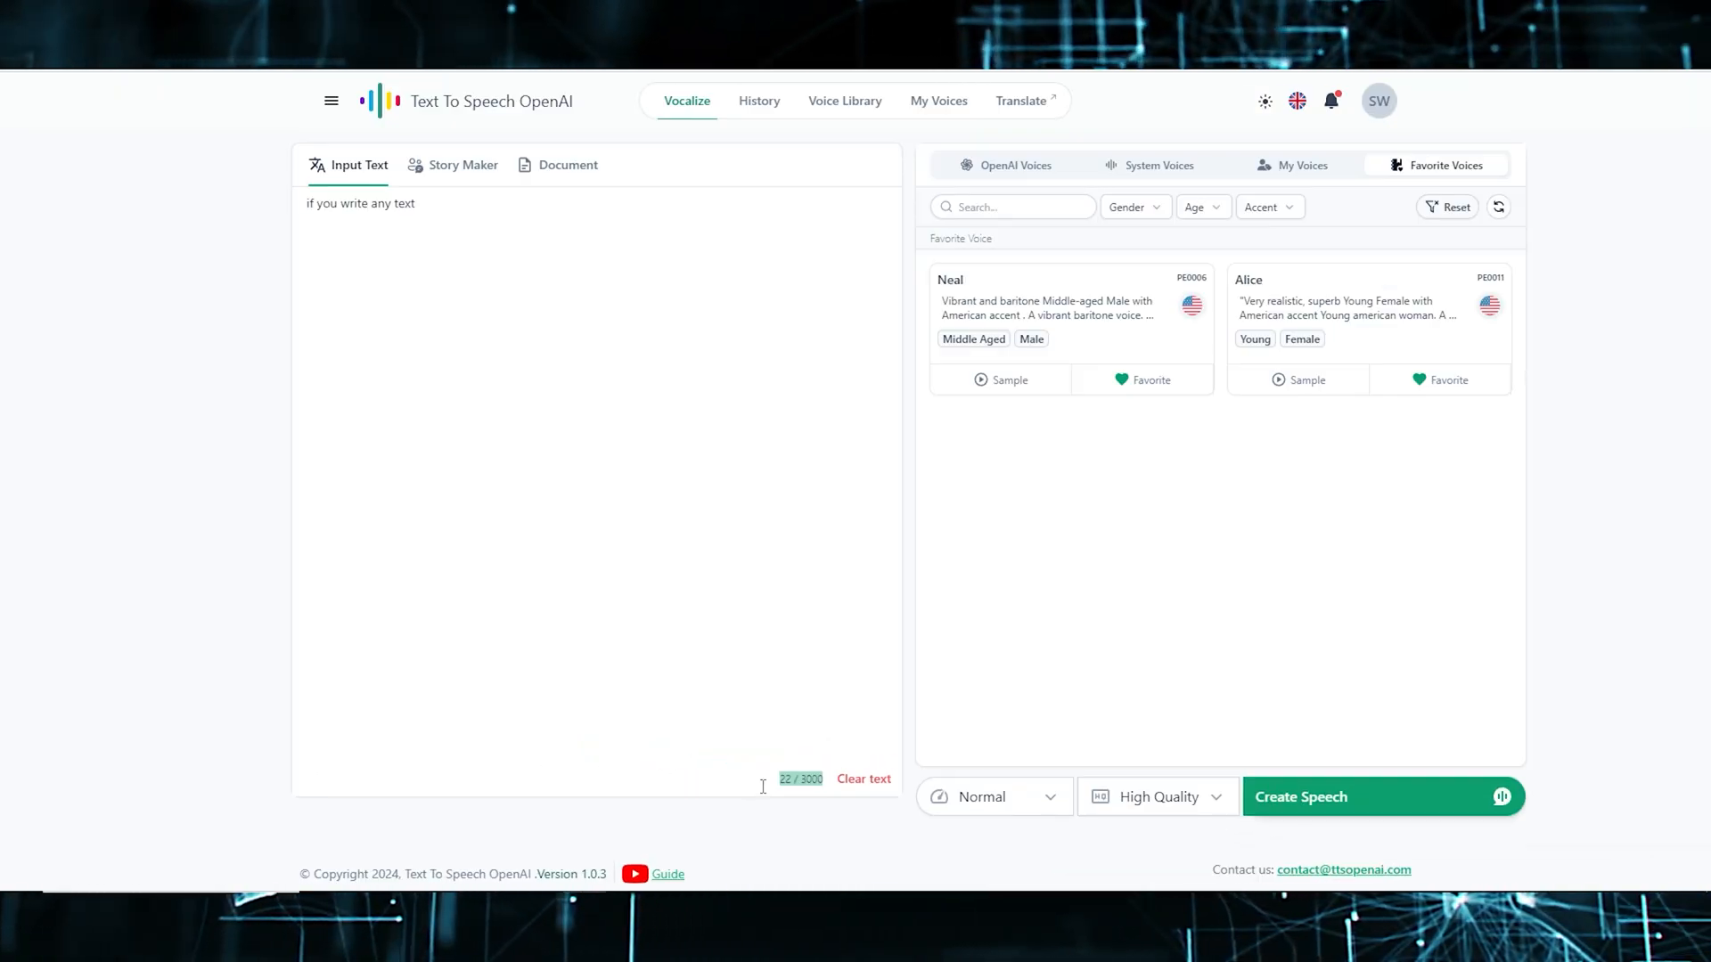
left_click(863, 778)
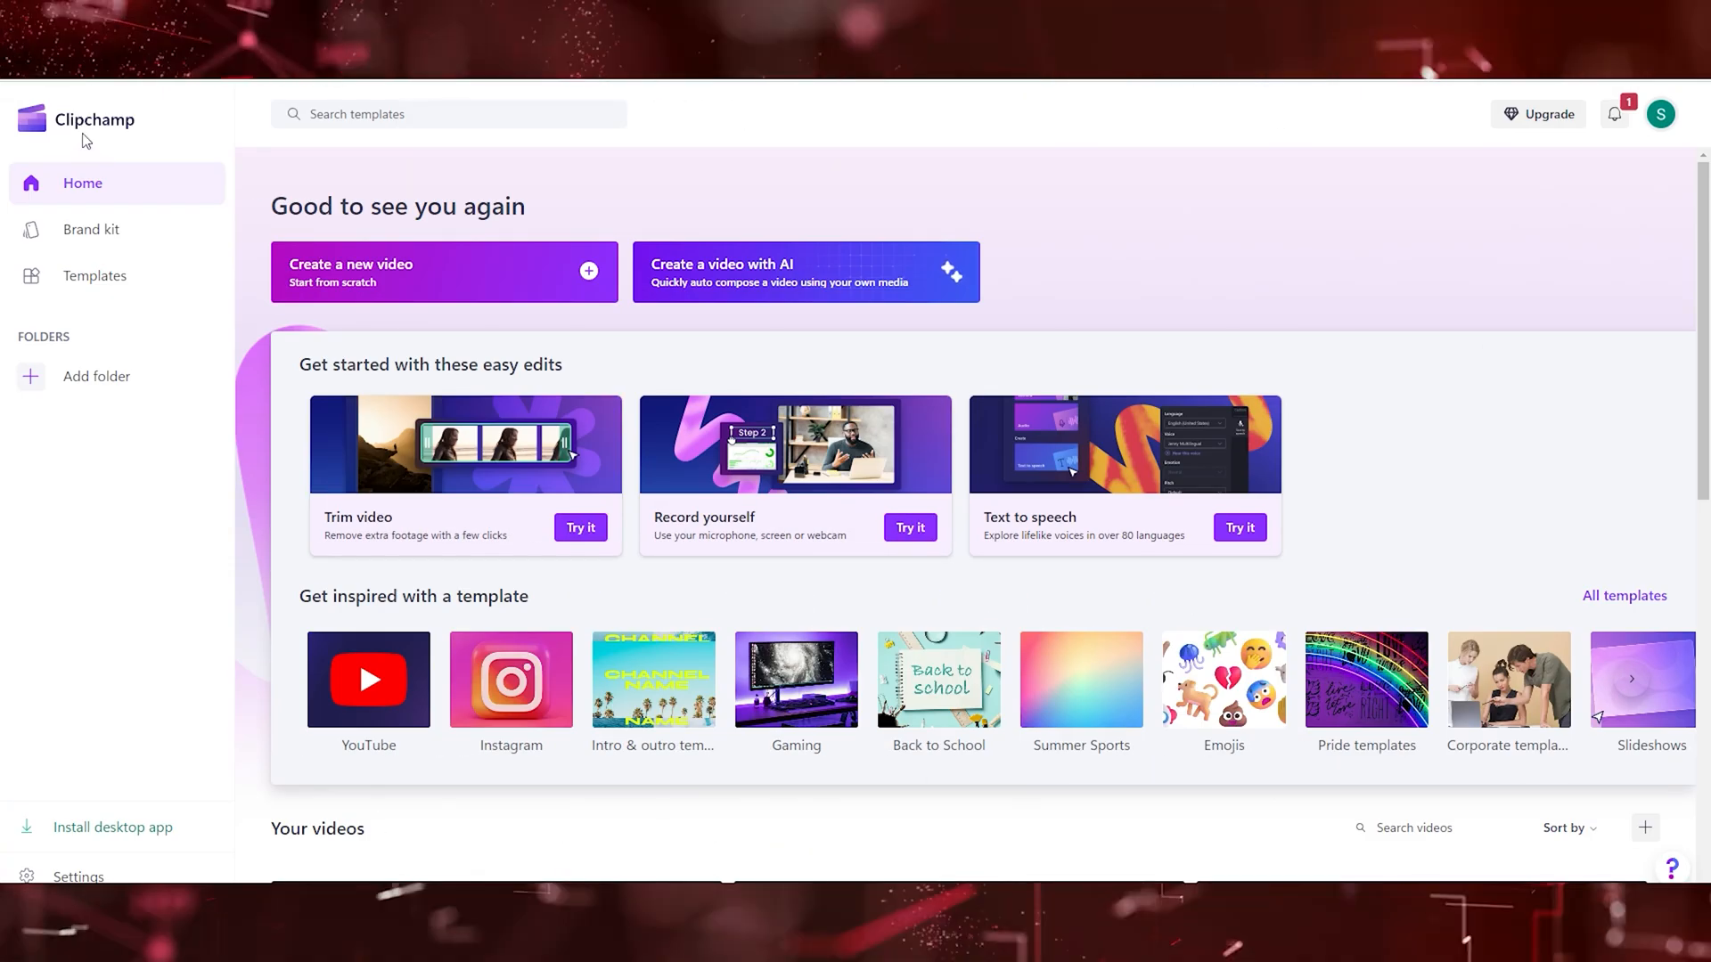
- Choose Create a new video on the Clipchamp home page
scroll("down", 3)
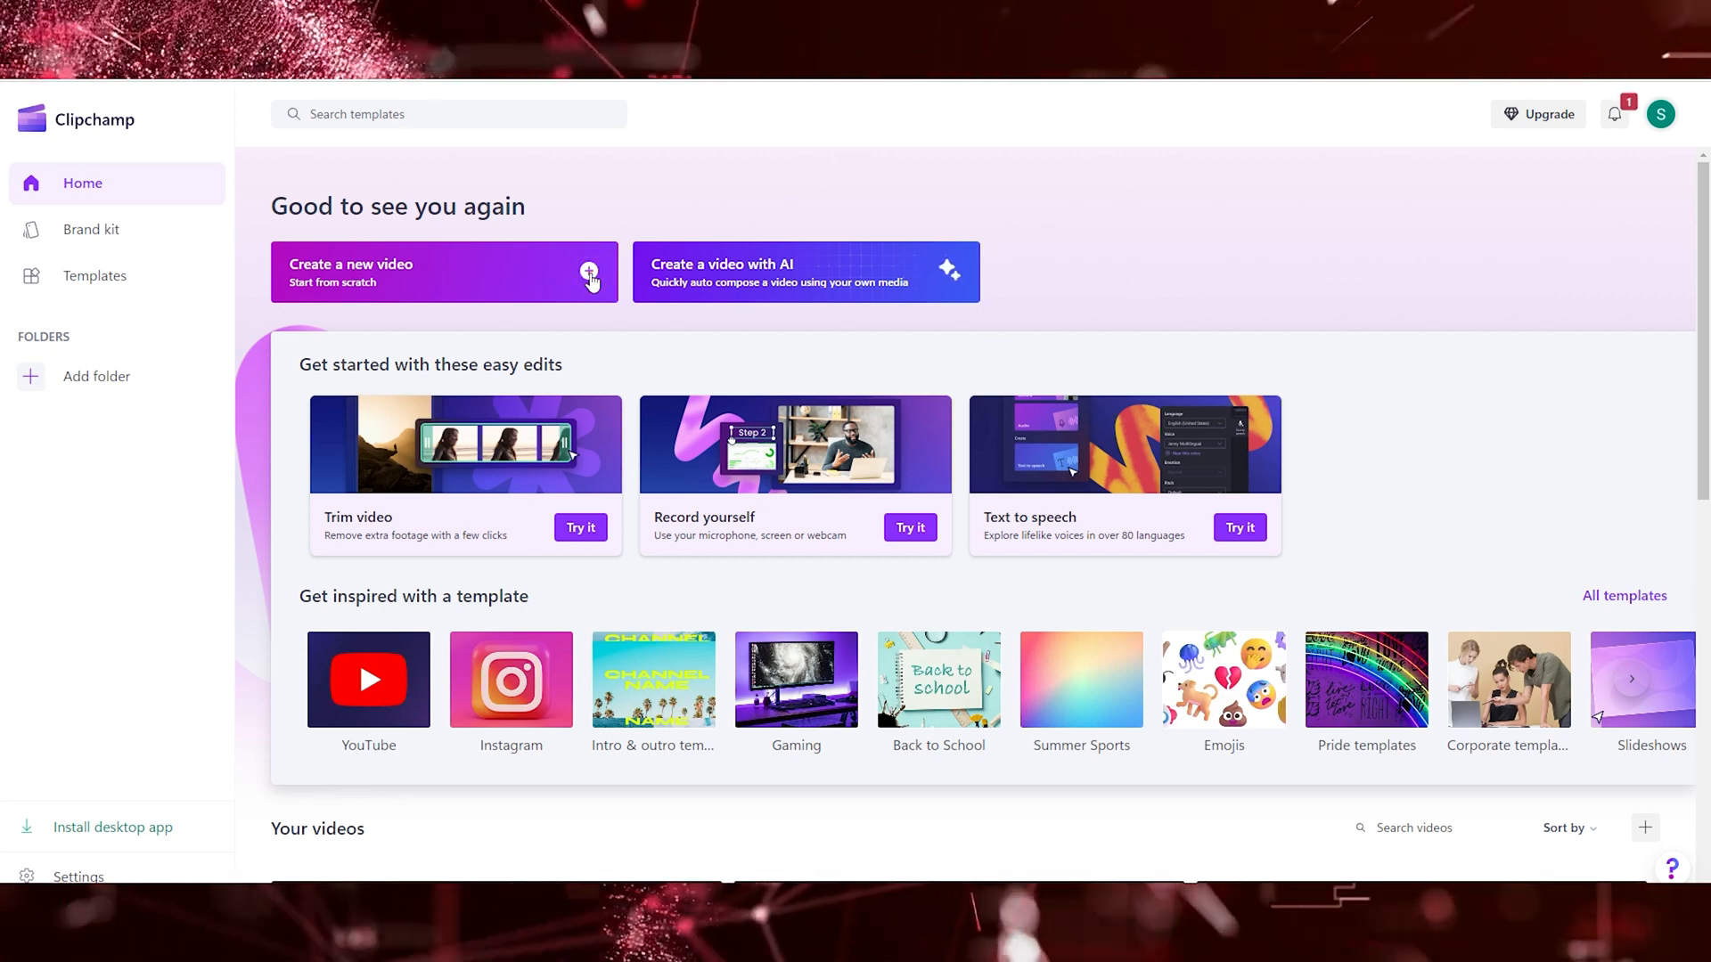
left_click(442, 271)
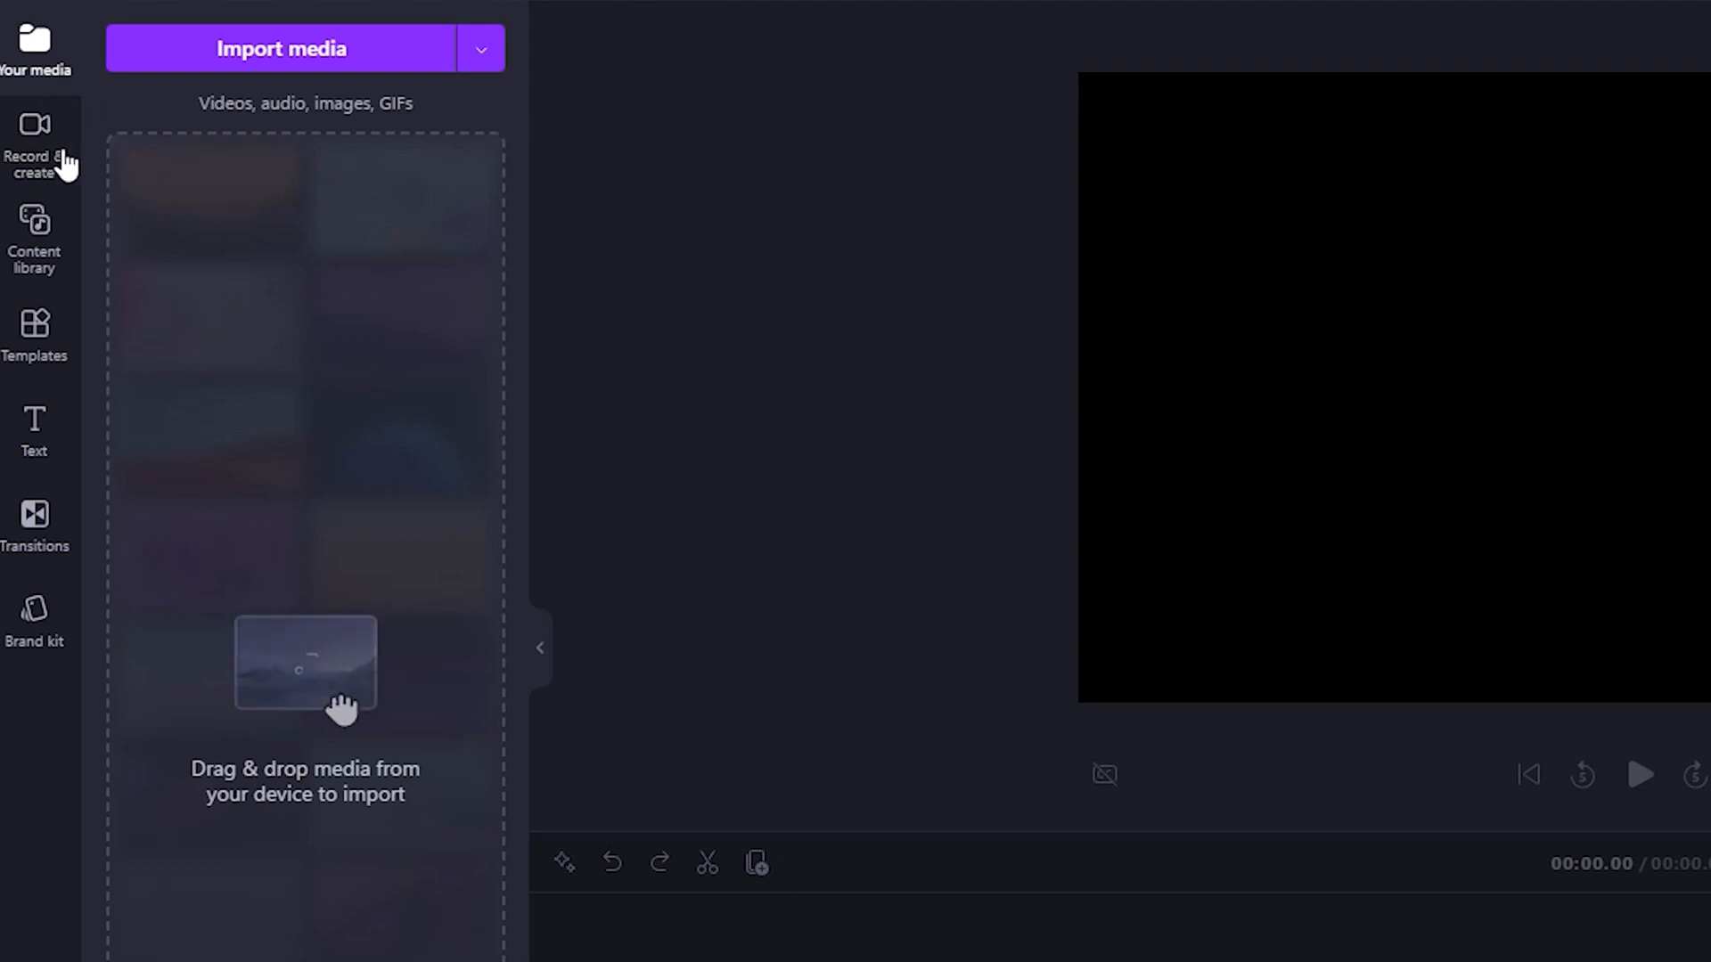
- Make a Brian voice clip at Default pitch reading 'Turn any text into voice . Its a free tool .'
left_click(33, 142)
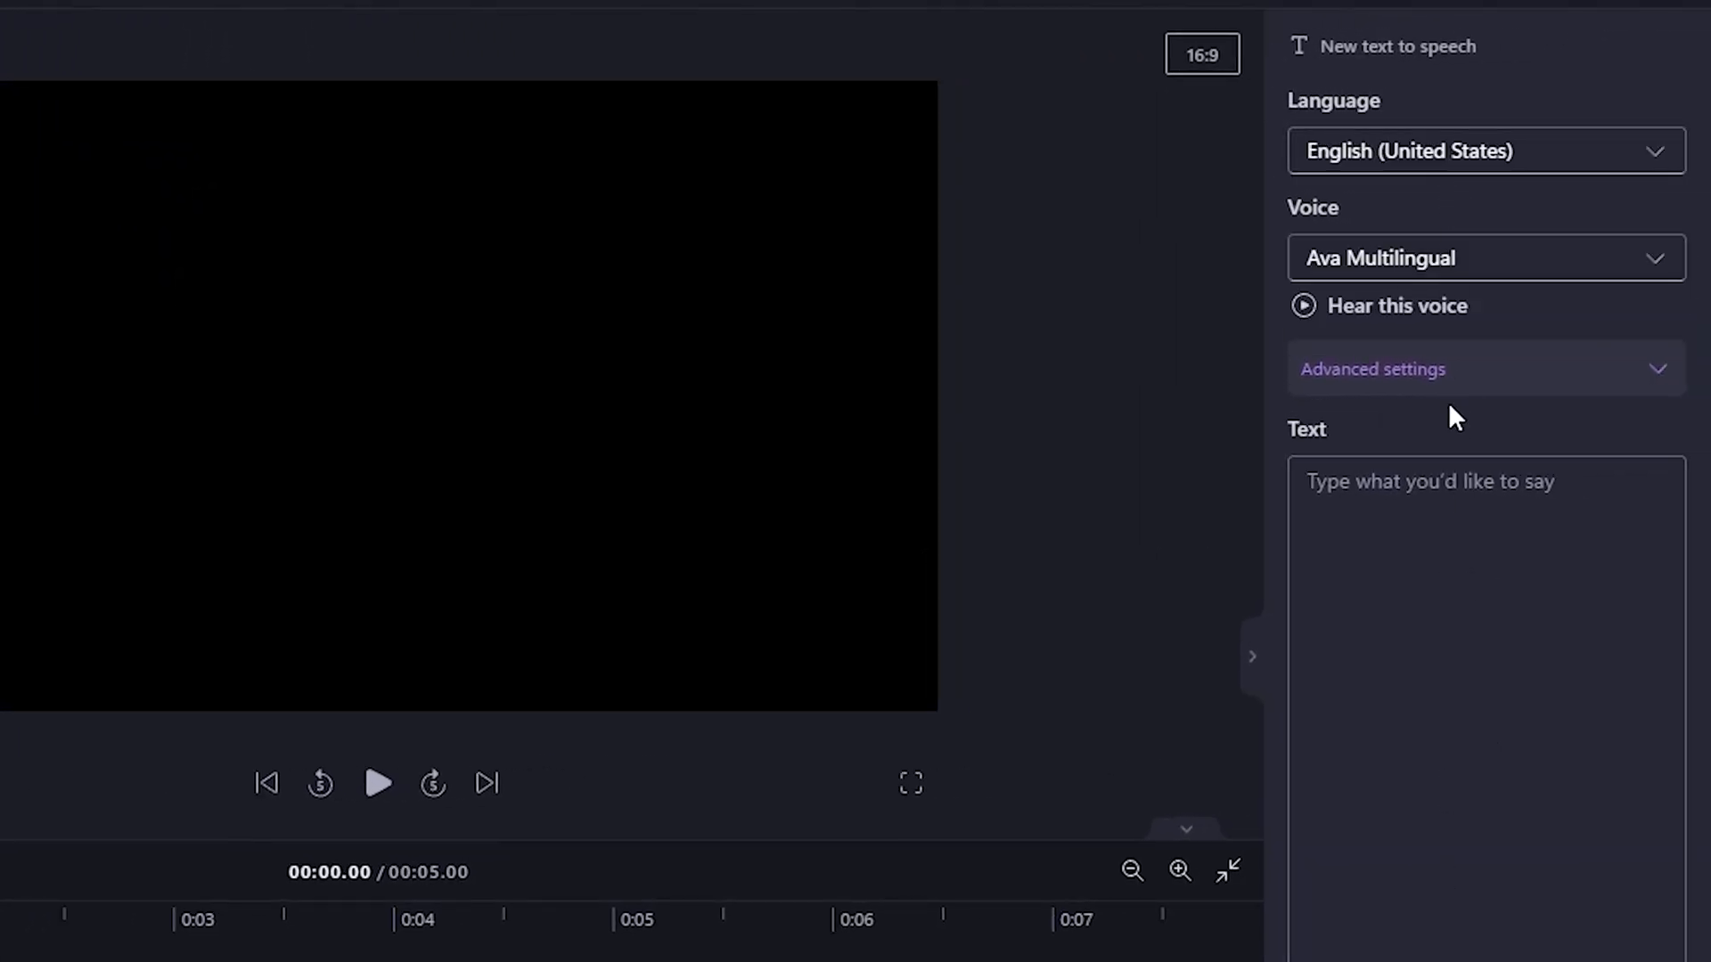
mouse_move(1408, 150)
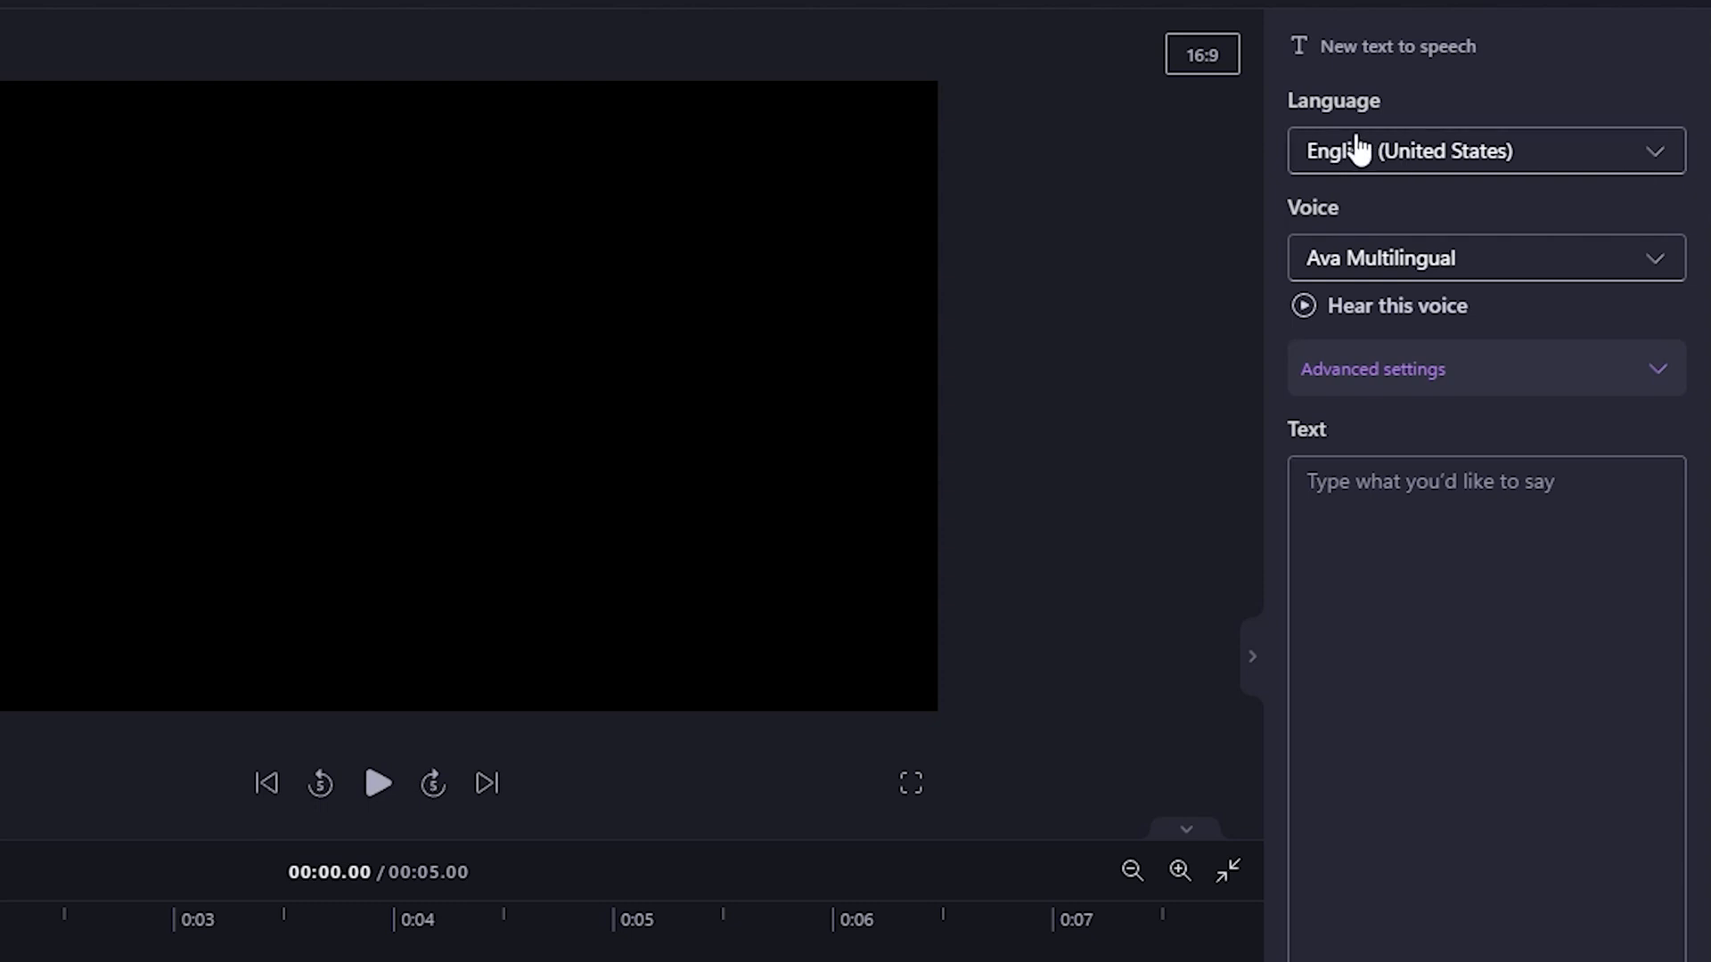
left_click(1482, 151)
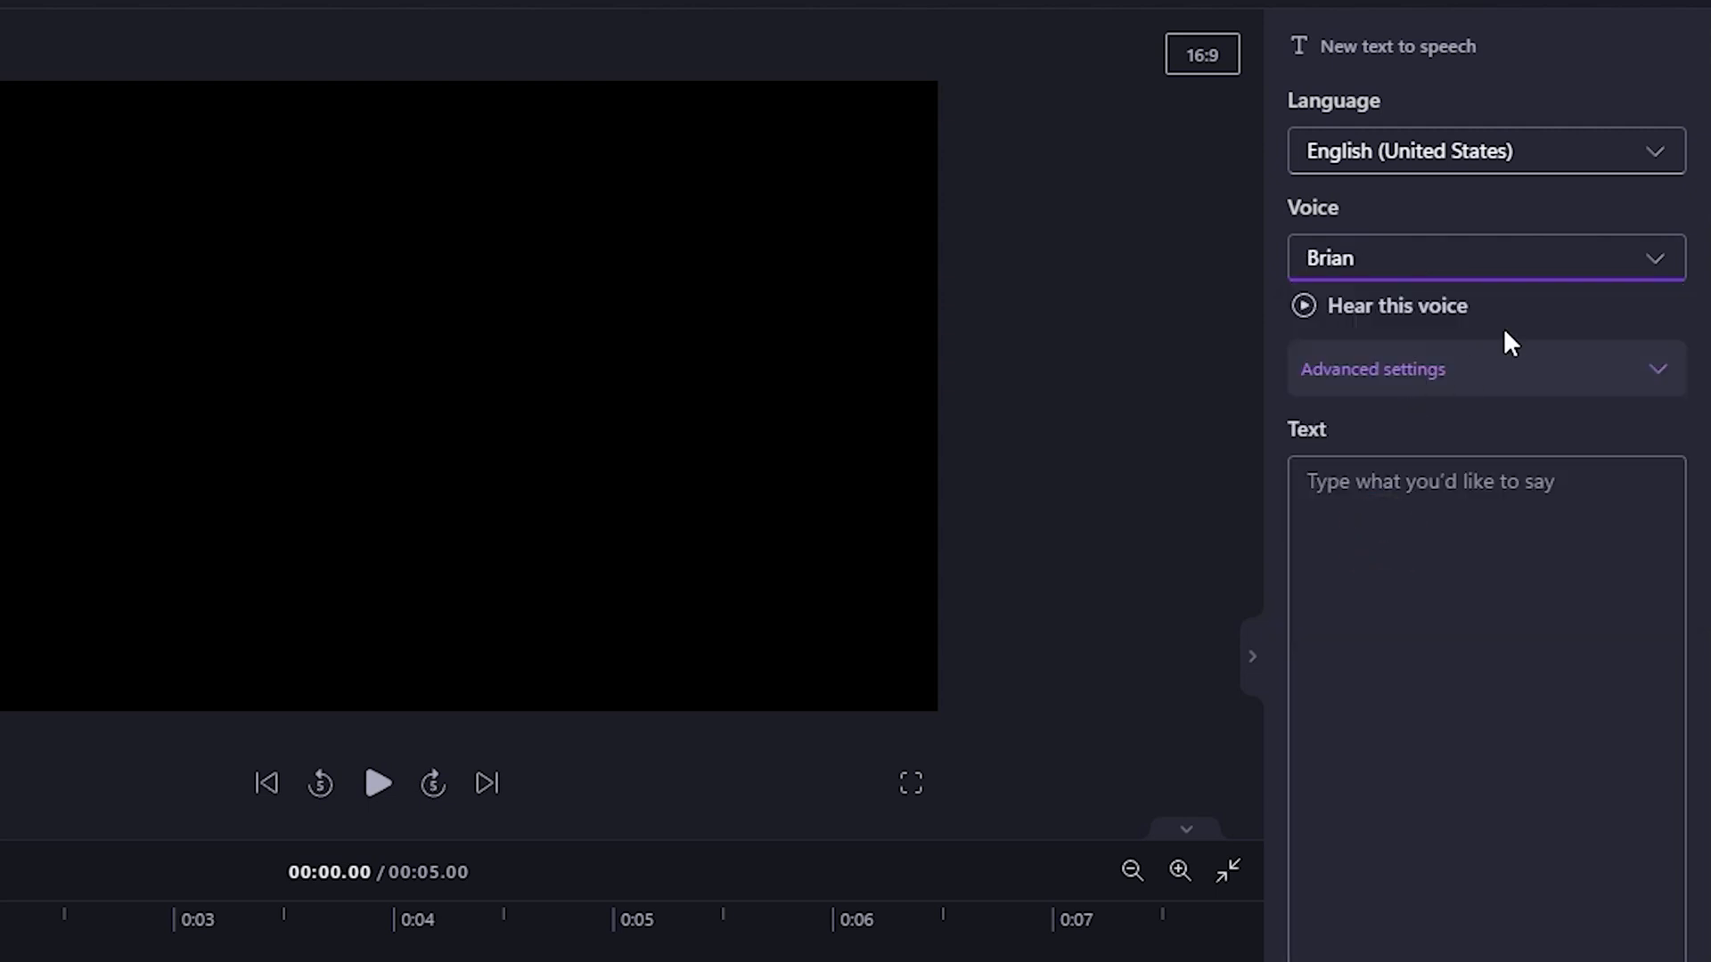
left_click(1372, 369)
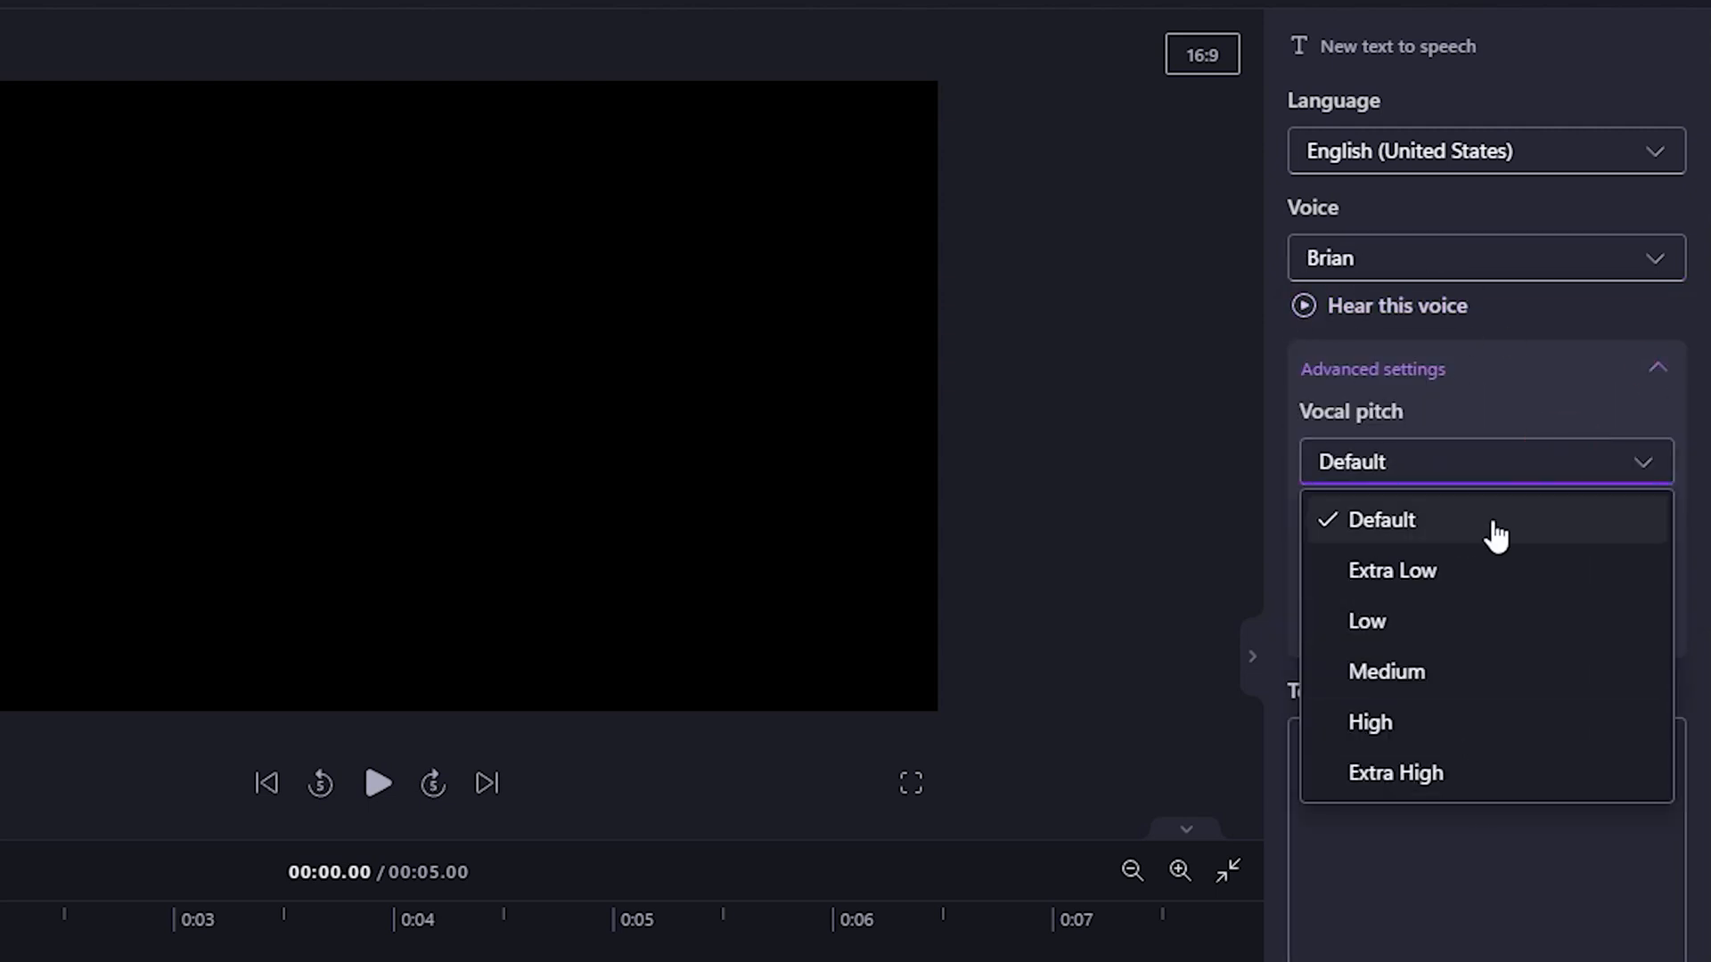
left_click(1392, 569)
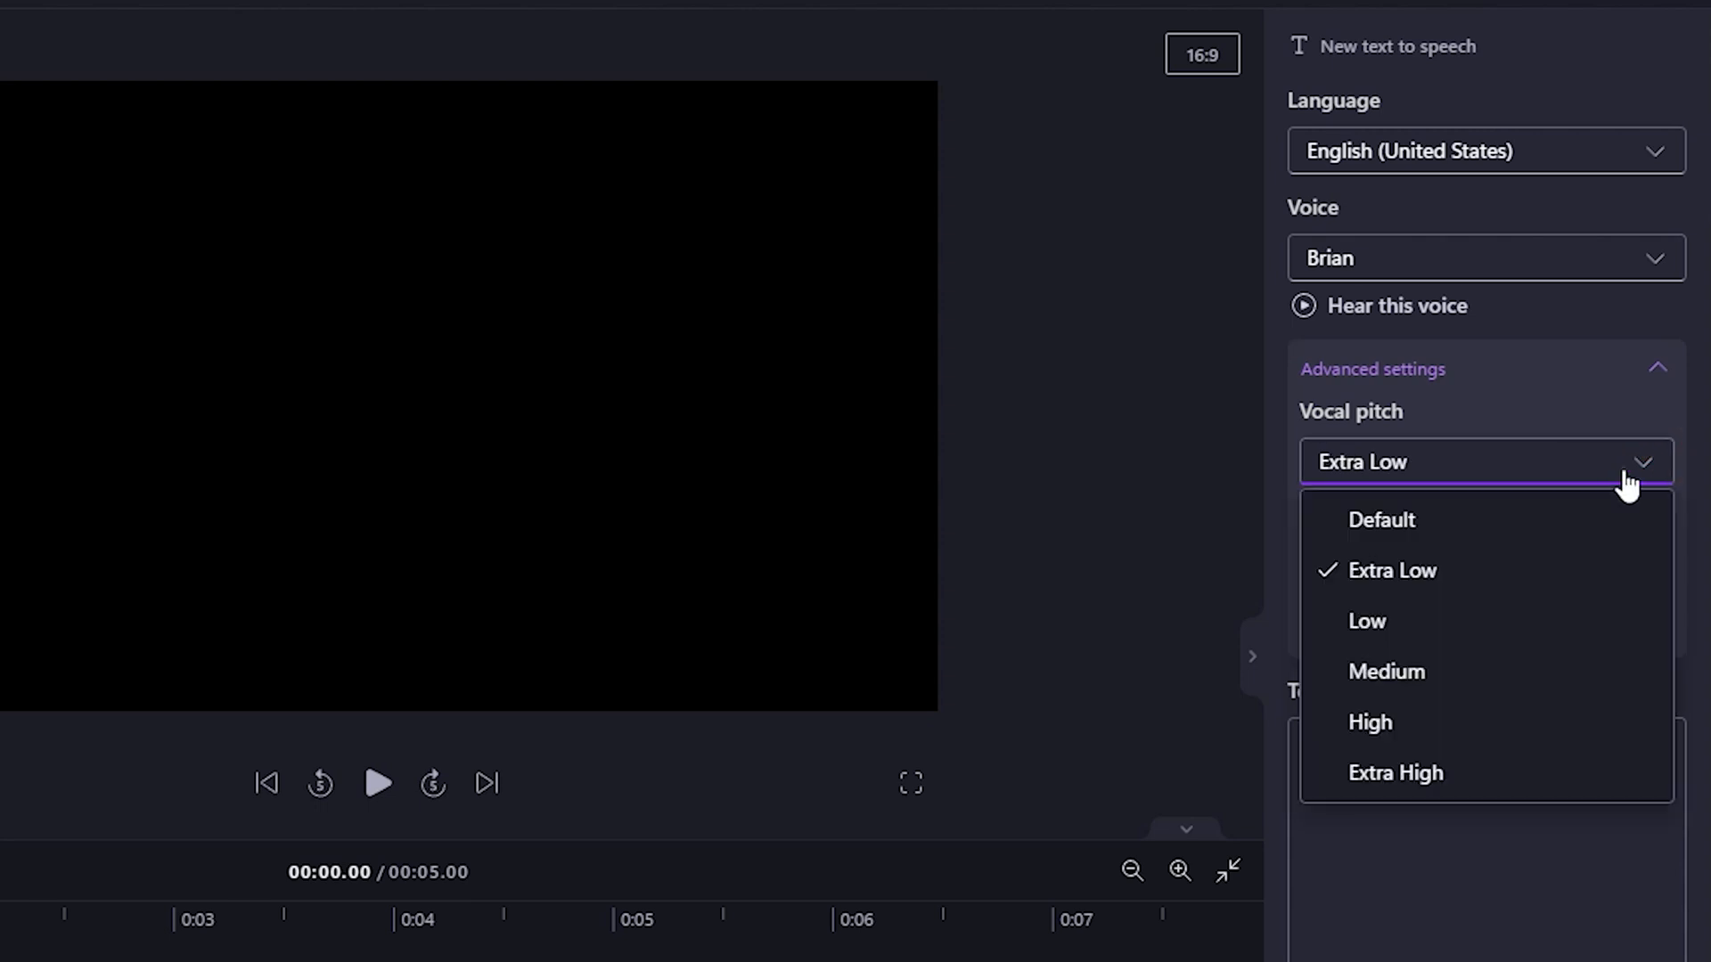
left_click(1379, 520)
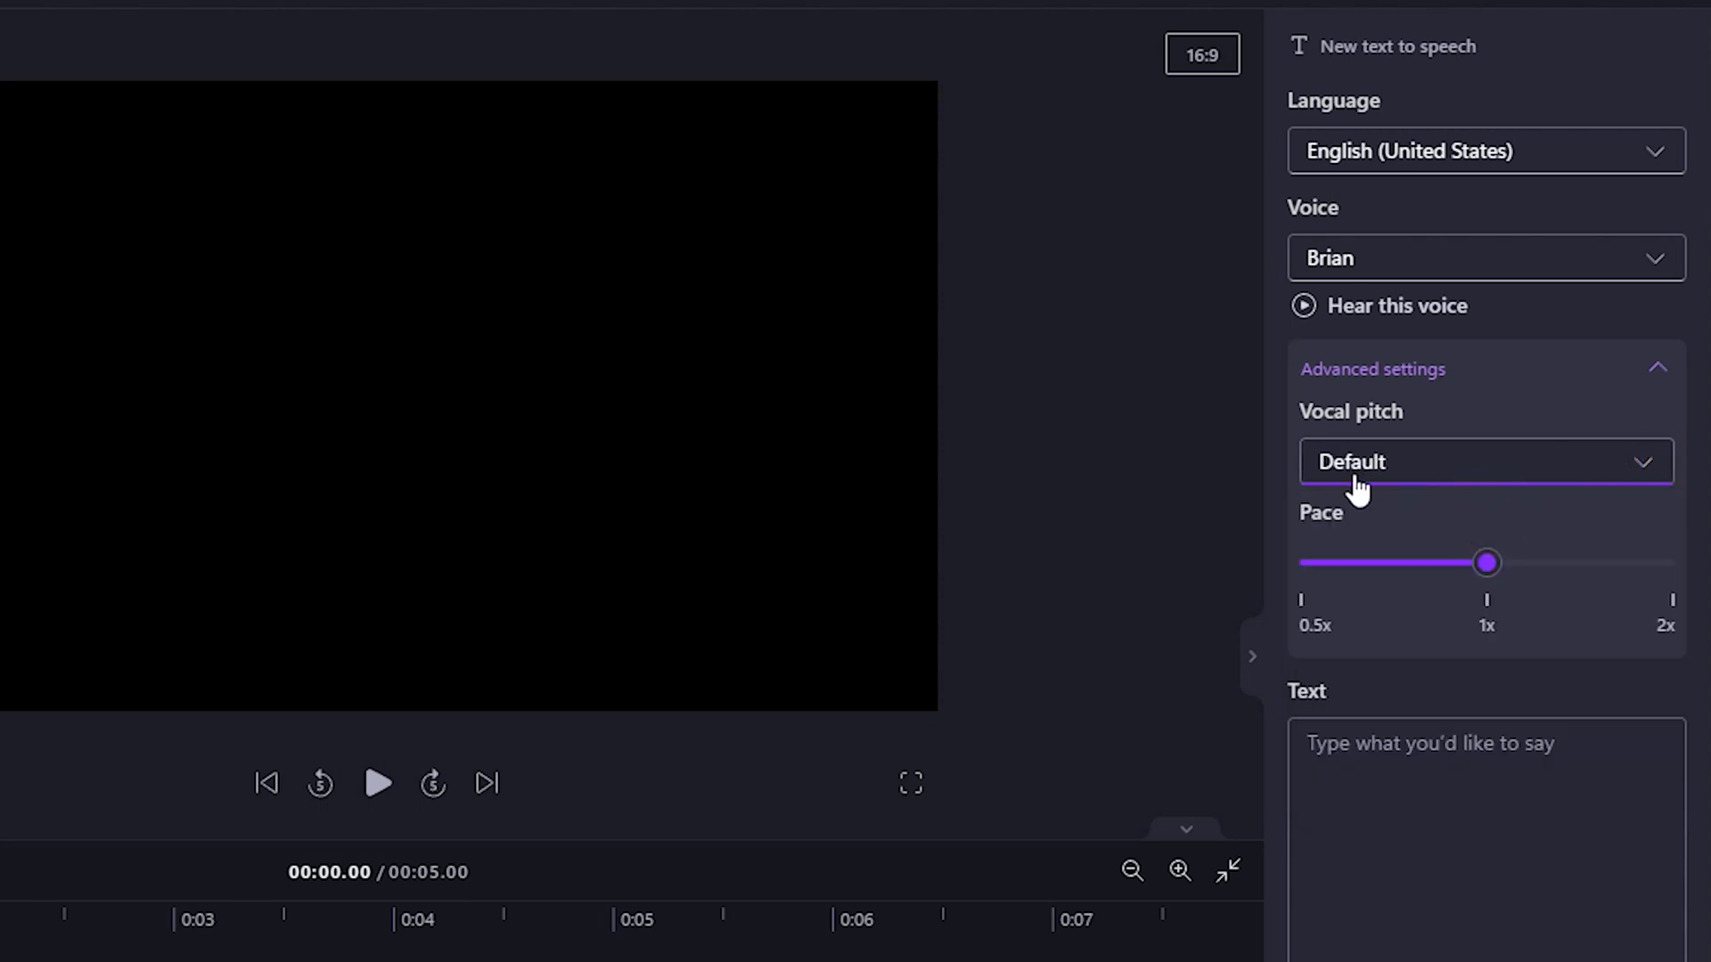
mouse_move(1386, 621)
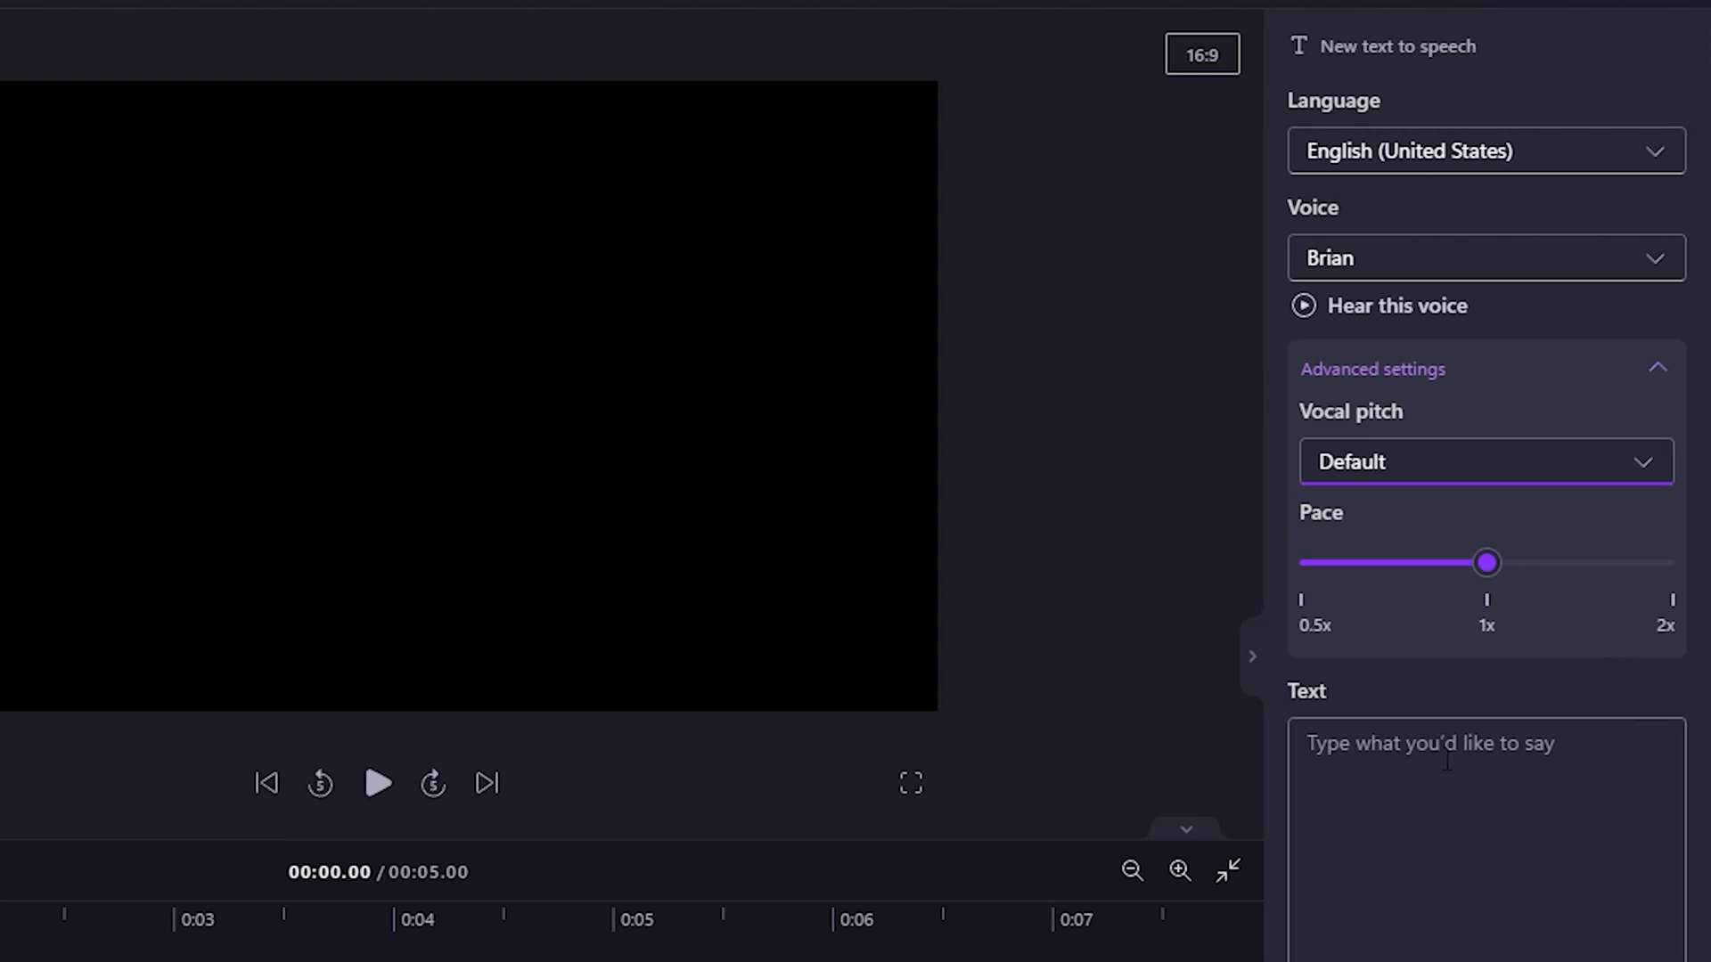
type("Turn any text into voice . Its a free tool")
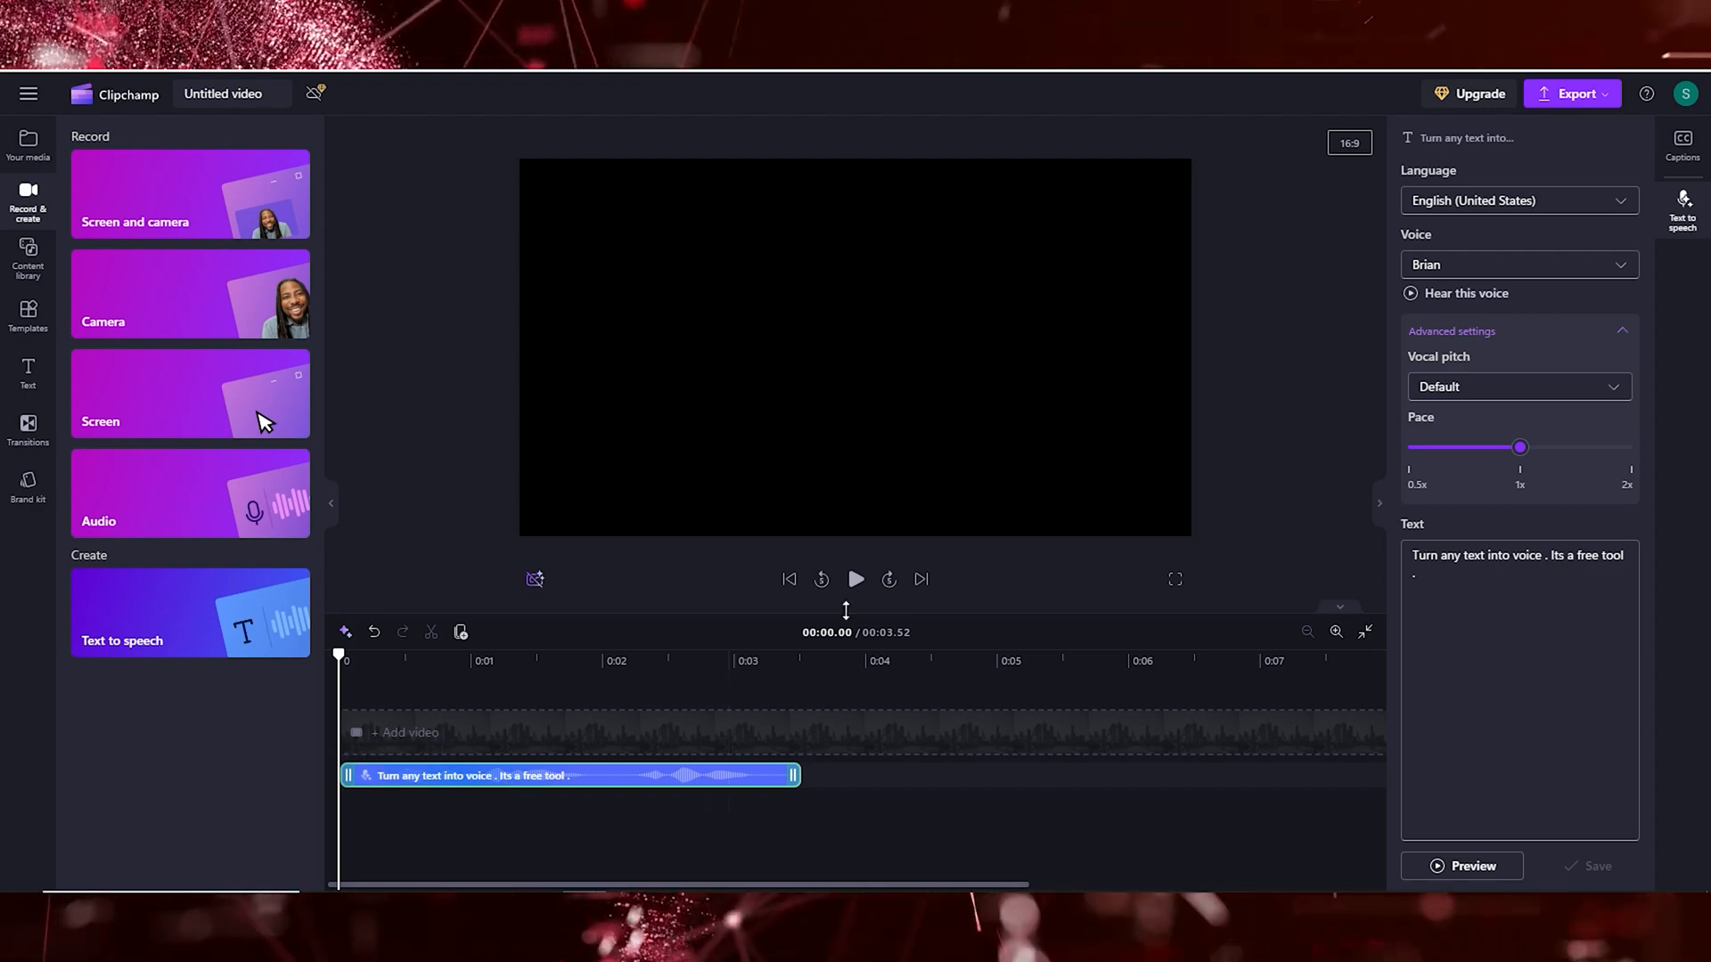
- Play the Brian clip, then export the project as MP4 at a chosen quality
left_click(856, 579)
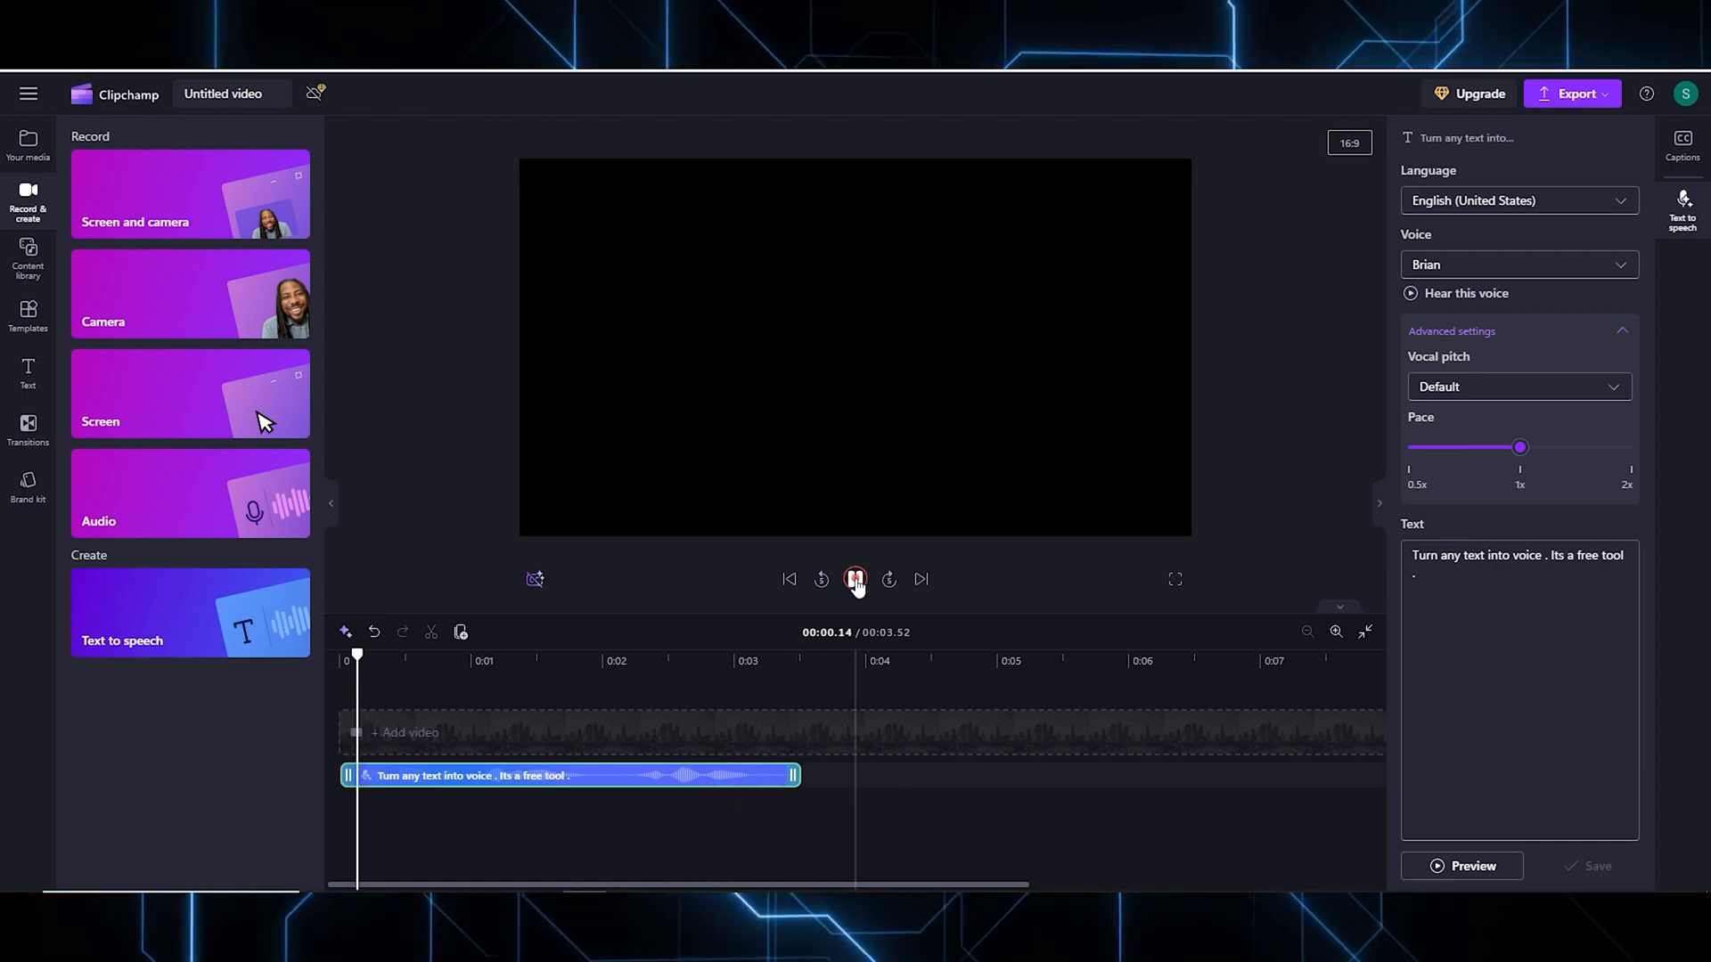
left_click(854, 579)
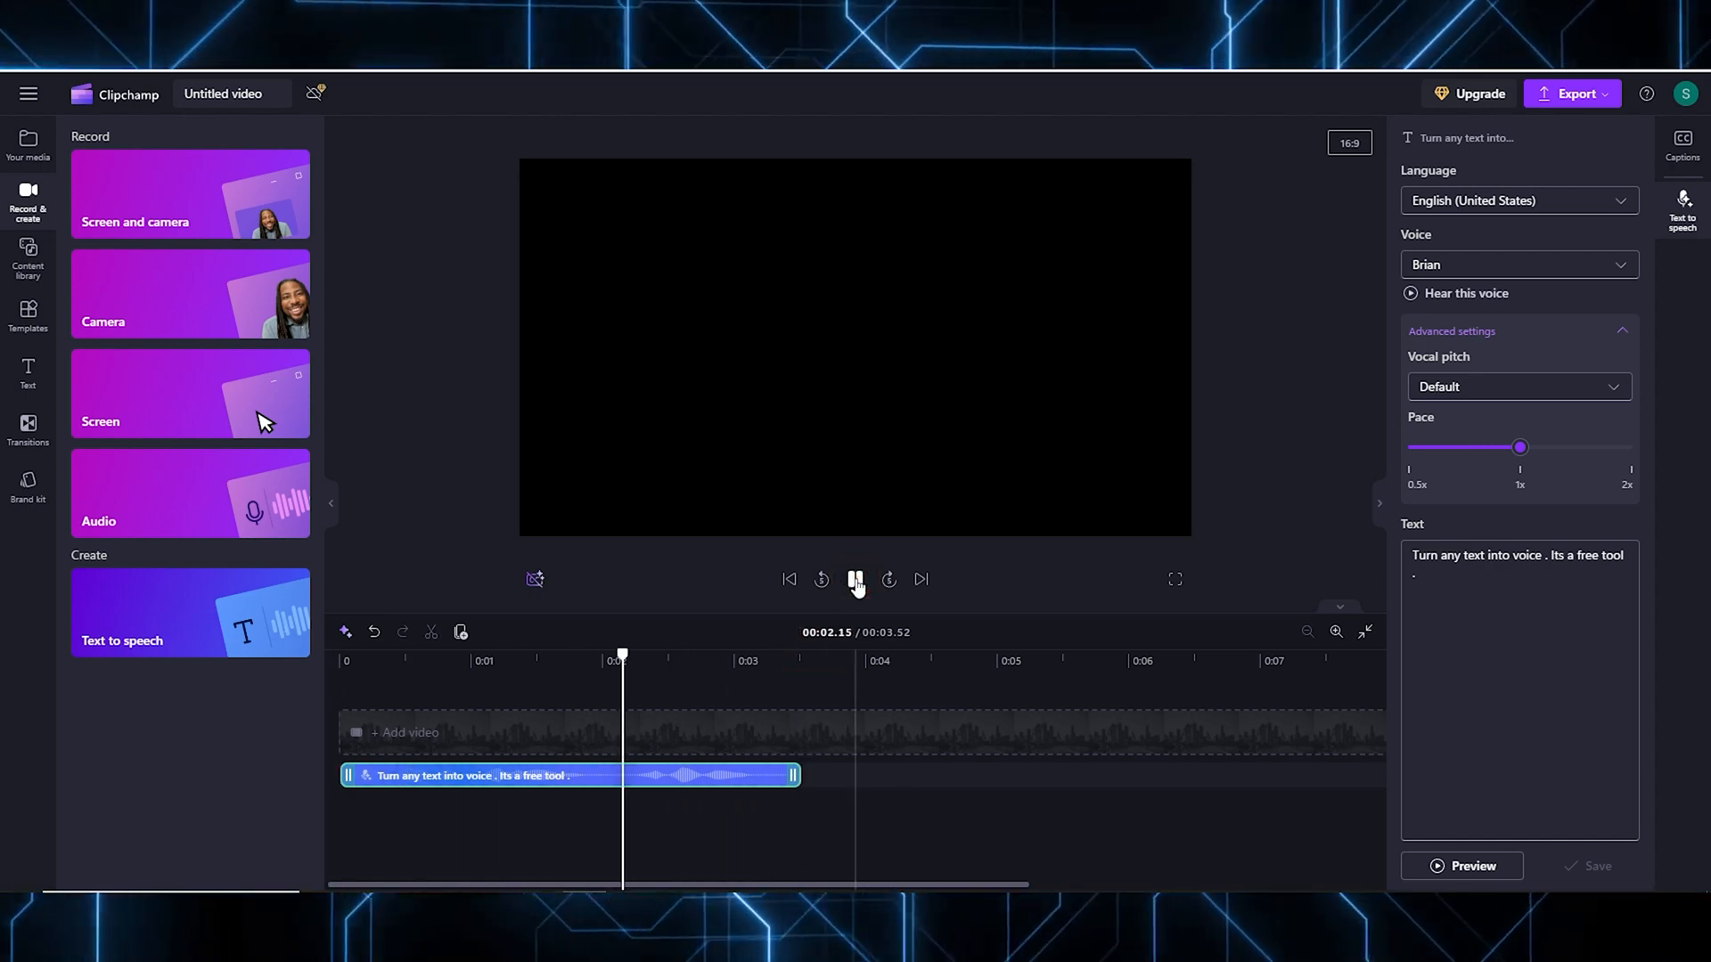
left_click(855, 579)
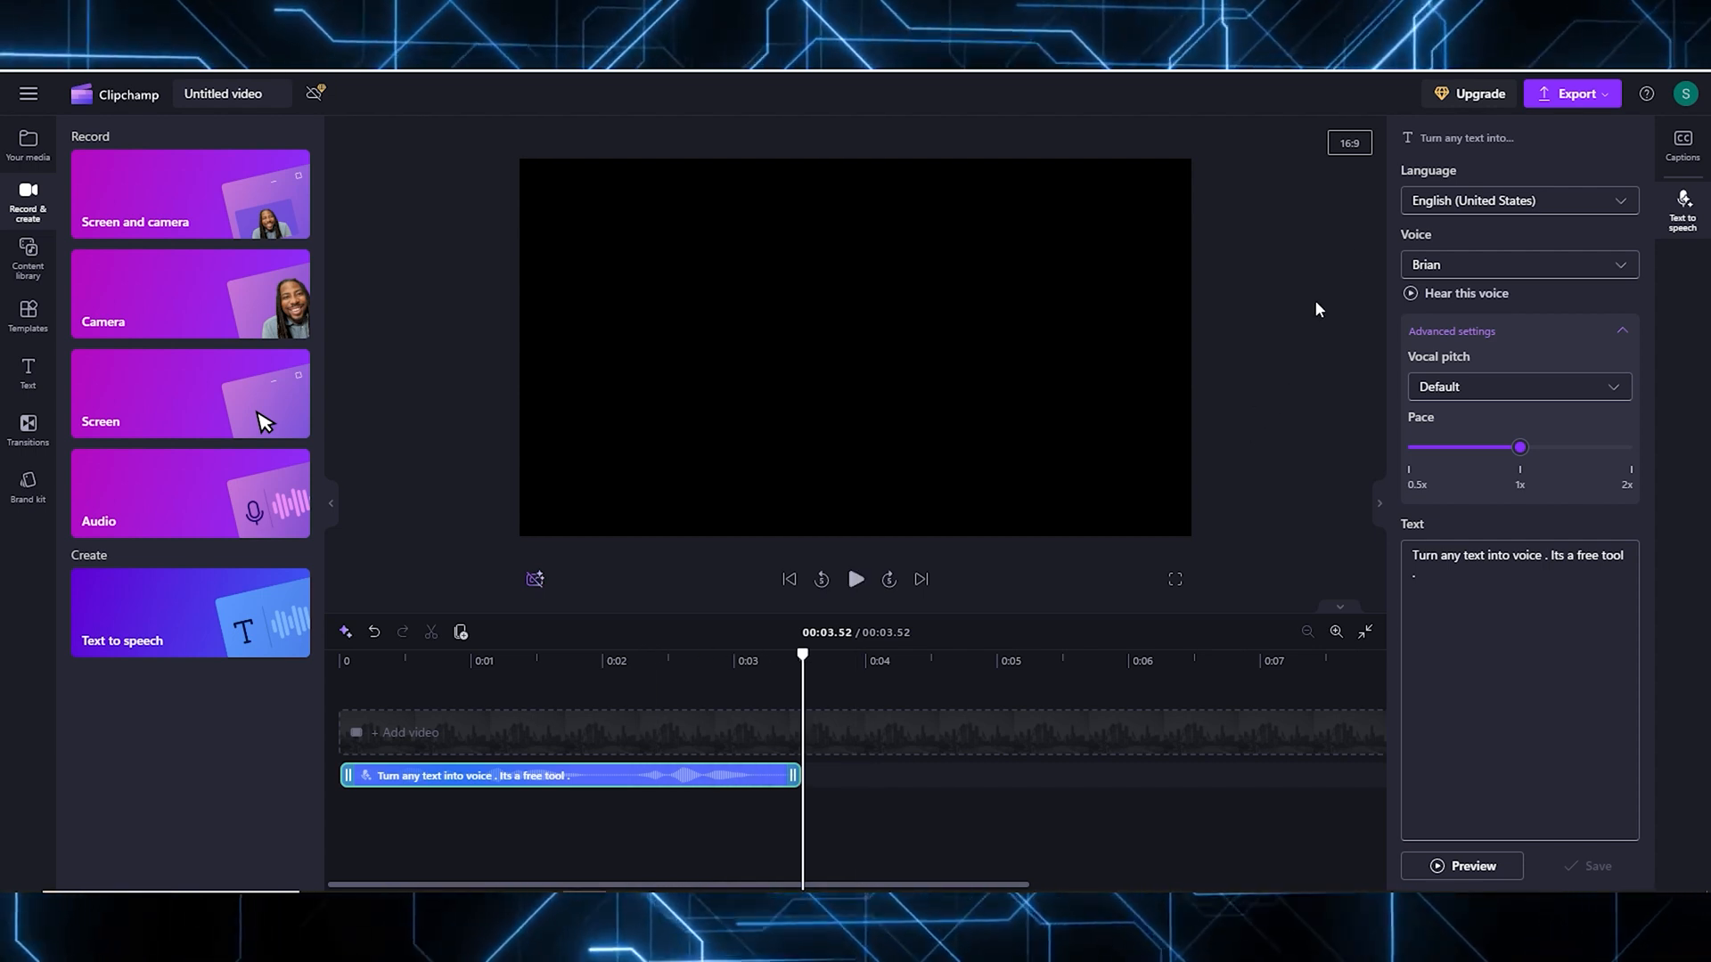
left_click(1575, 94)
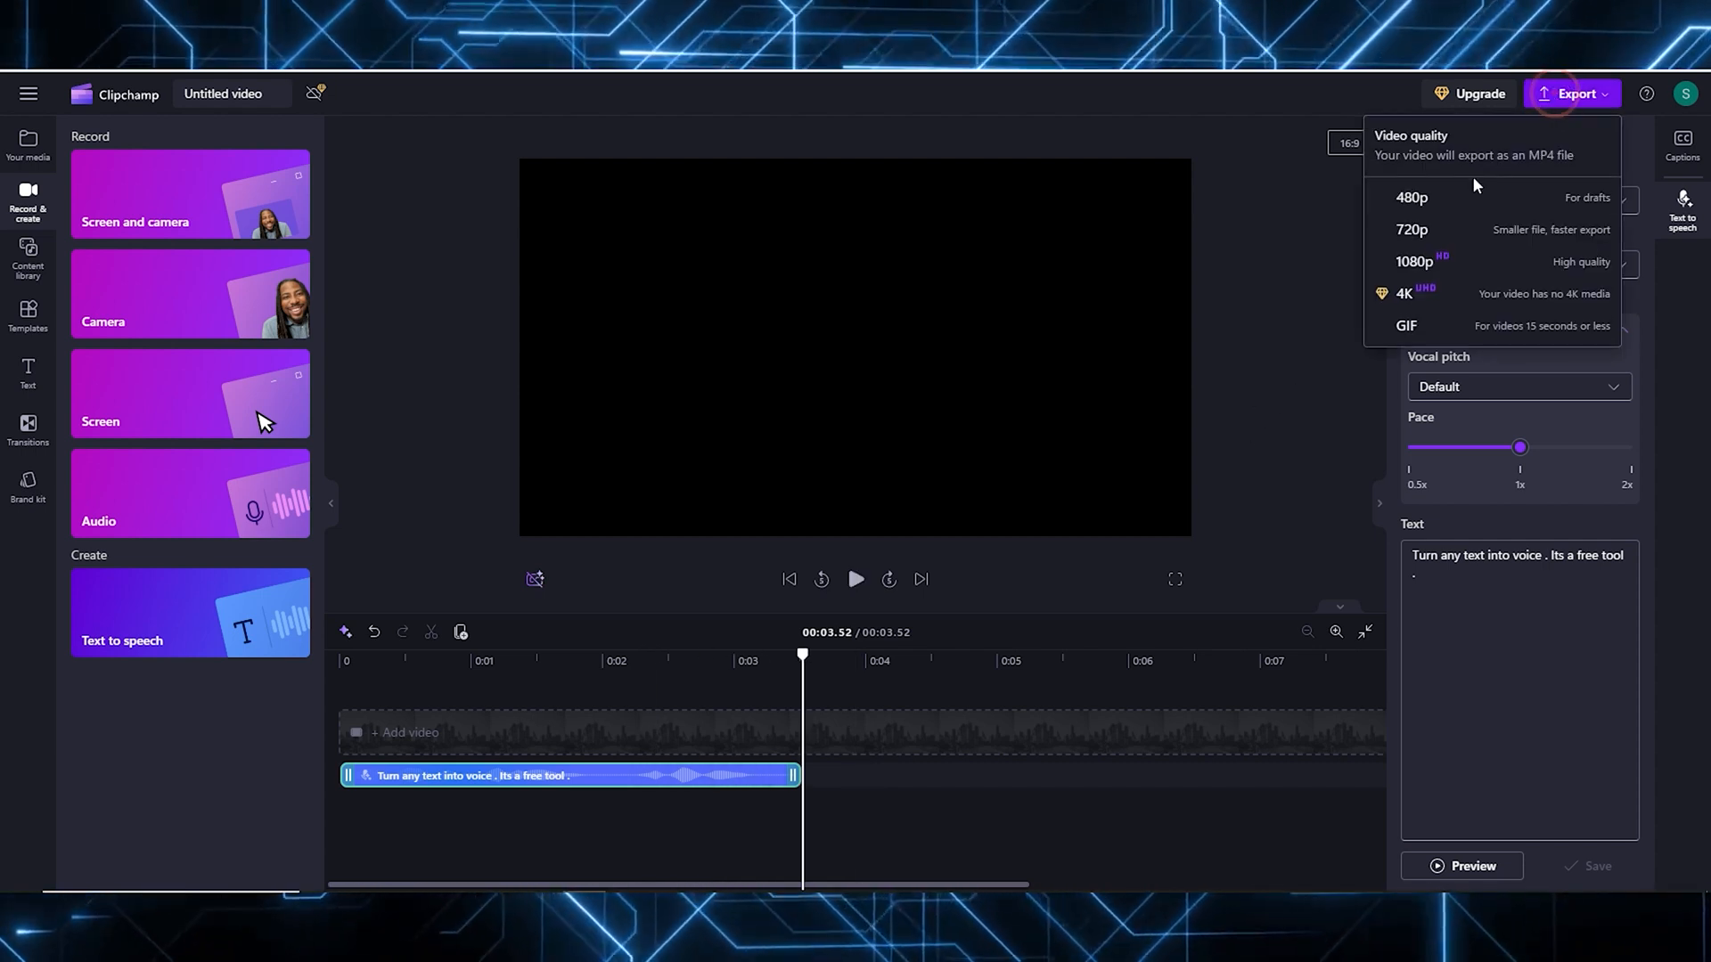
left_click(1406, 326)
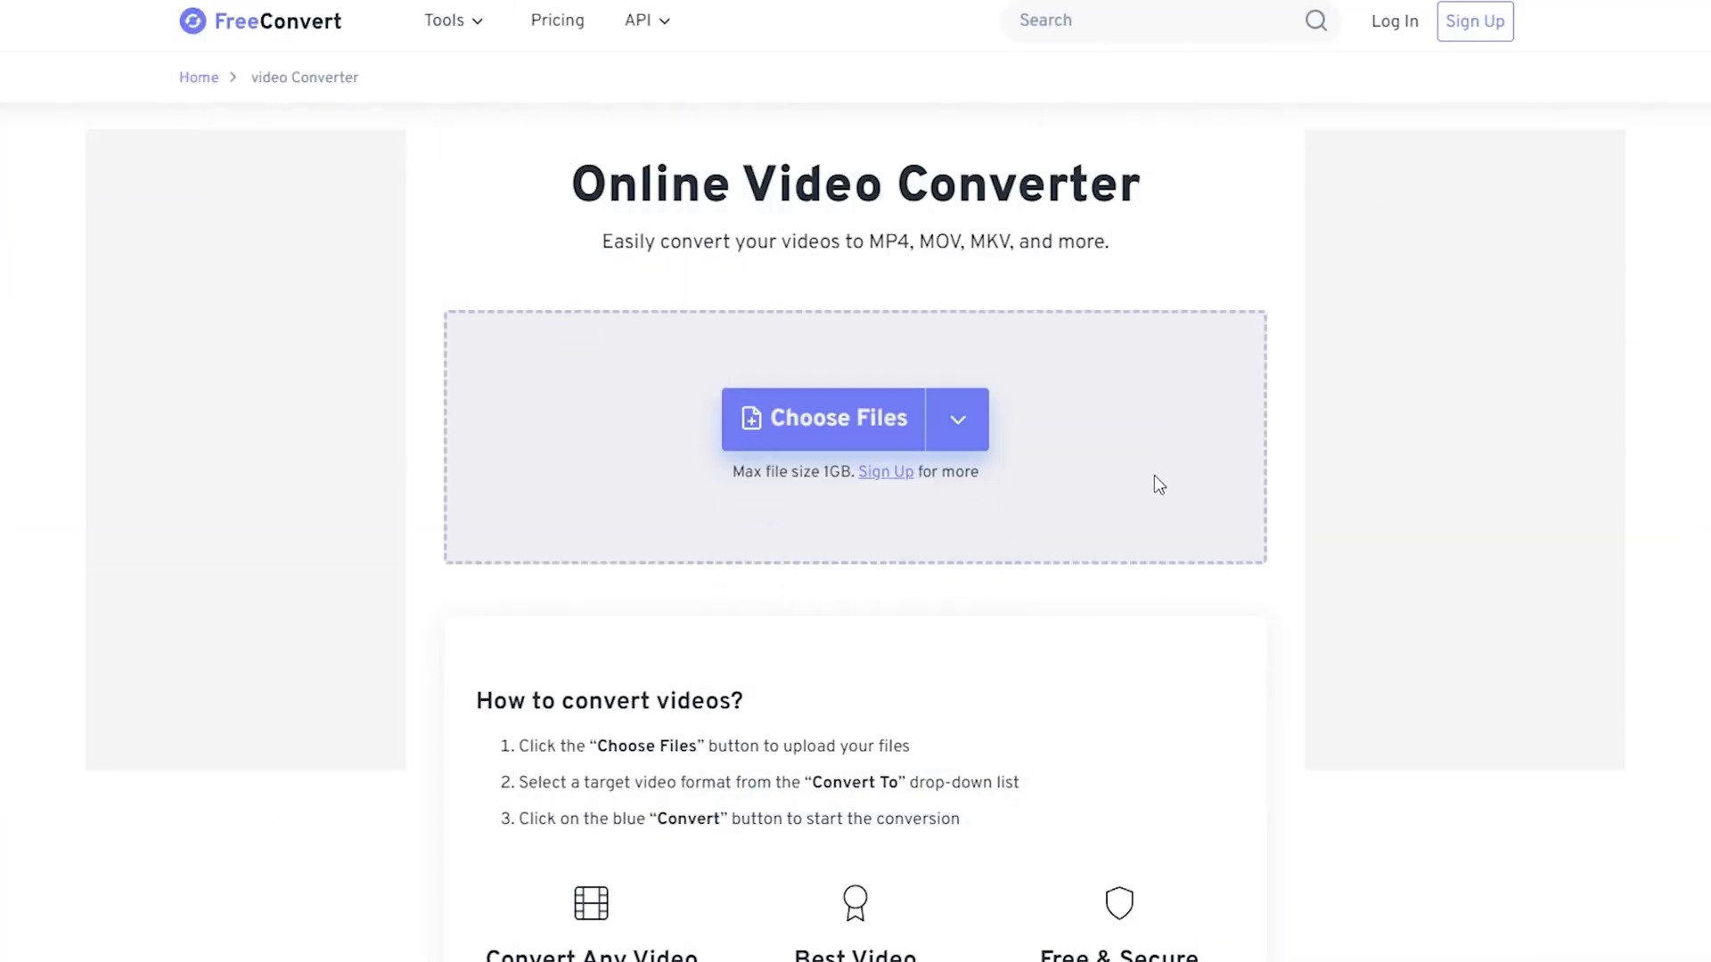
- Upload the Clipchamp MP4, set the output to MP3, and convert
left_click(823, 418)
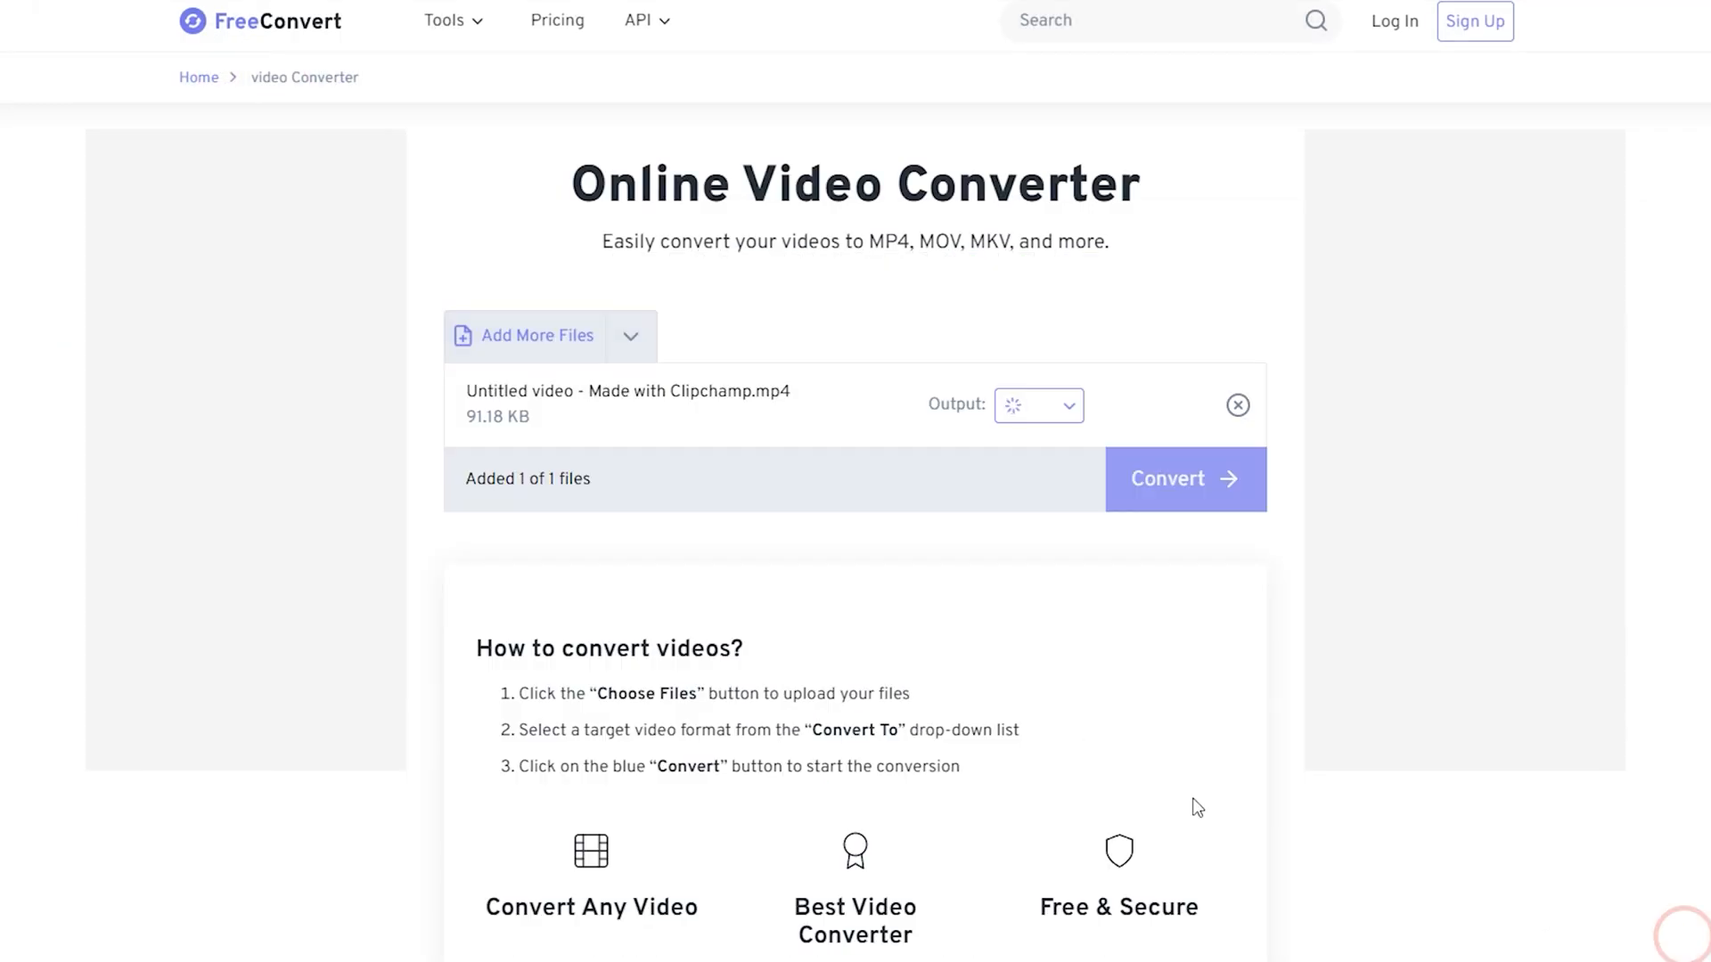
left_click(1036, 404)
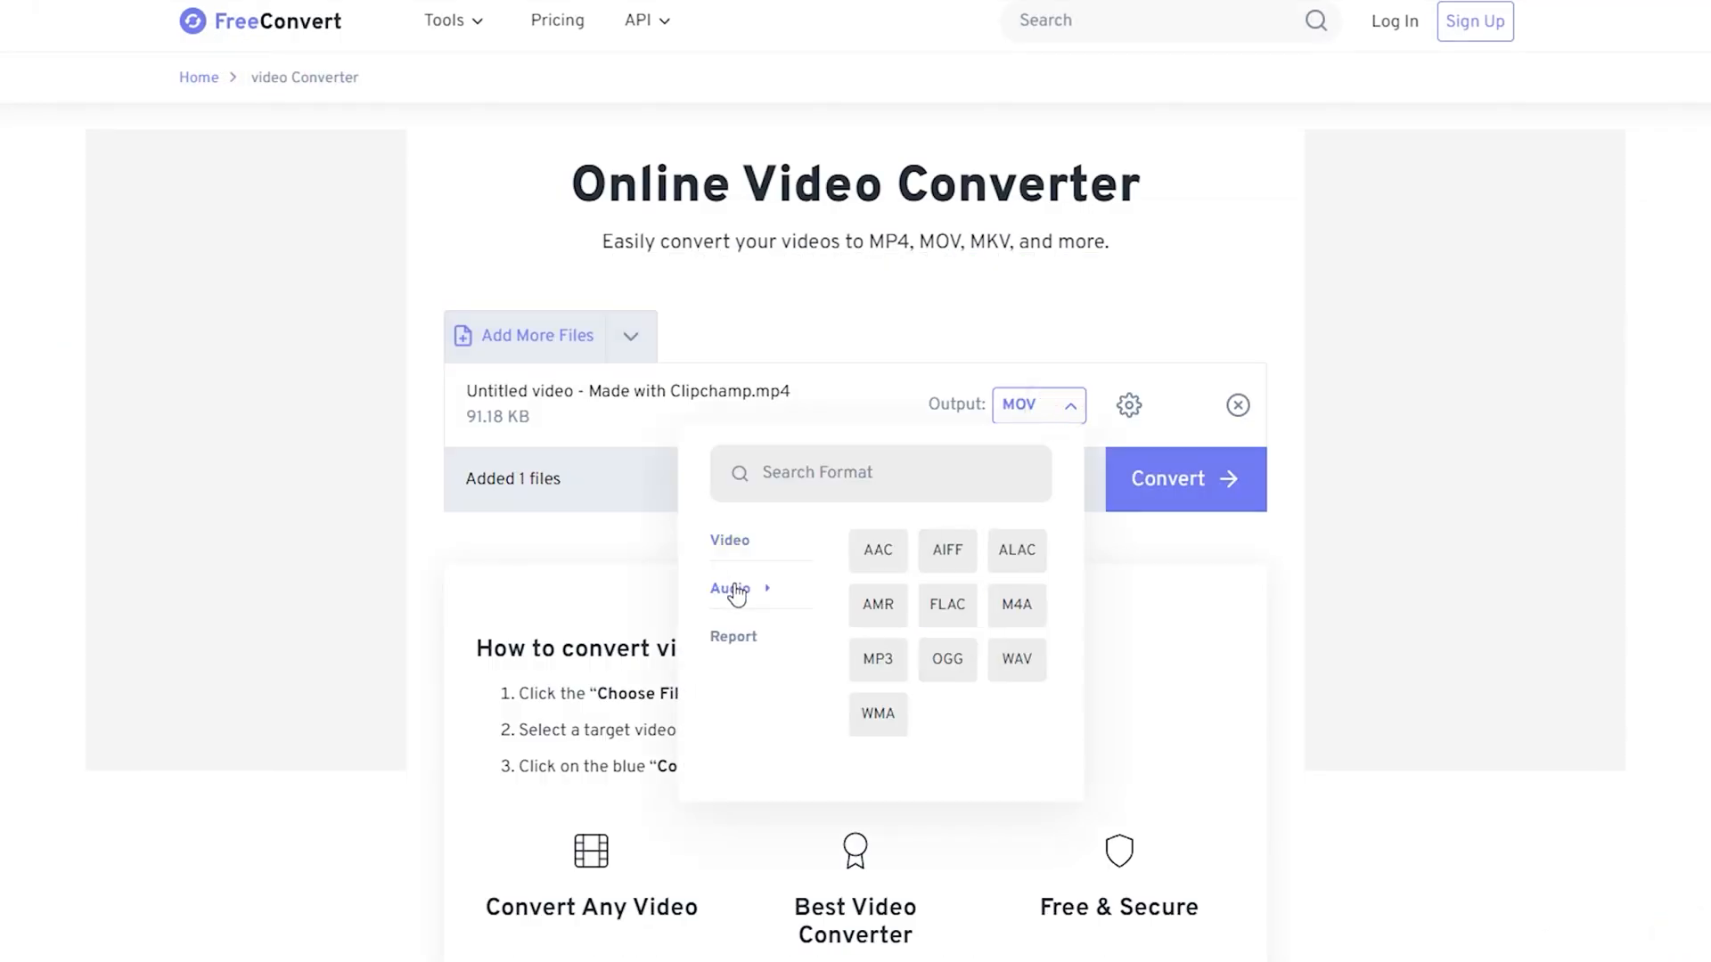
left_click(877, 659)
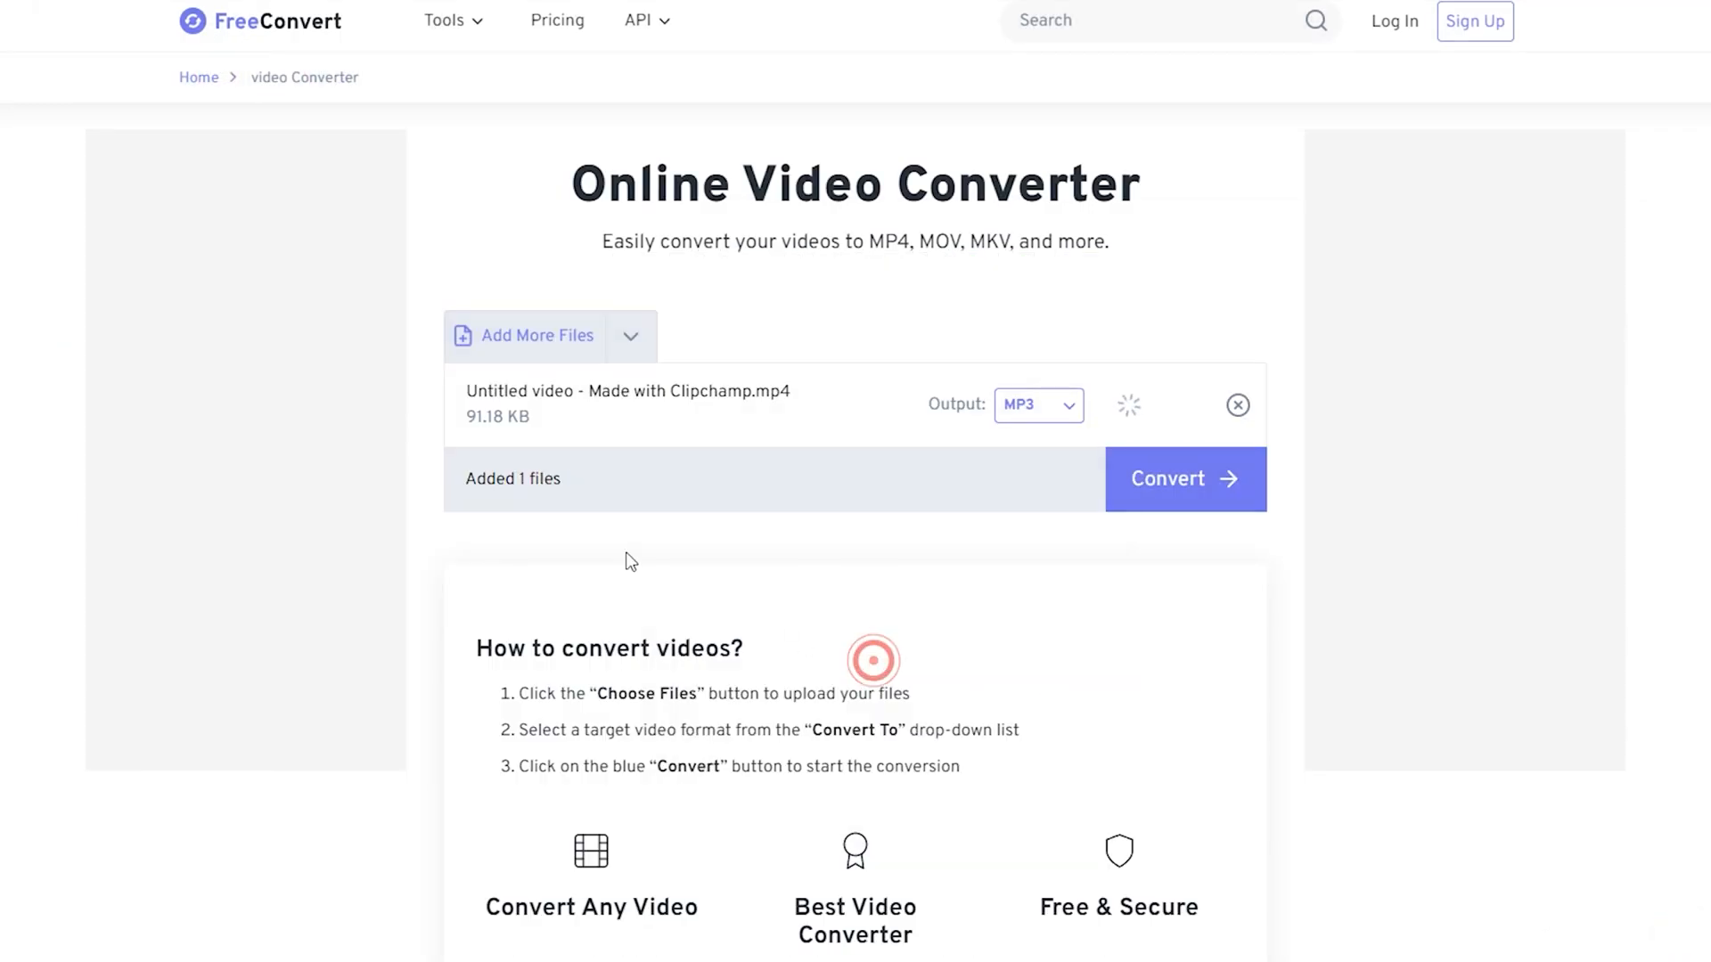
left_click(1185, 479)
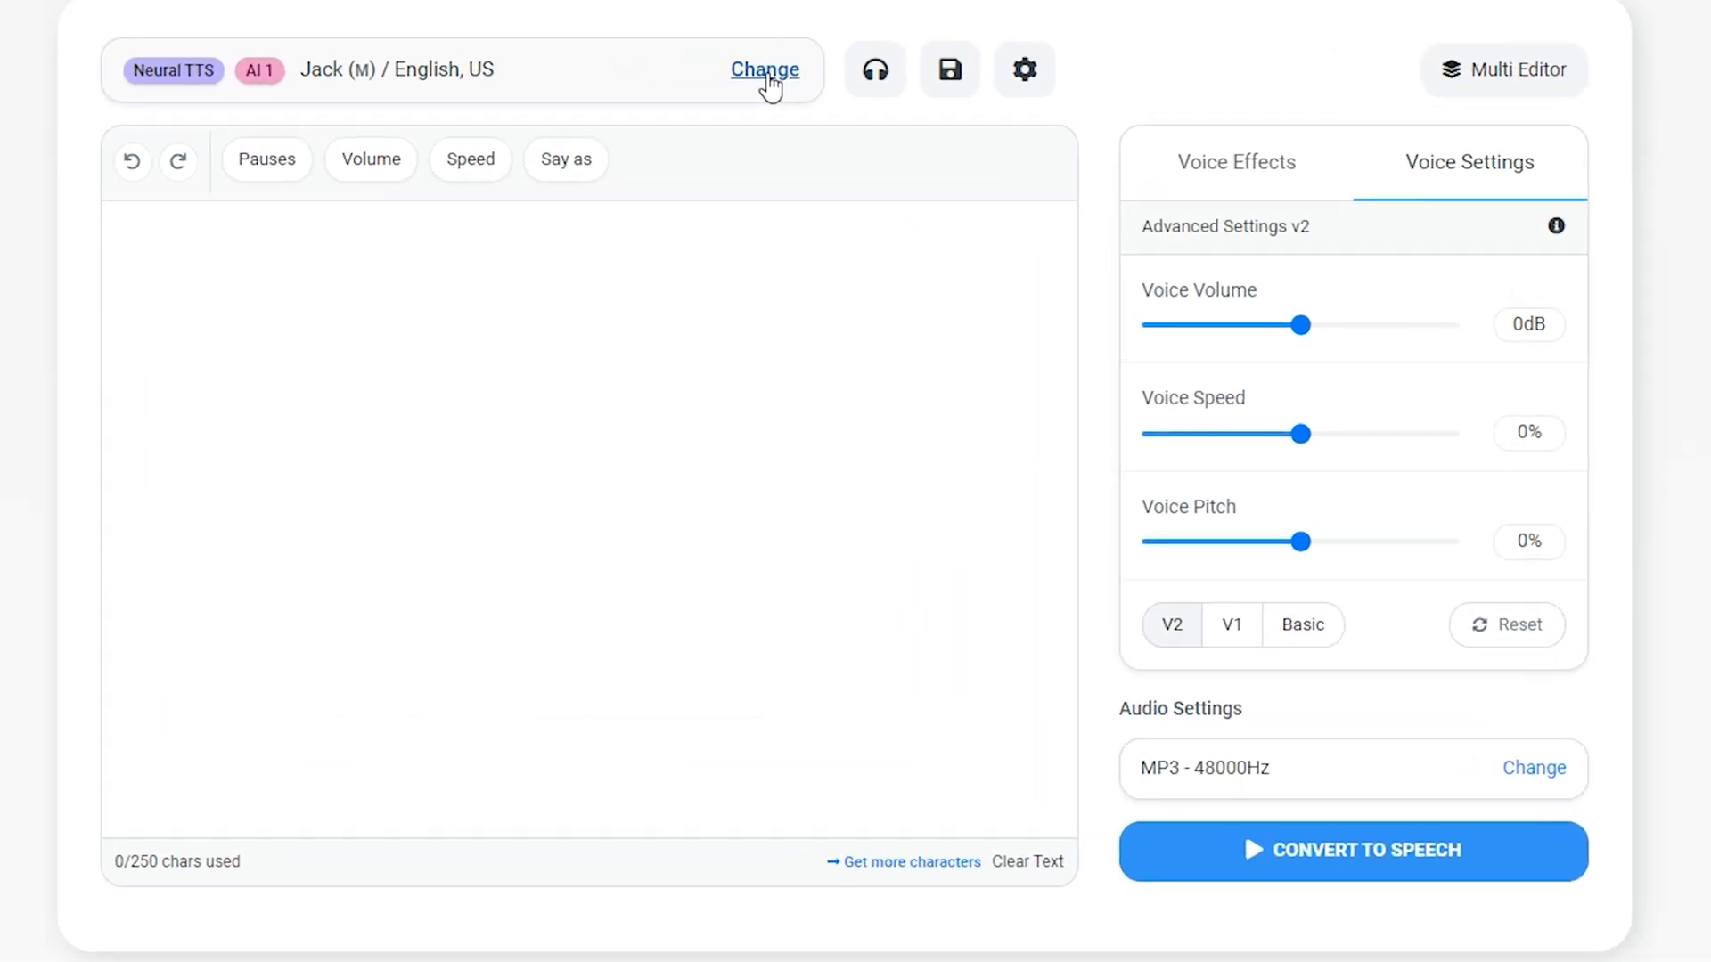
- Replace the Jack voice with Evelyn (female, English US)
left_click(764, 69)
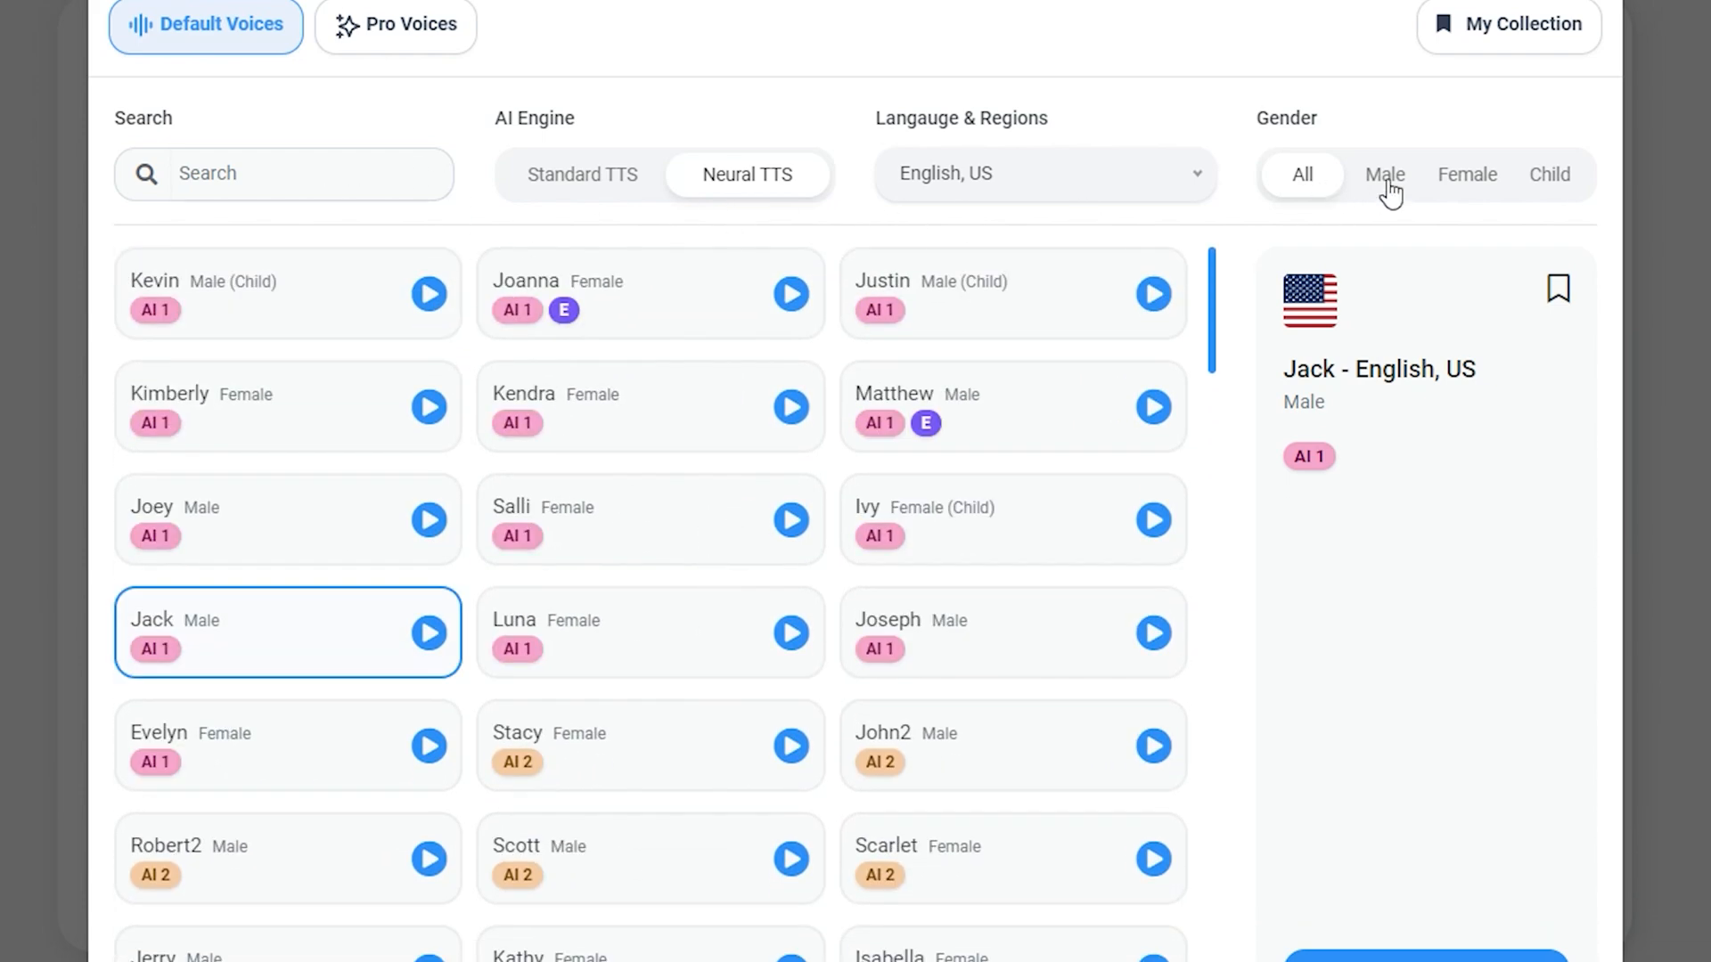
left_click(1384, 175)
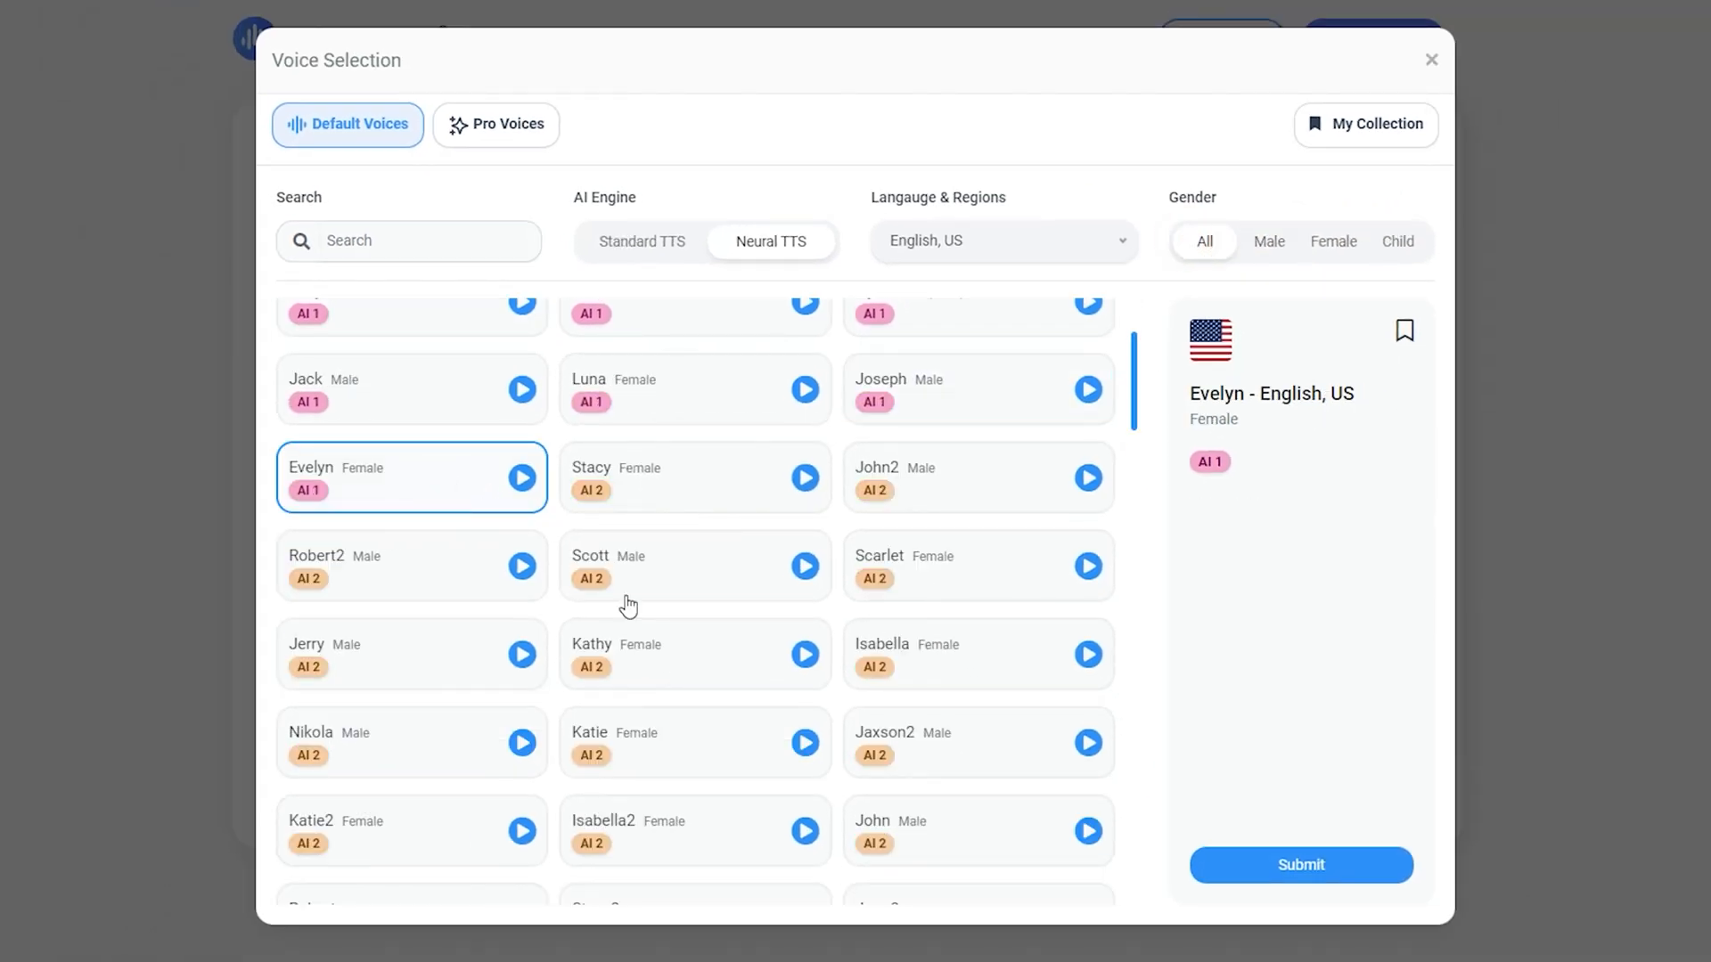
left_click(1299, 865)
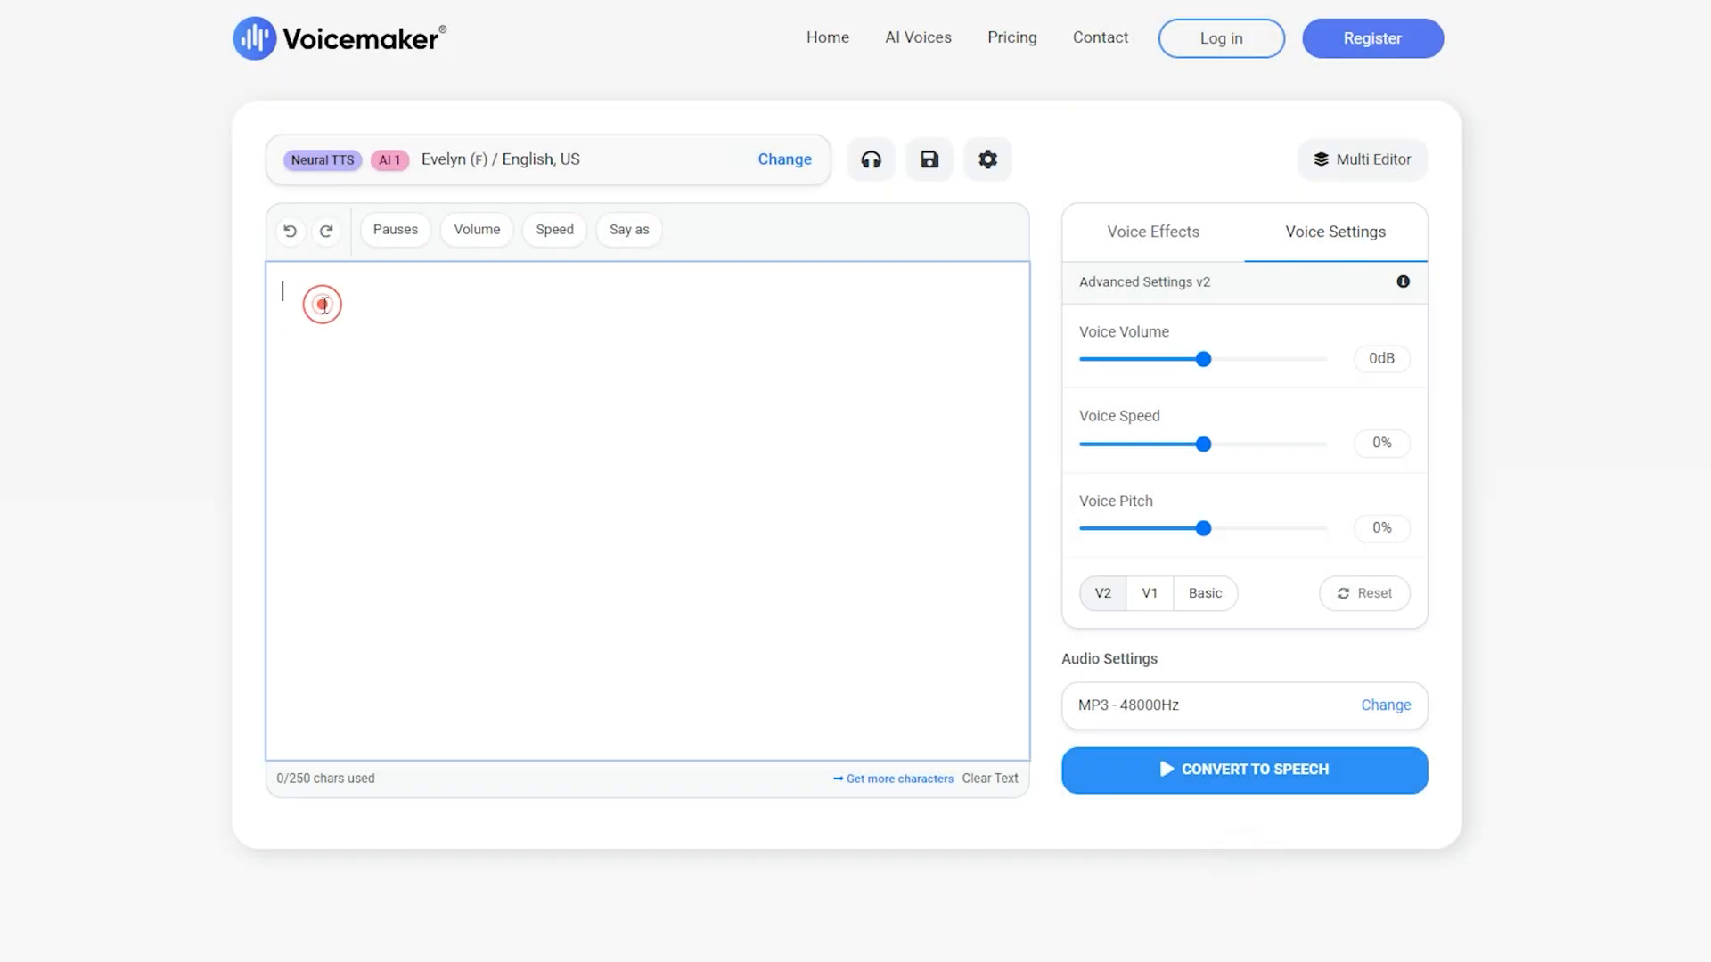
- Type 'if you want more free sites then stay tuned with tech Ai .' into the editor
type("if")
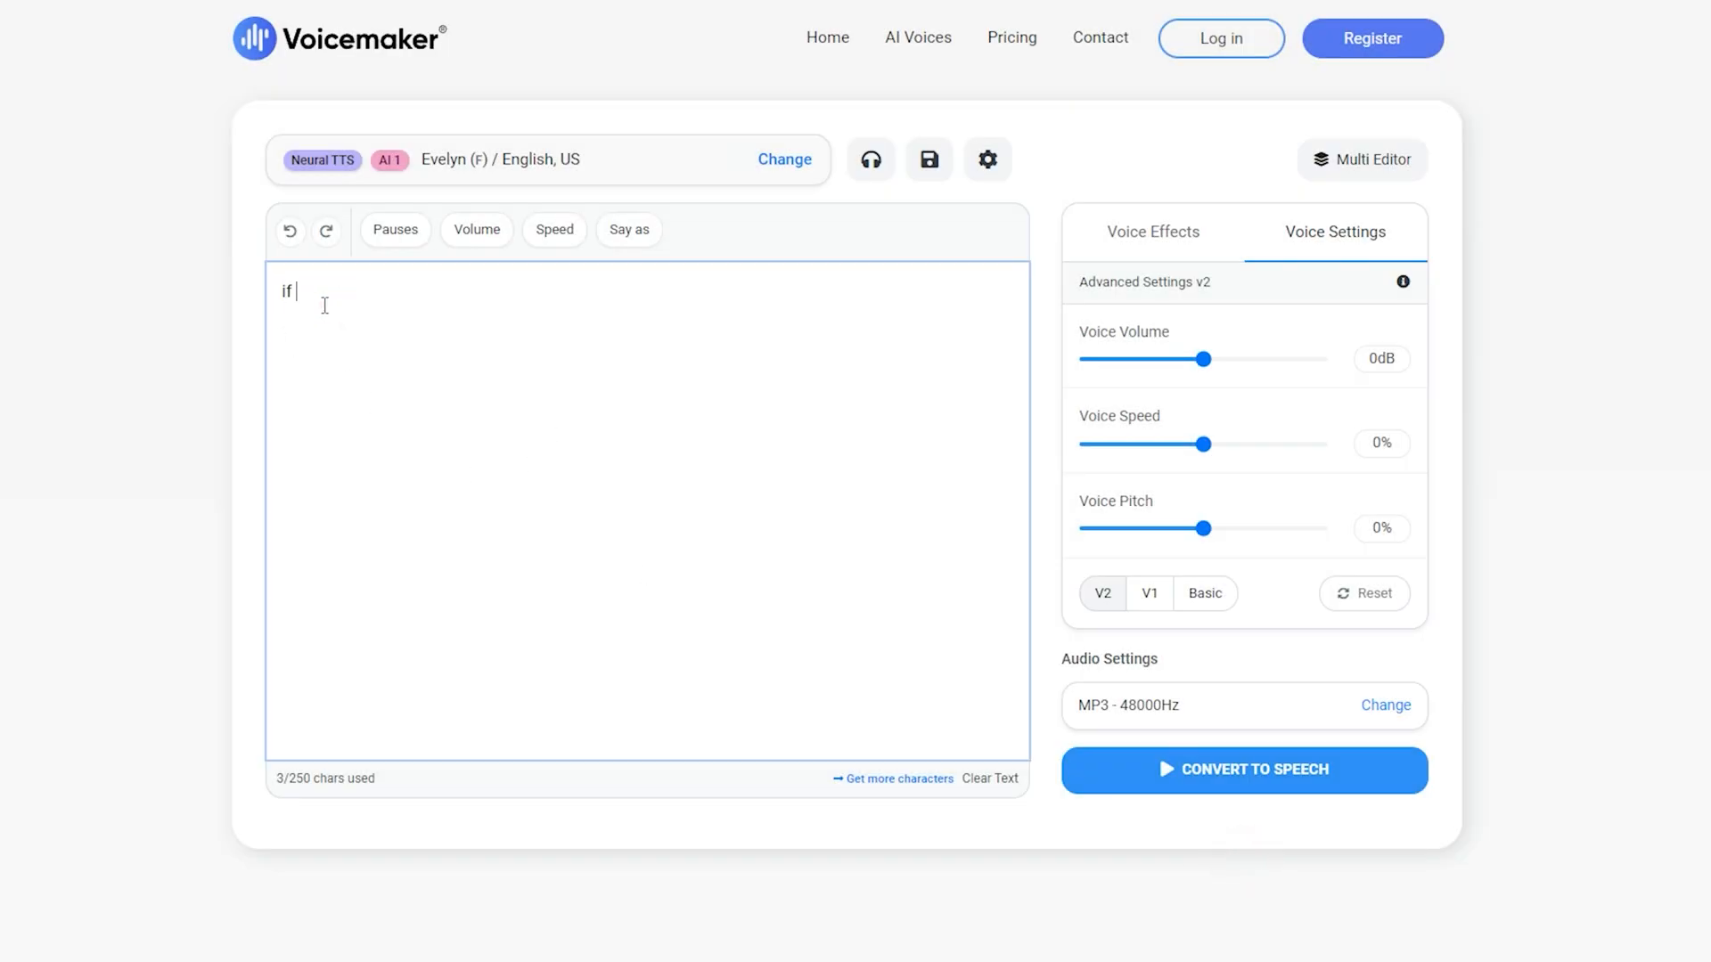
type("you want more free sites then stay")
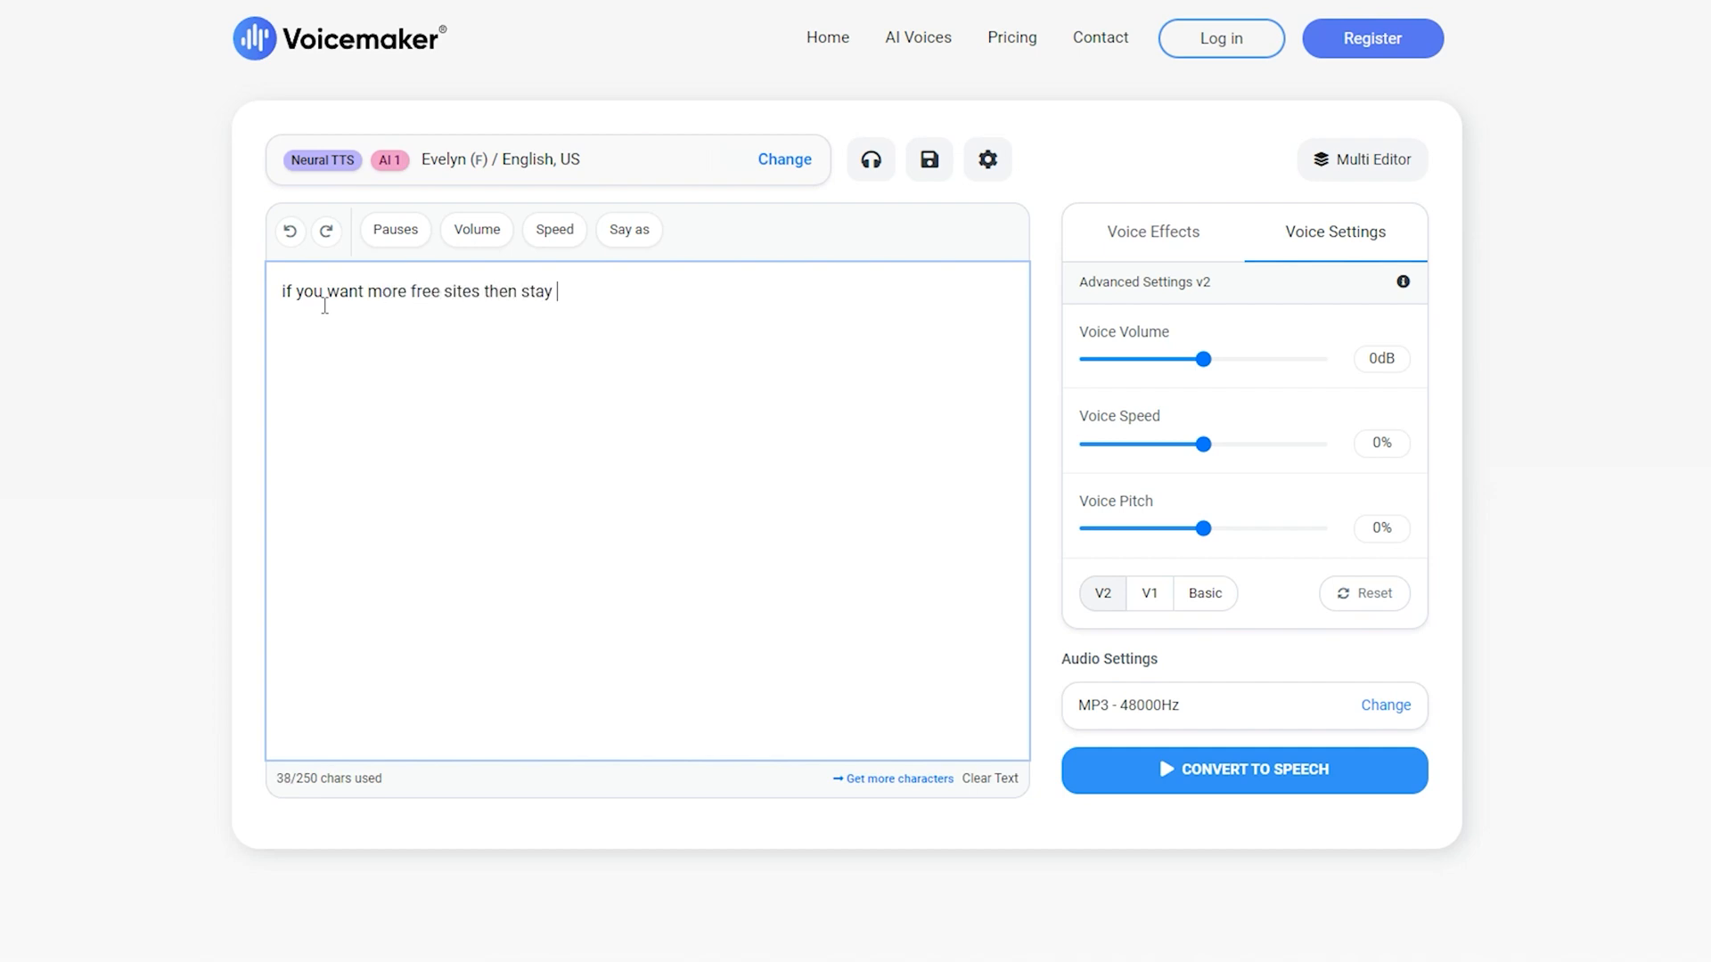
type("tuned with tech Ai .")
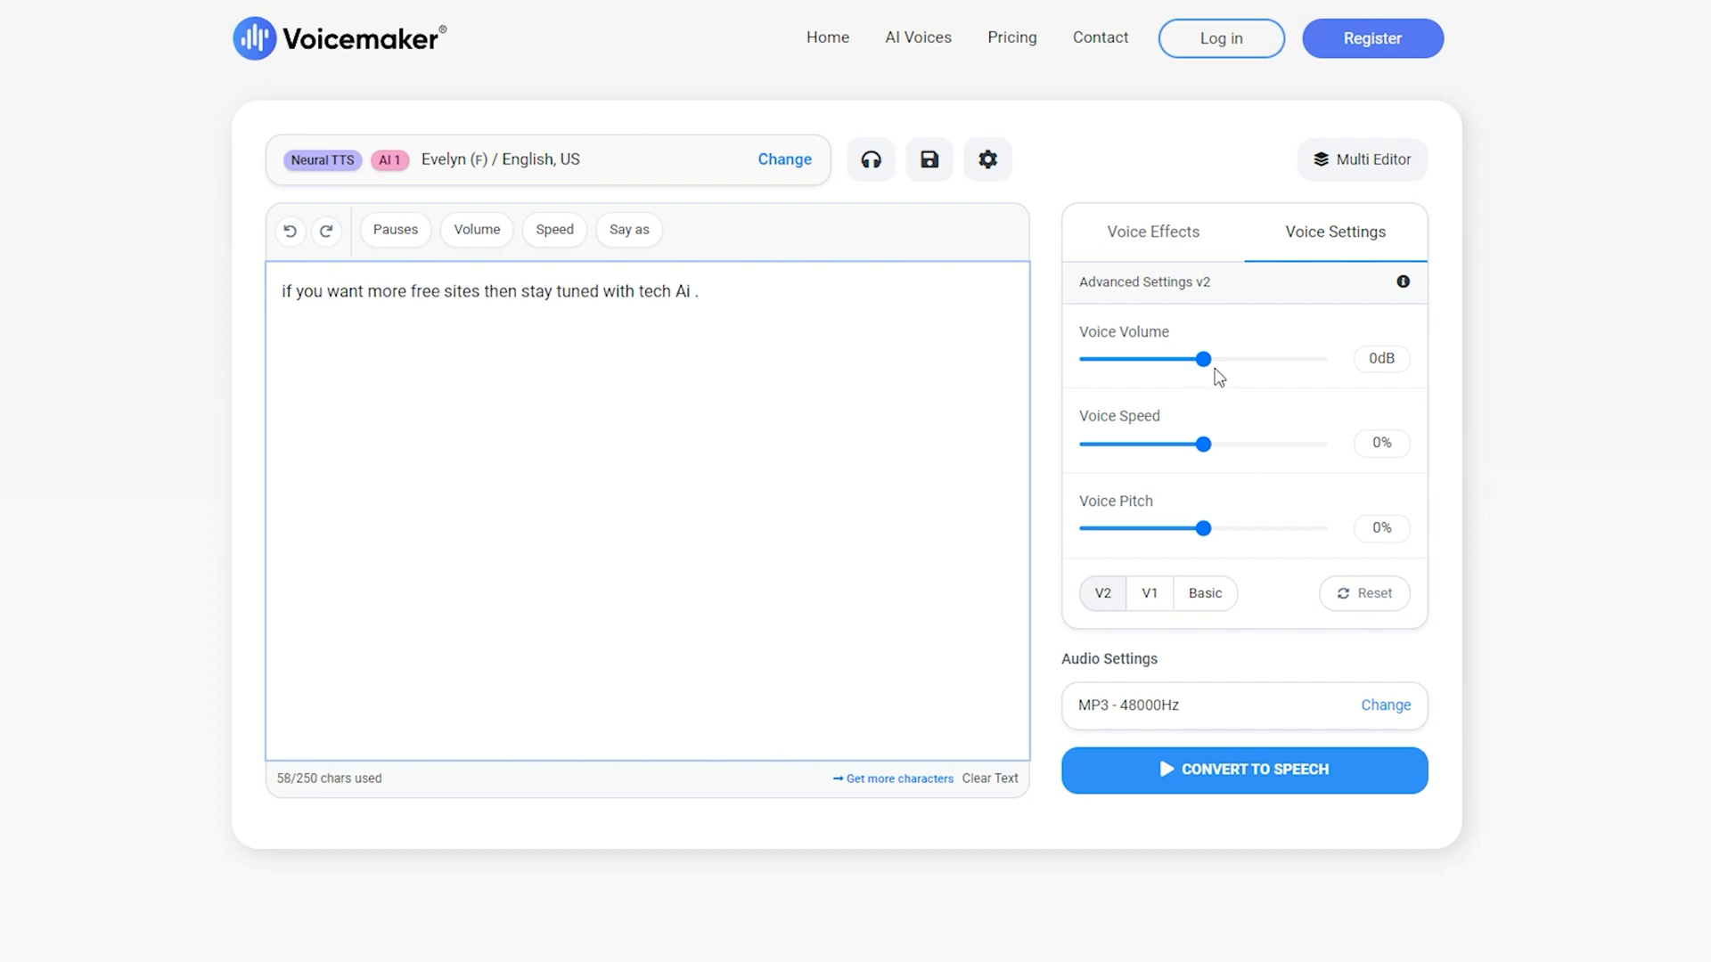
- Test Voice Speed, reset it to 0%, and generate the 4-second clip
left_click_drag(1207, 443, 1205, 444)
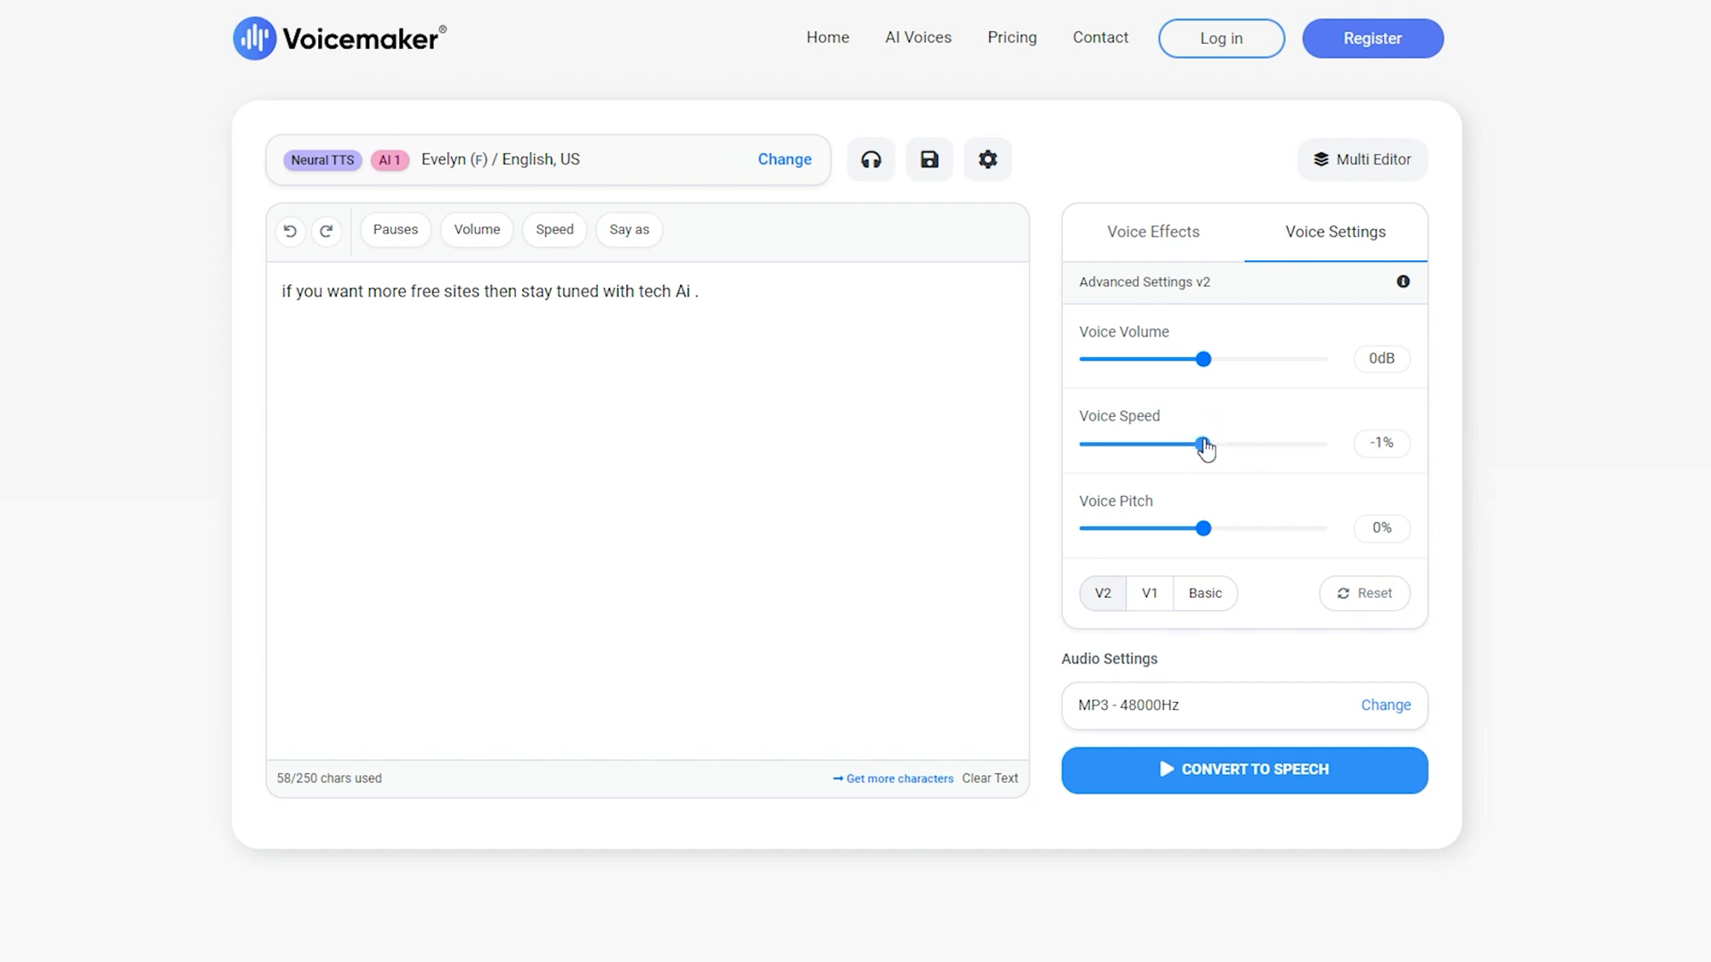
left_click_drag(1204, 443, 1206, 443)
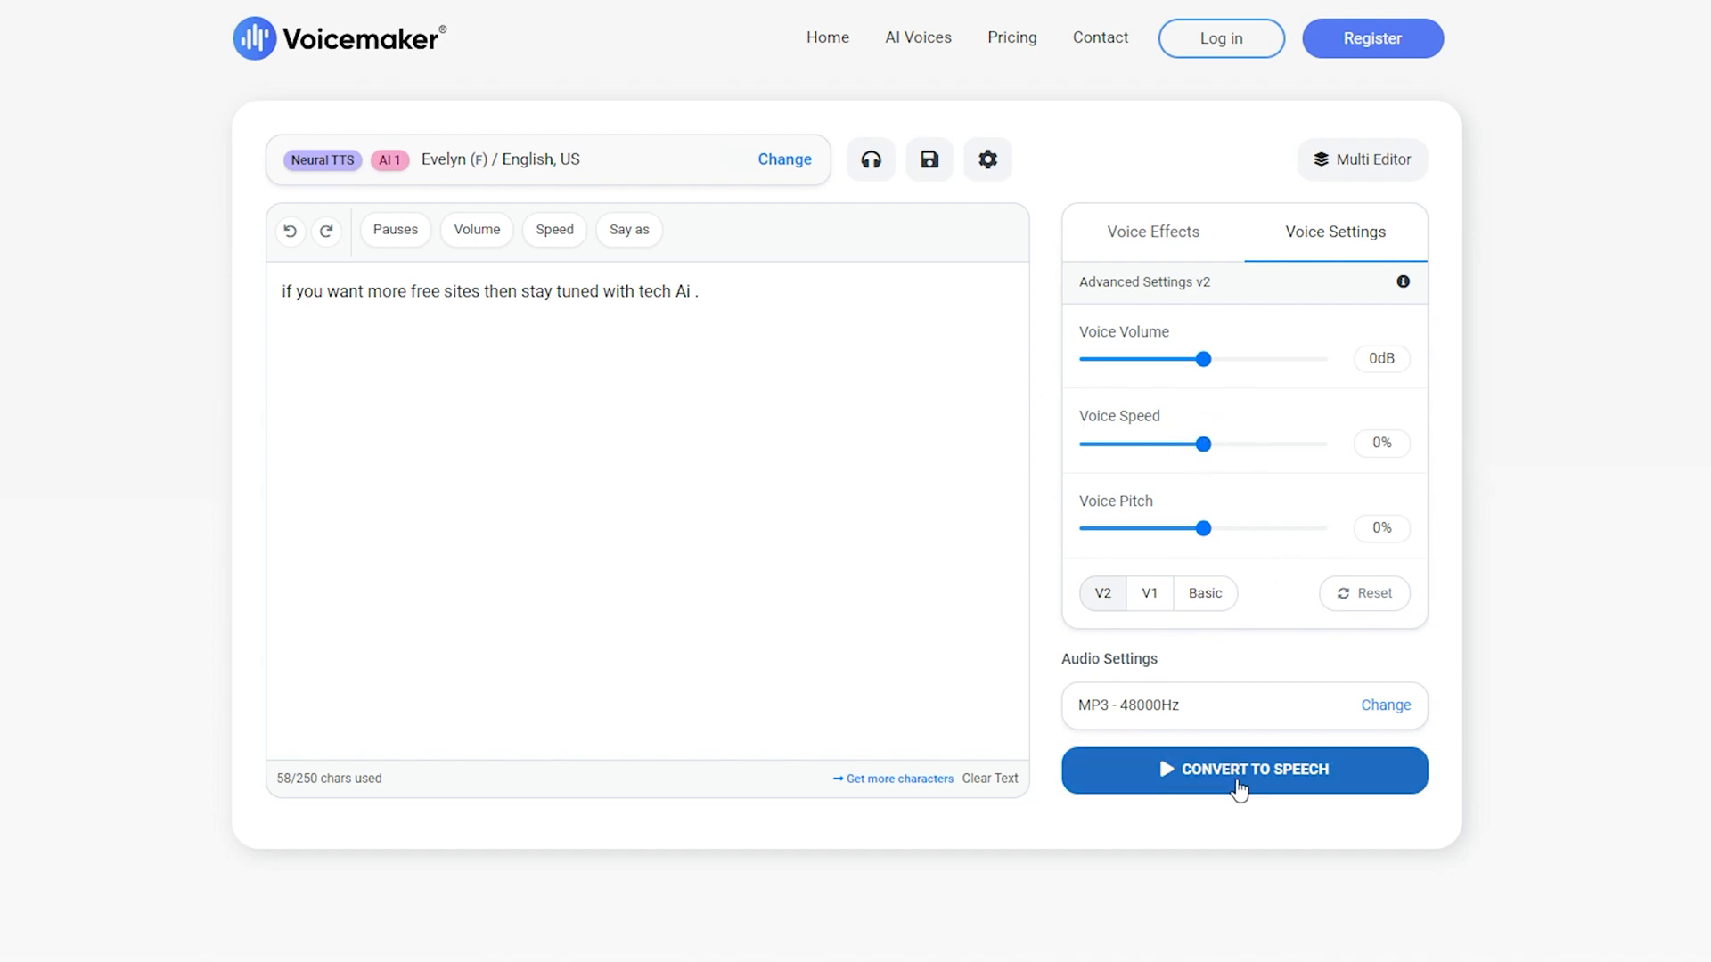
left_click(1243, 769)
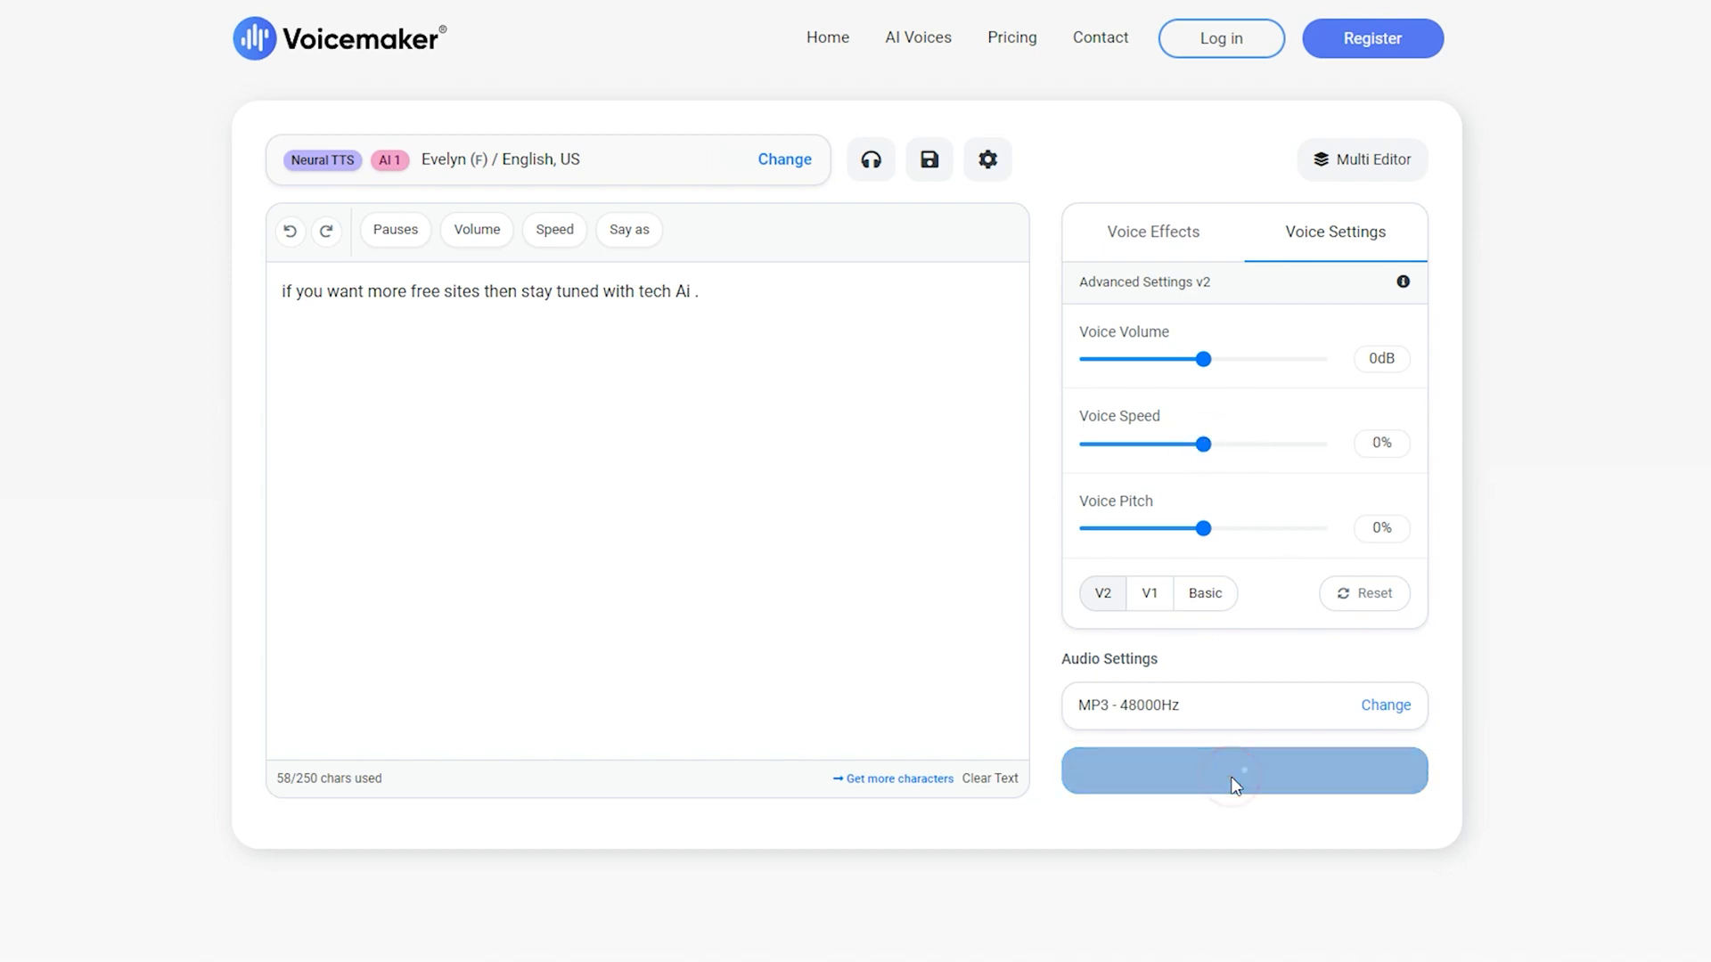
left_click(1243, 769)
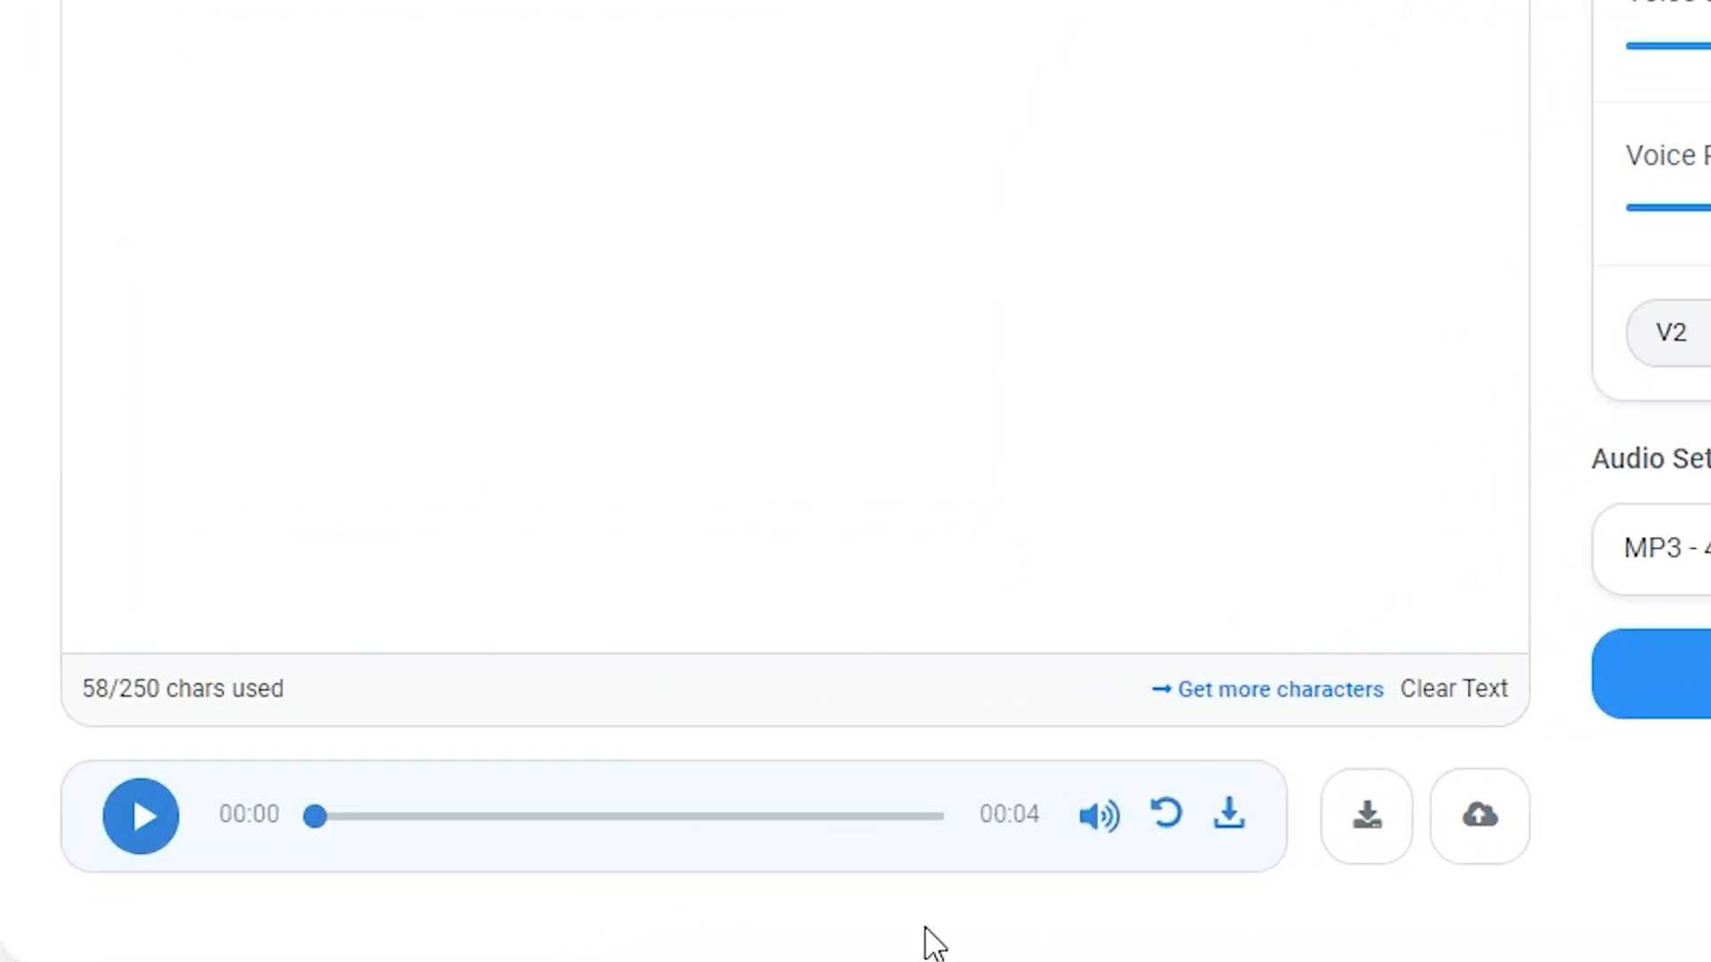
mouse_move(1226, 815)
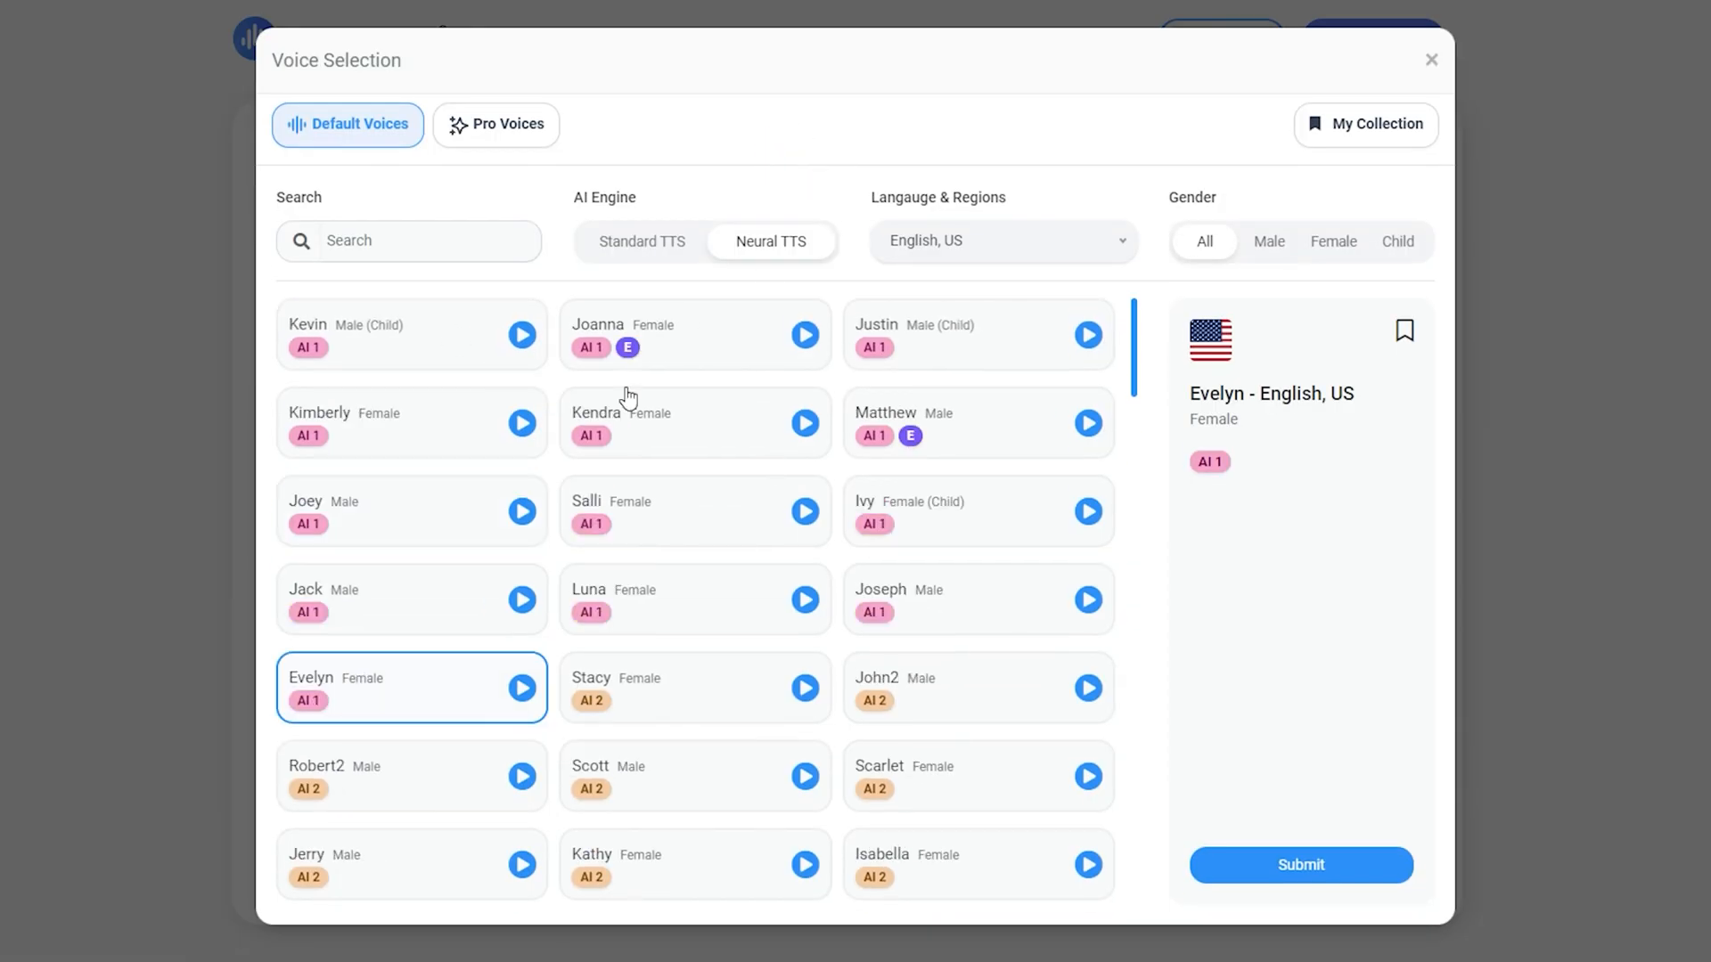
- Switch the Voicemaker voice back to Jack and convert the 'stay tuned with tech Ai' line
left_click(1268, 241)
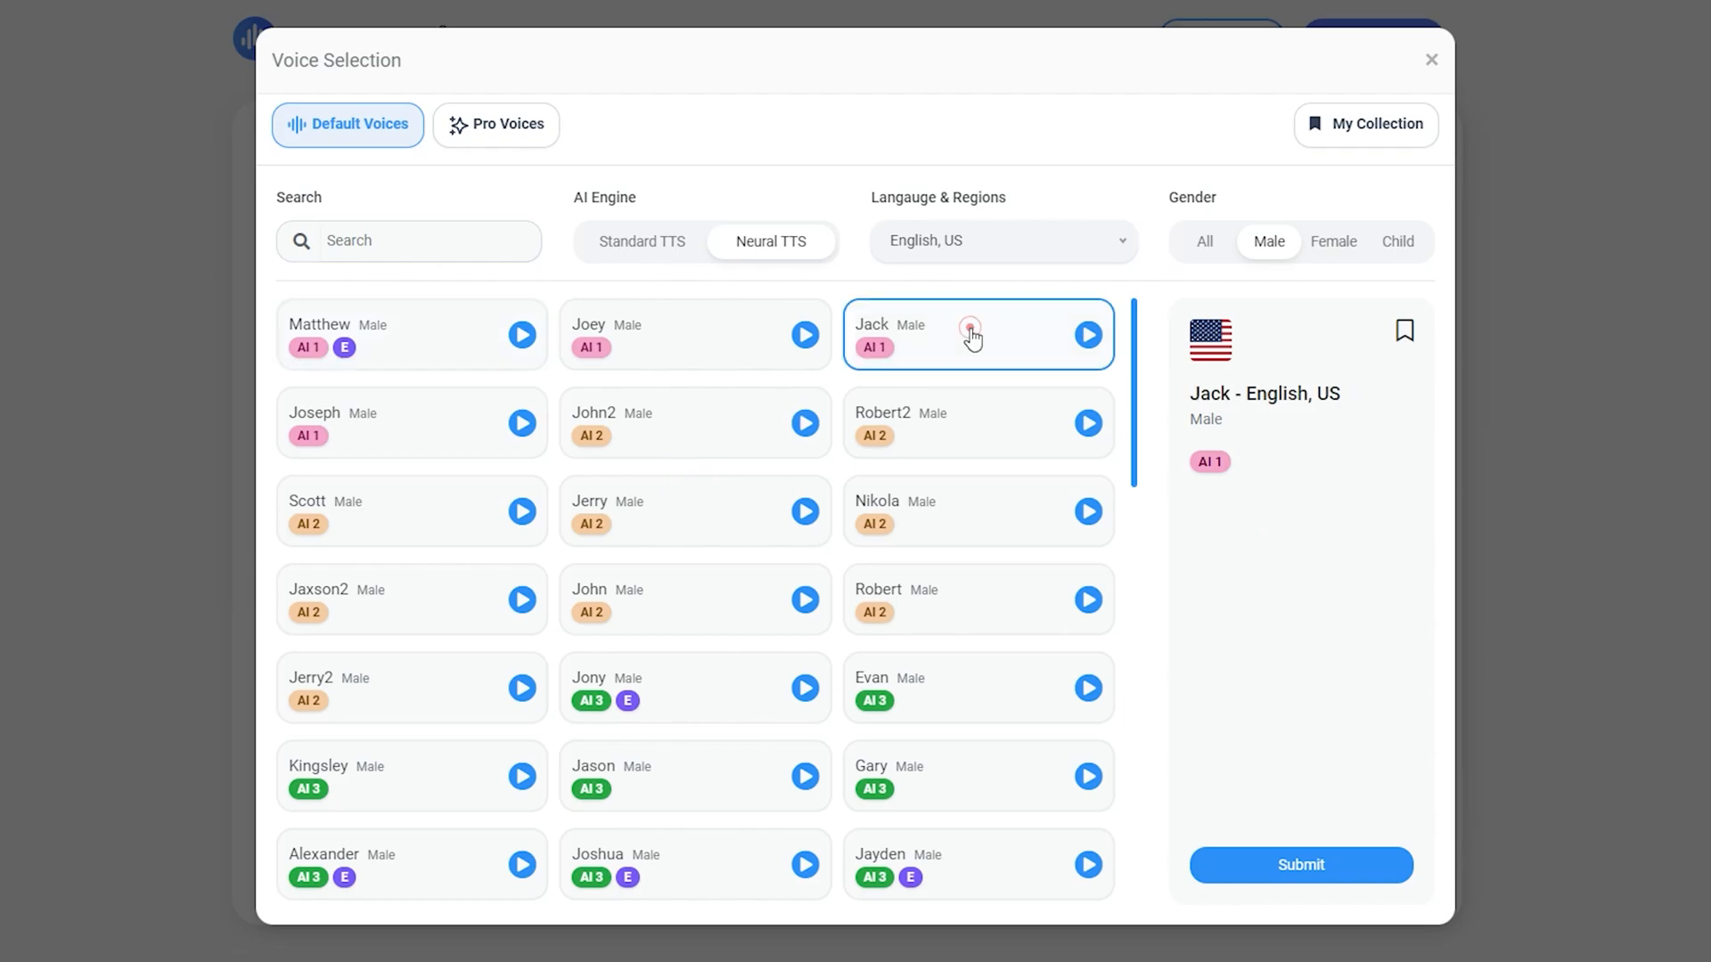
left_click(1301, 865)
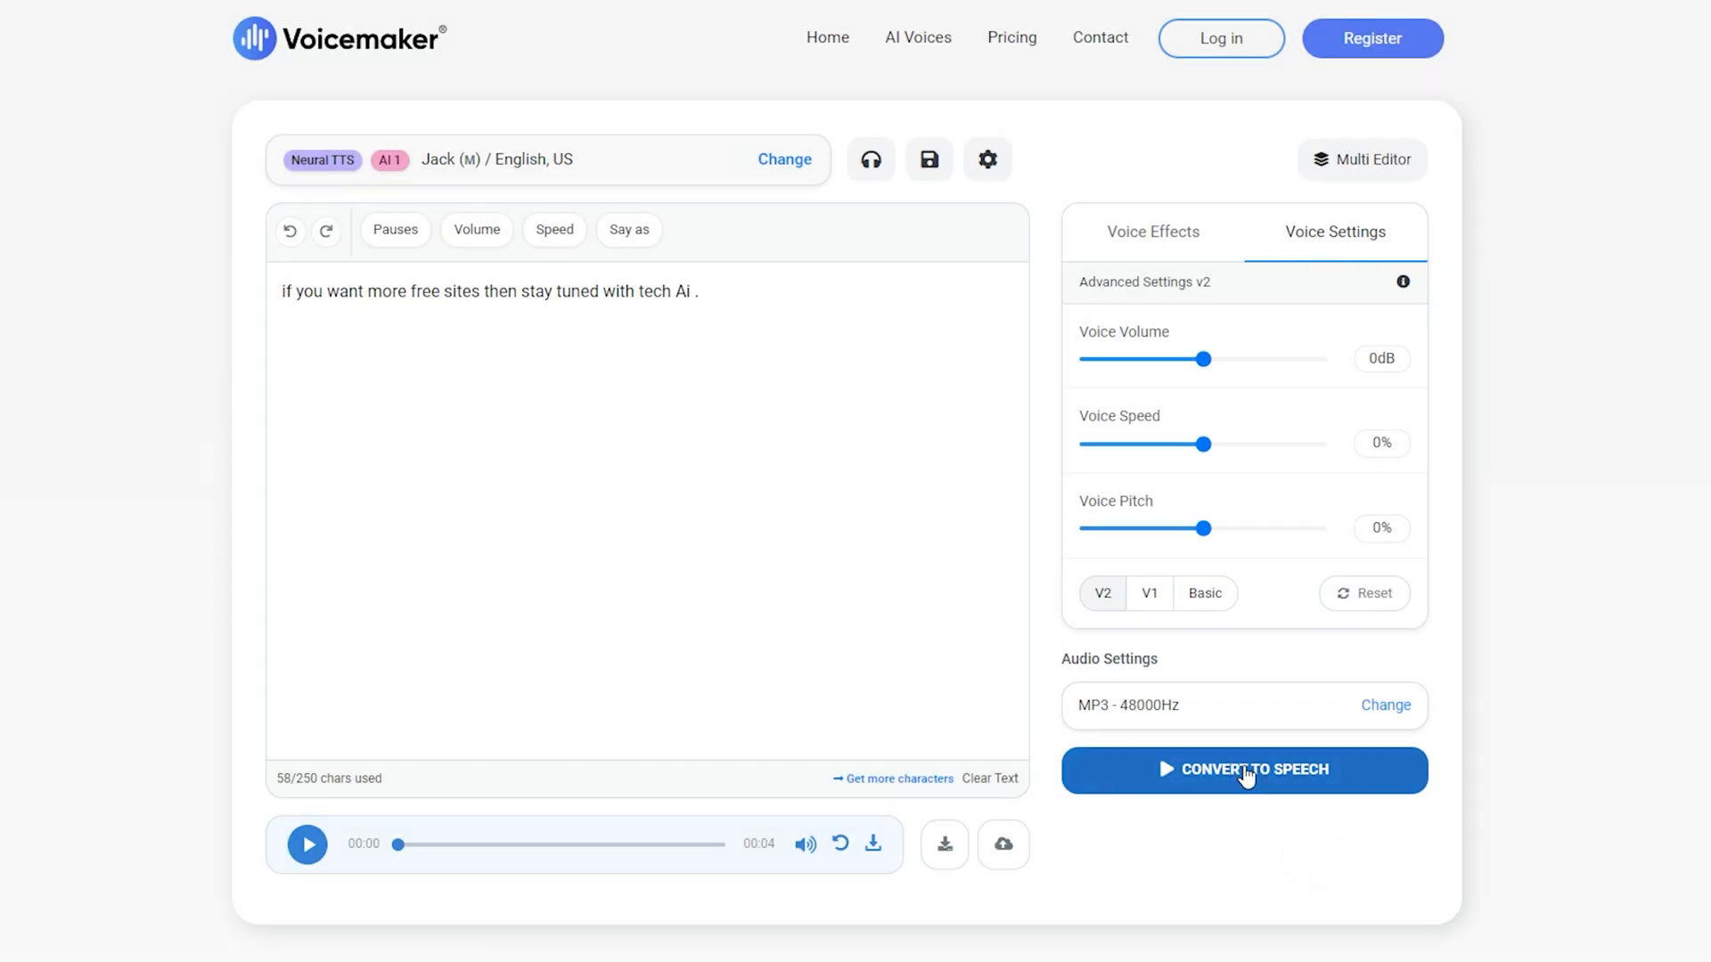
left_click(1242, 769)
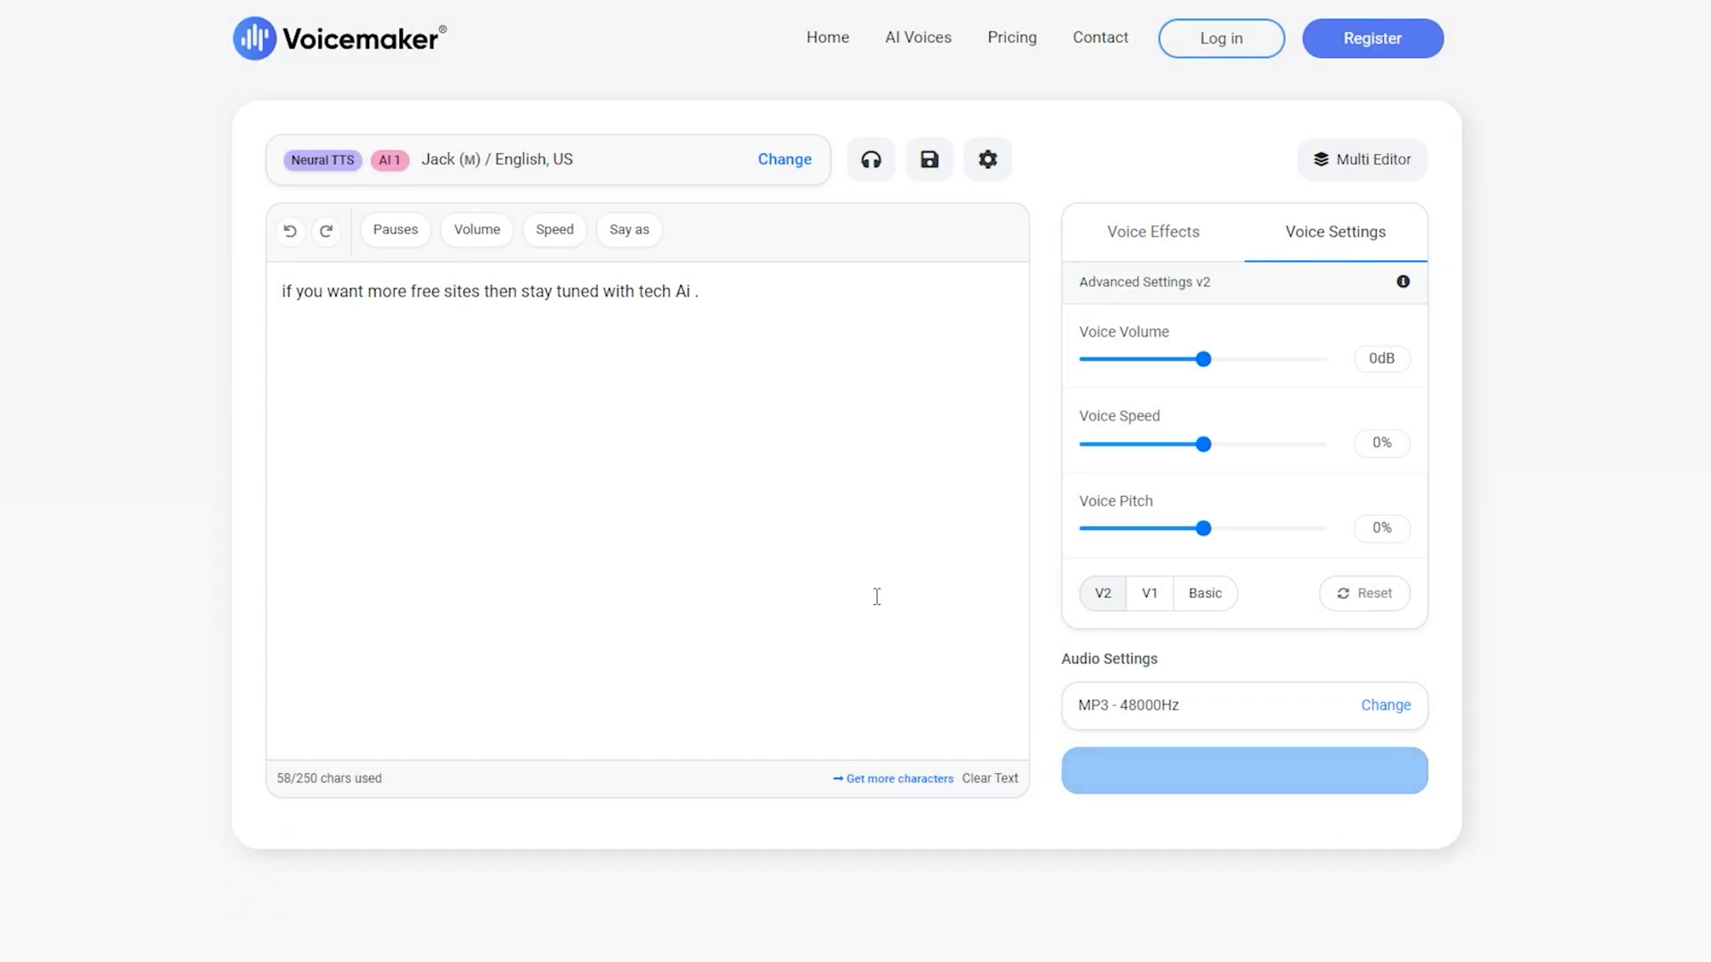
left_click(1241, 768)
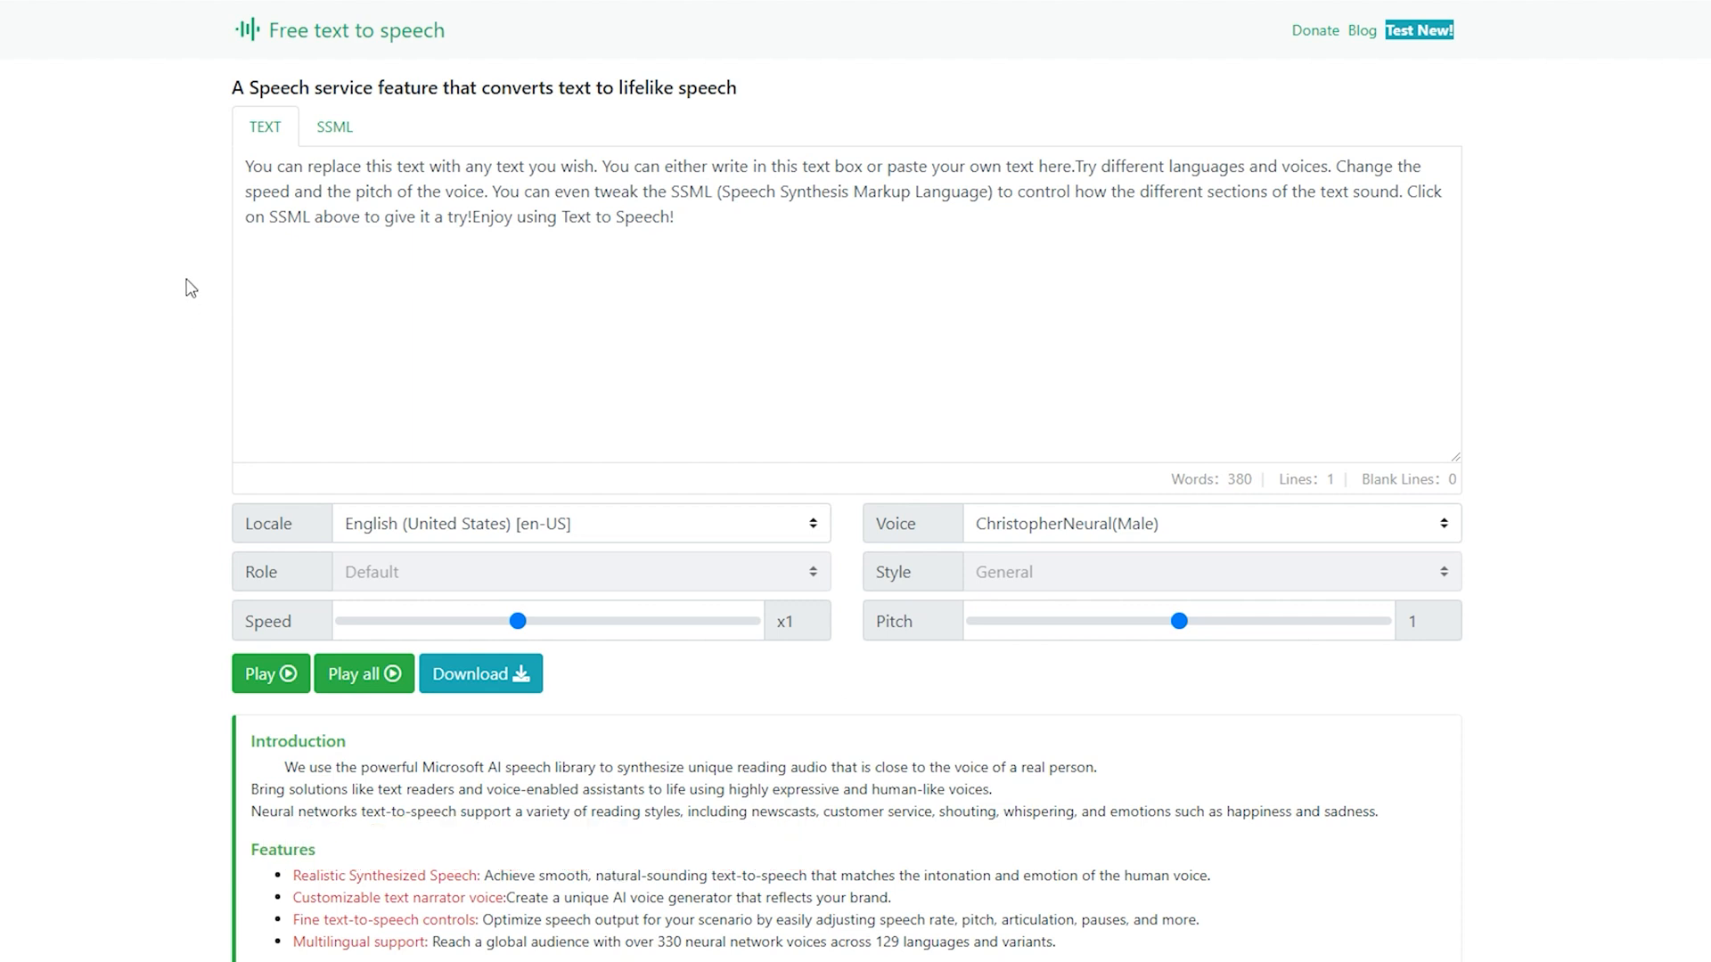
mouse_move(716, 246)
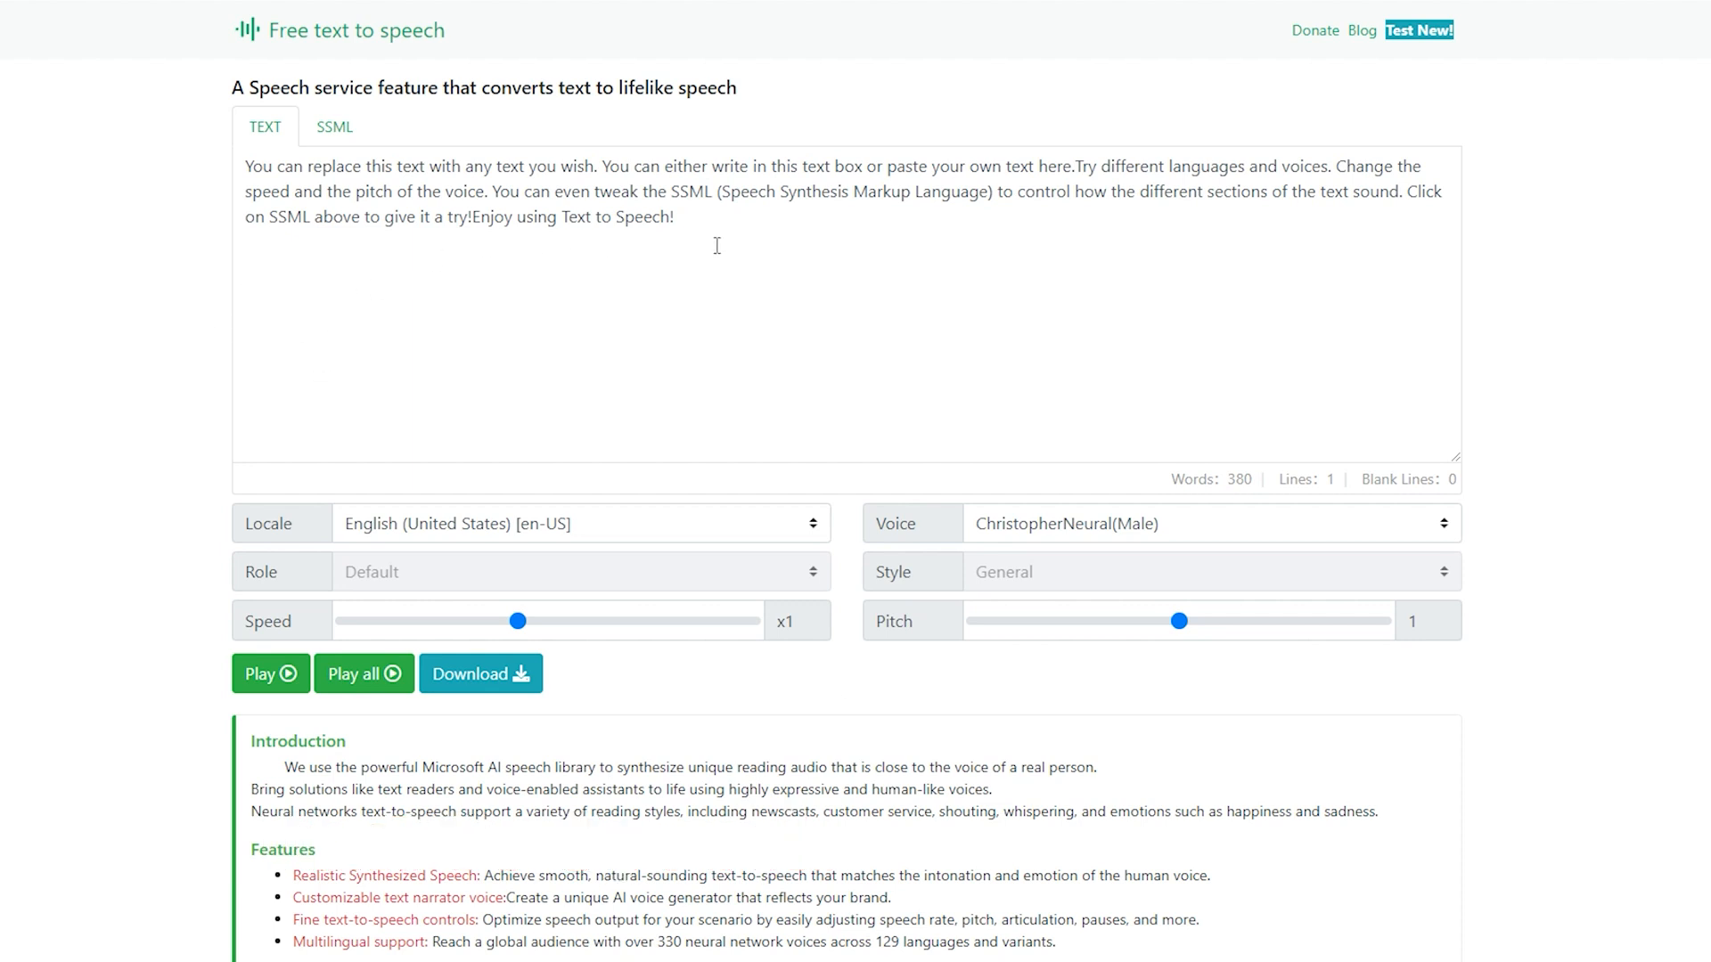
- Replace the sample text with 'convert Any text into speech .' and keep United States English
left_click(716, 246)
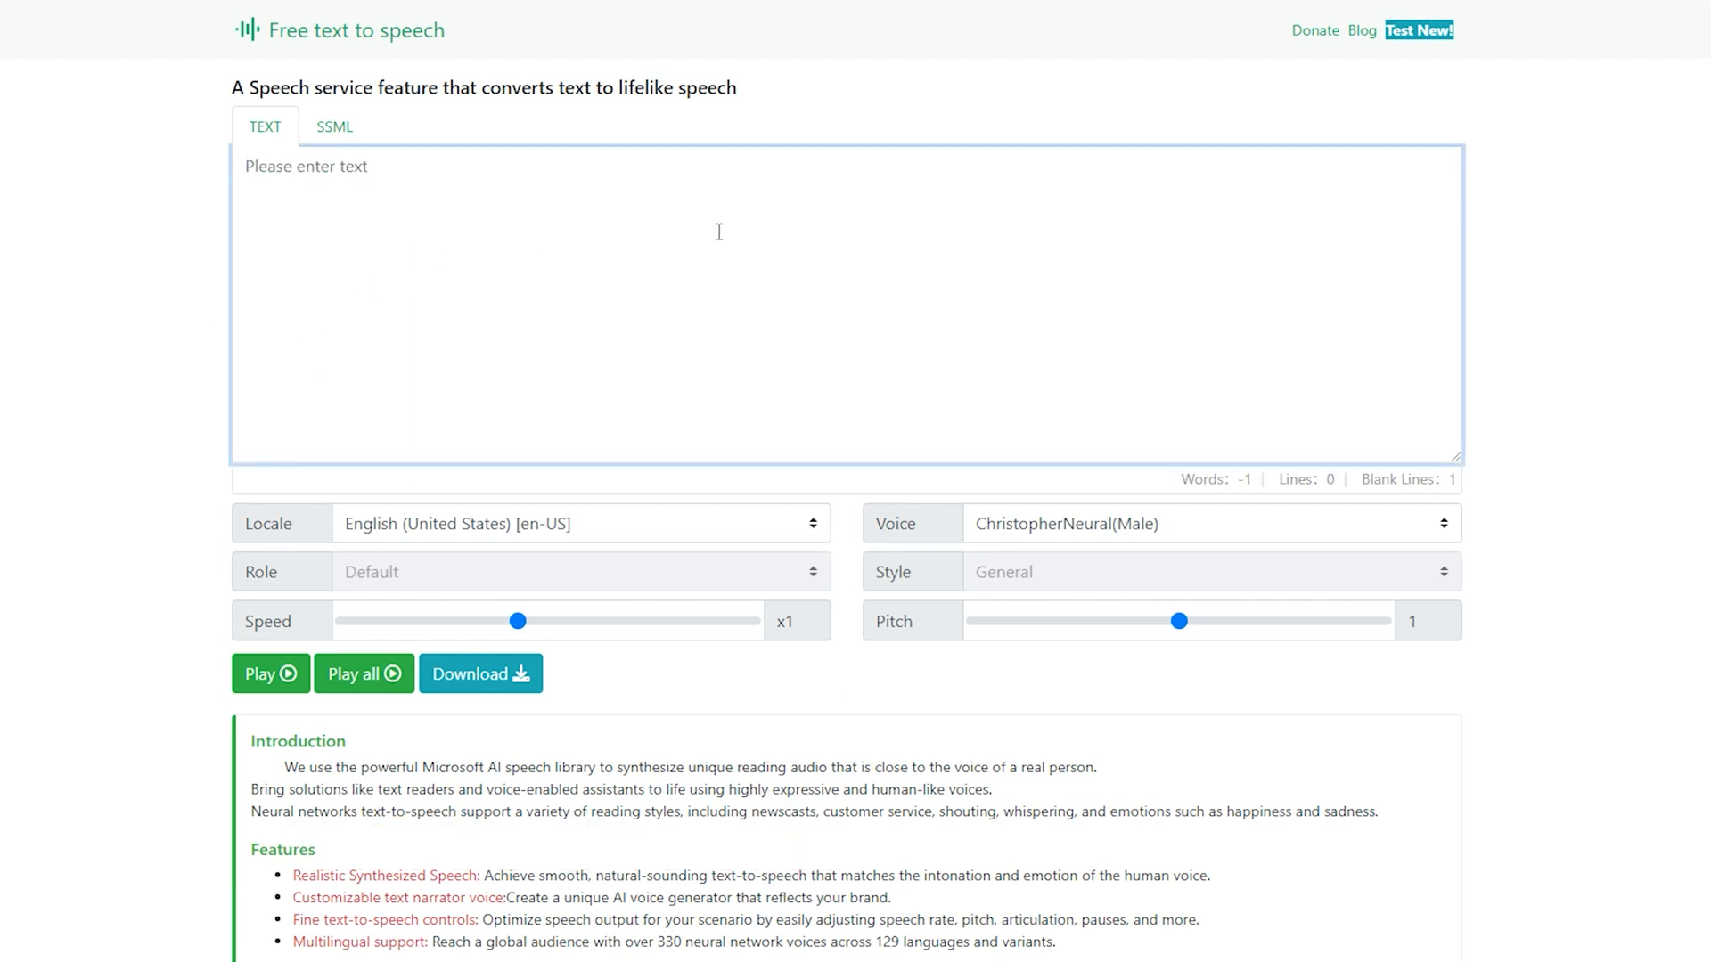
type("convert Any t")
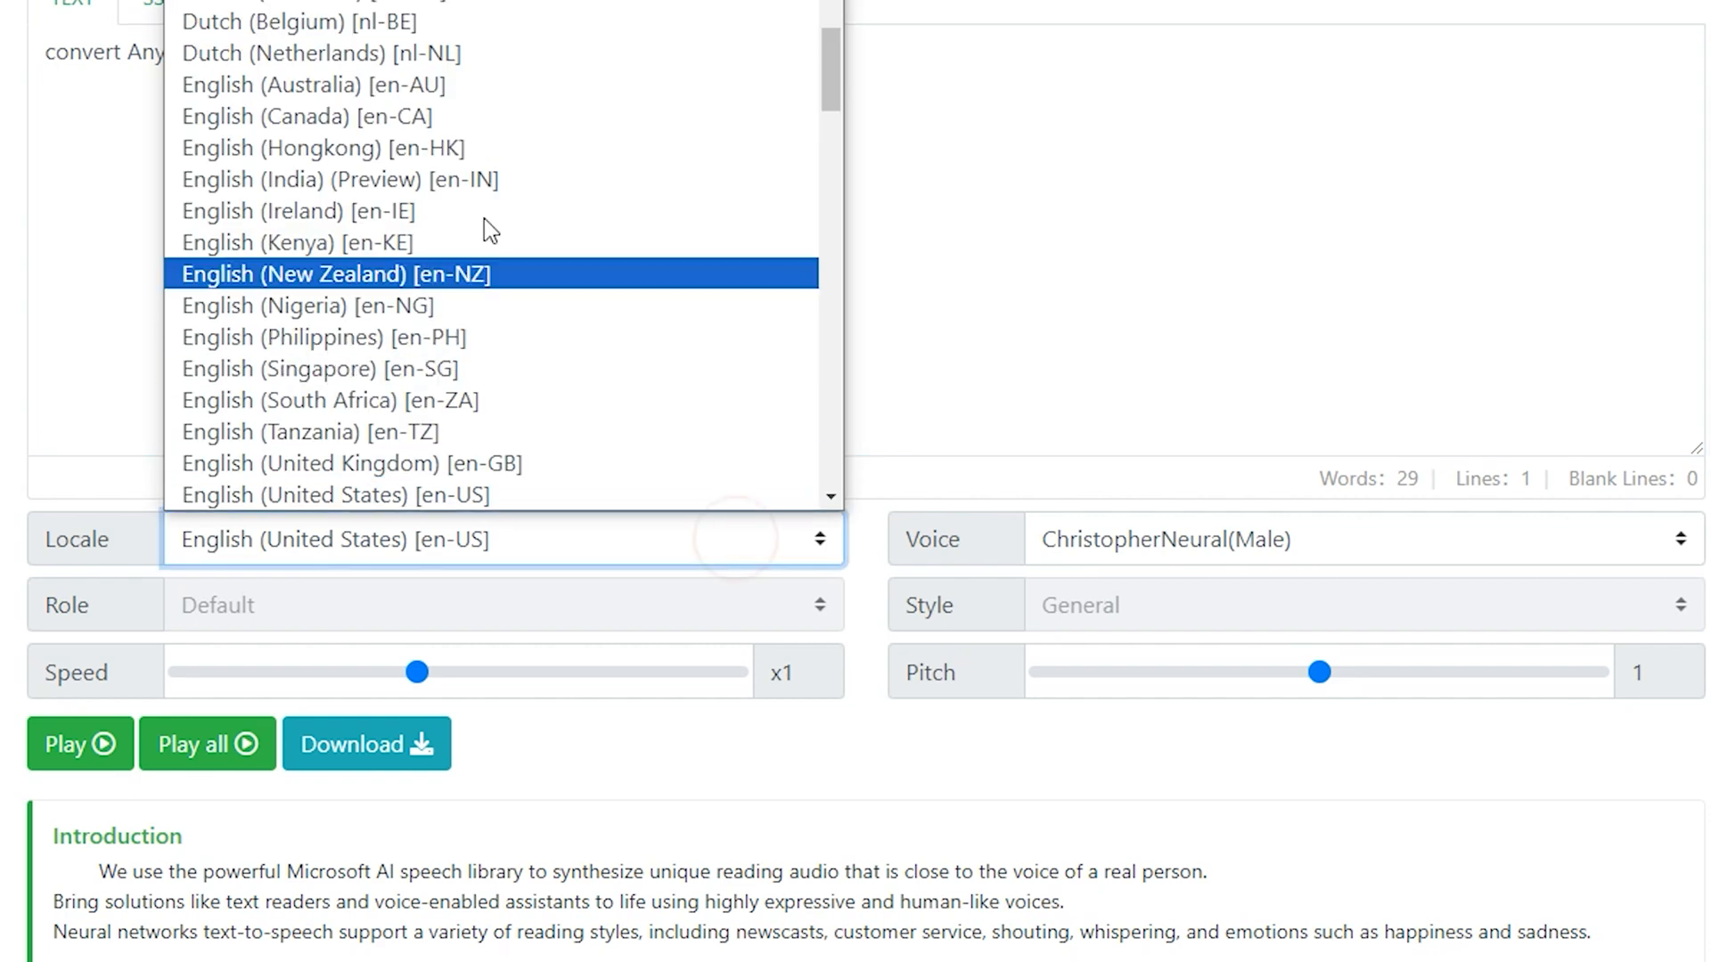
scroll("down", 3)
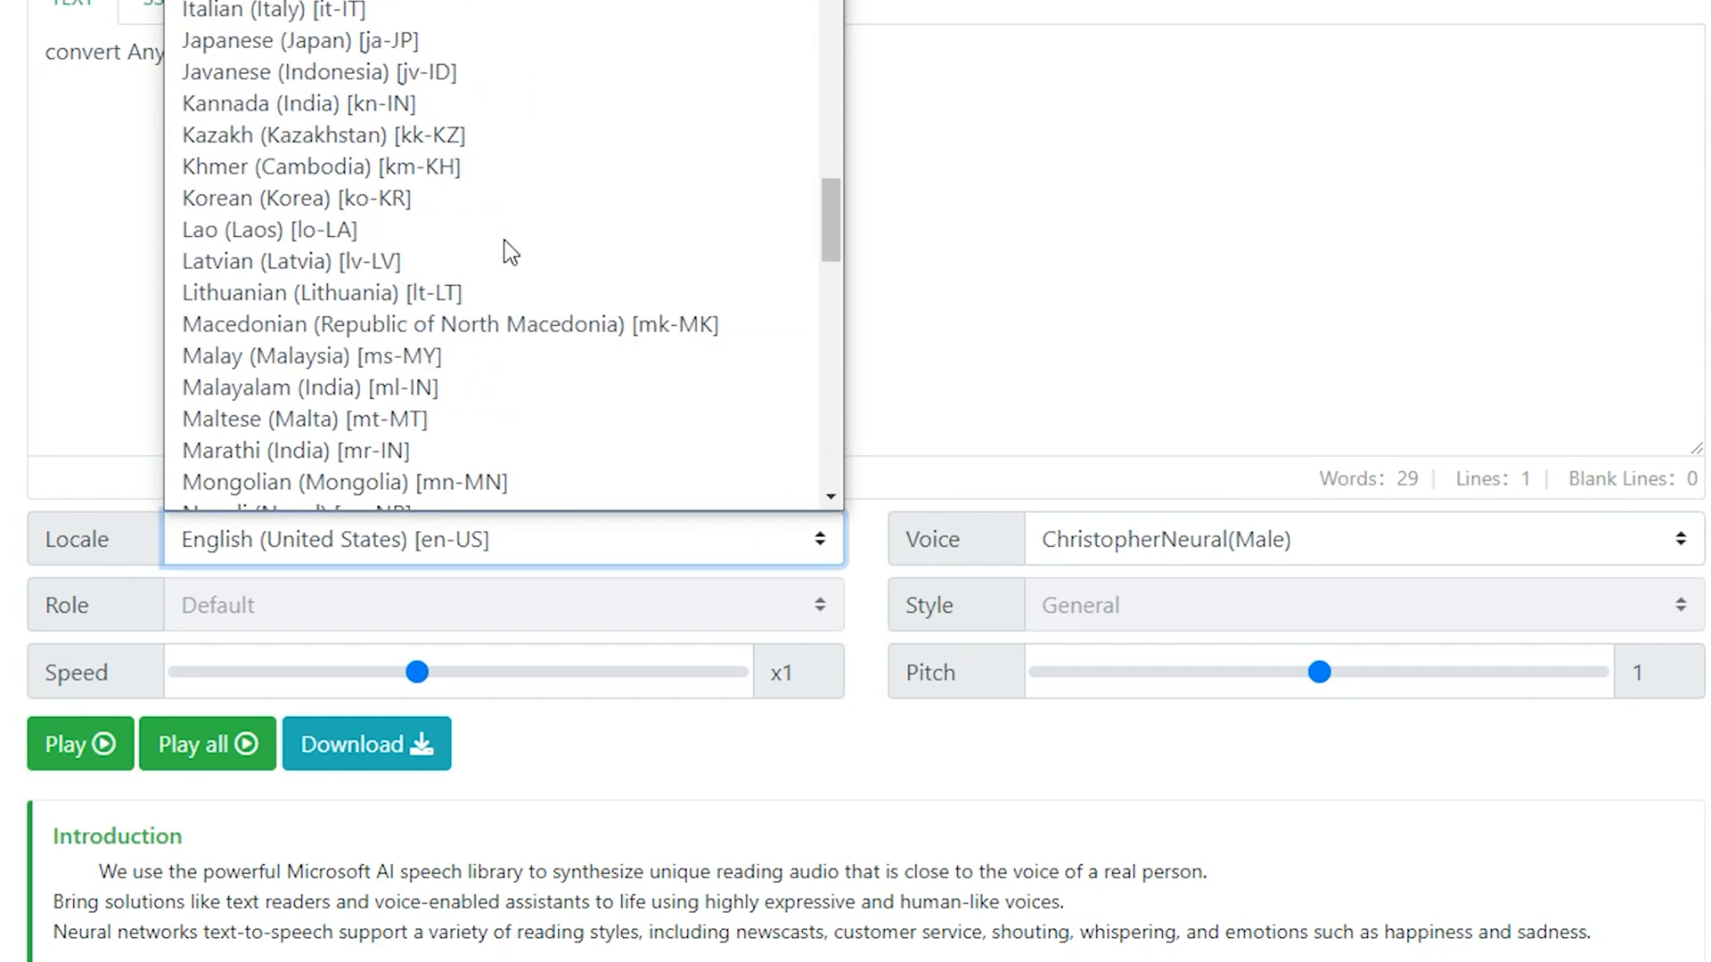
left_click(622, 539)
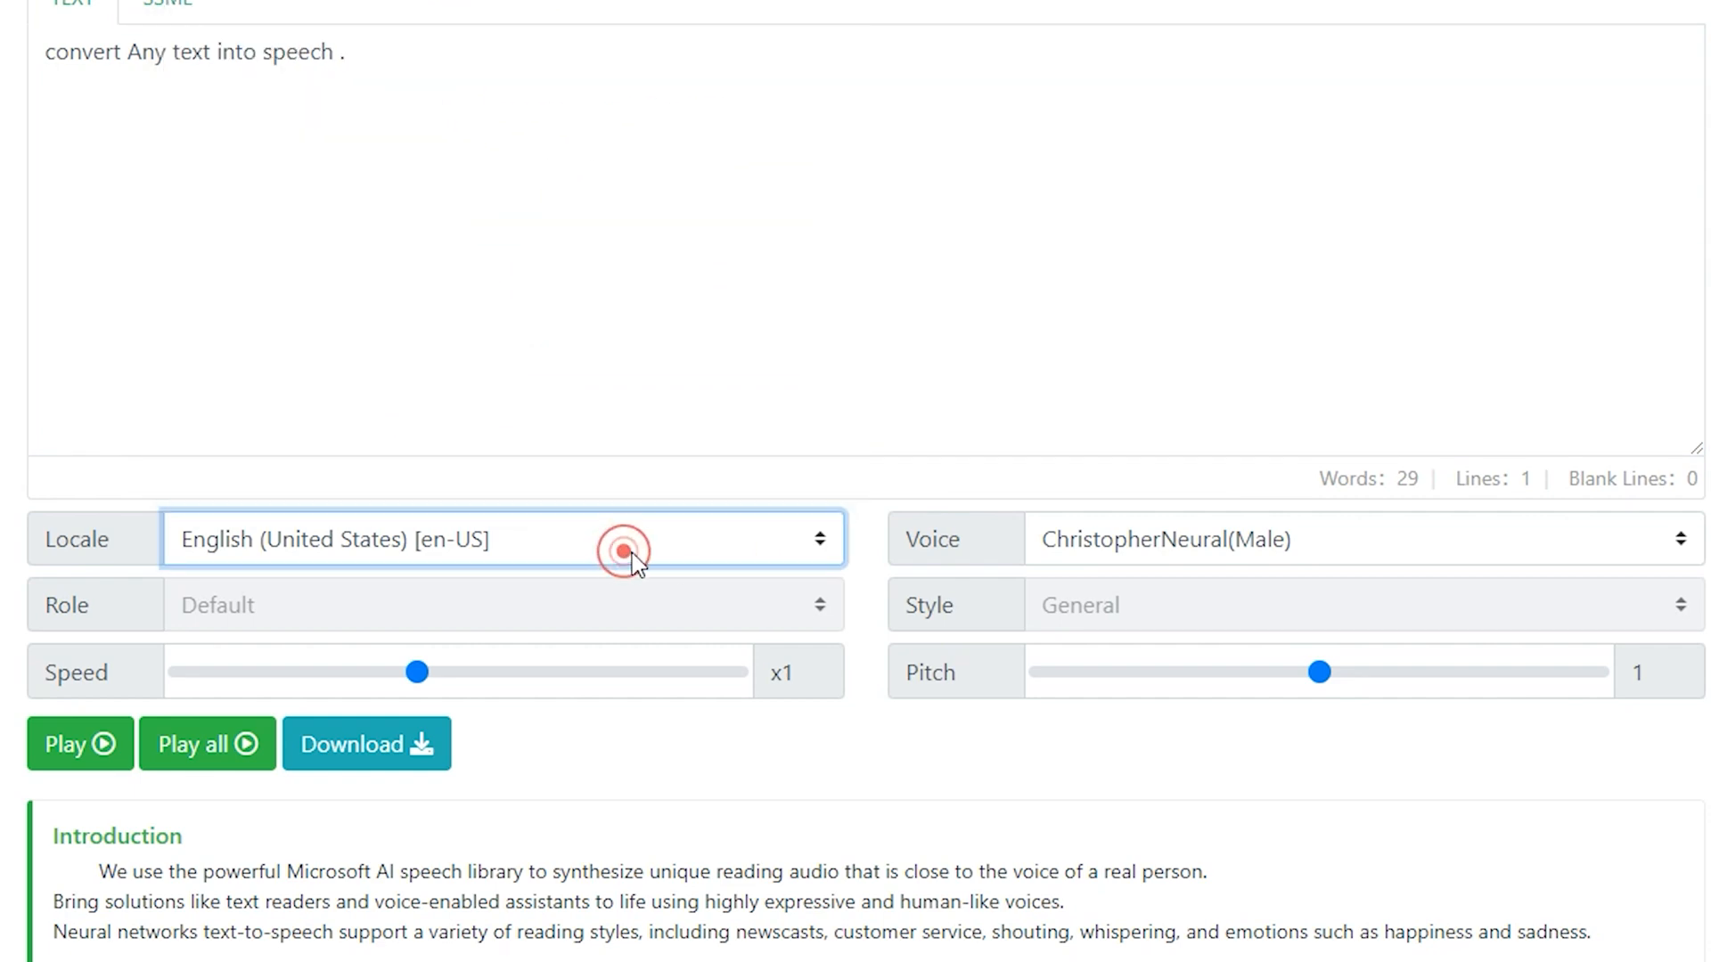
left_click(1352, 538)
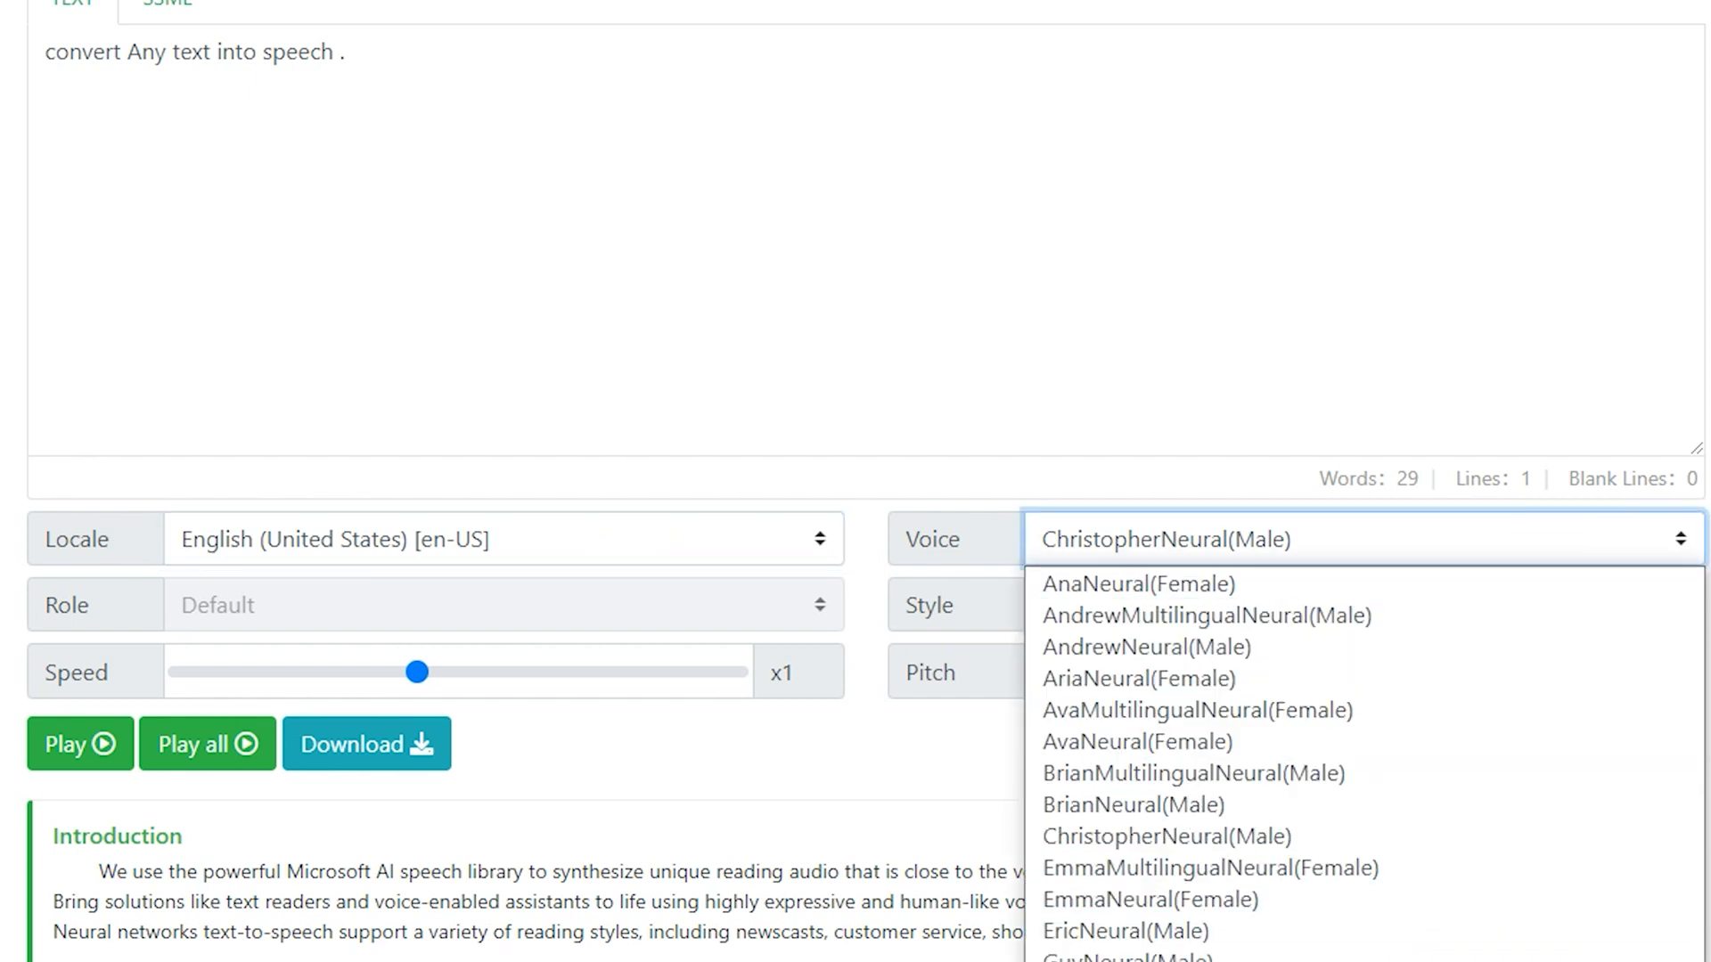
- Slow the speech slightly, play and stop the preview, then download the audio
left_click_drag(420, 672, 595, 672)
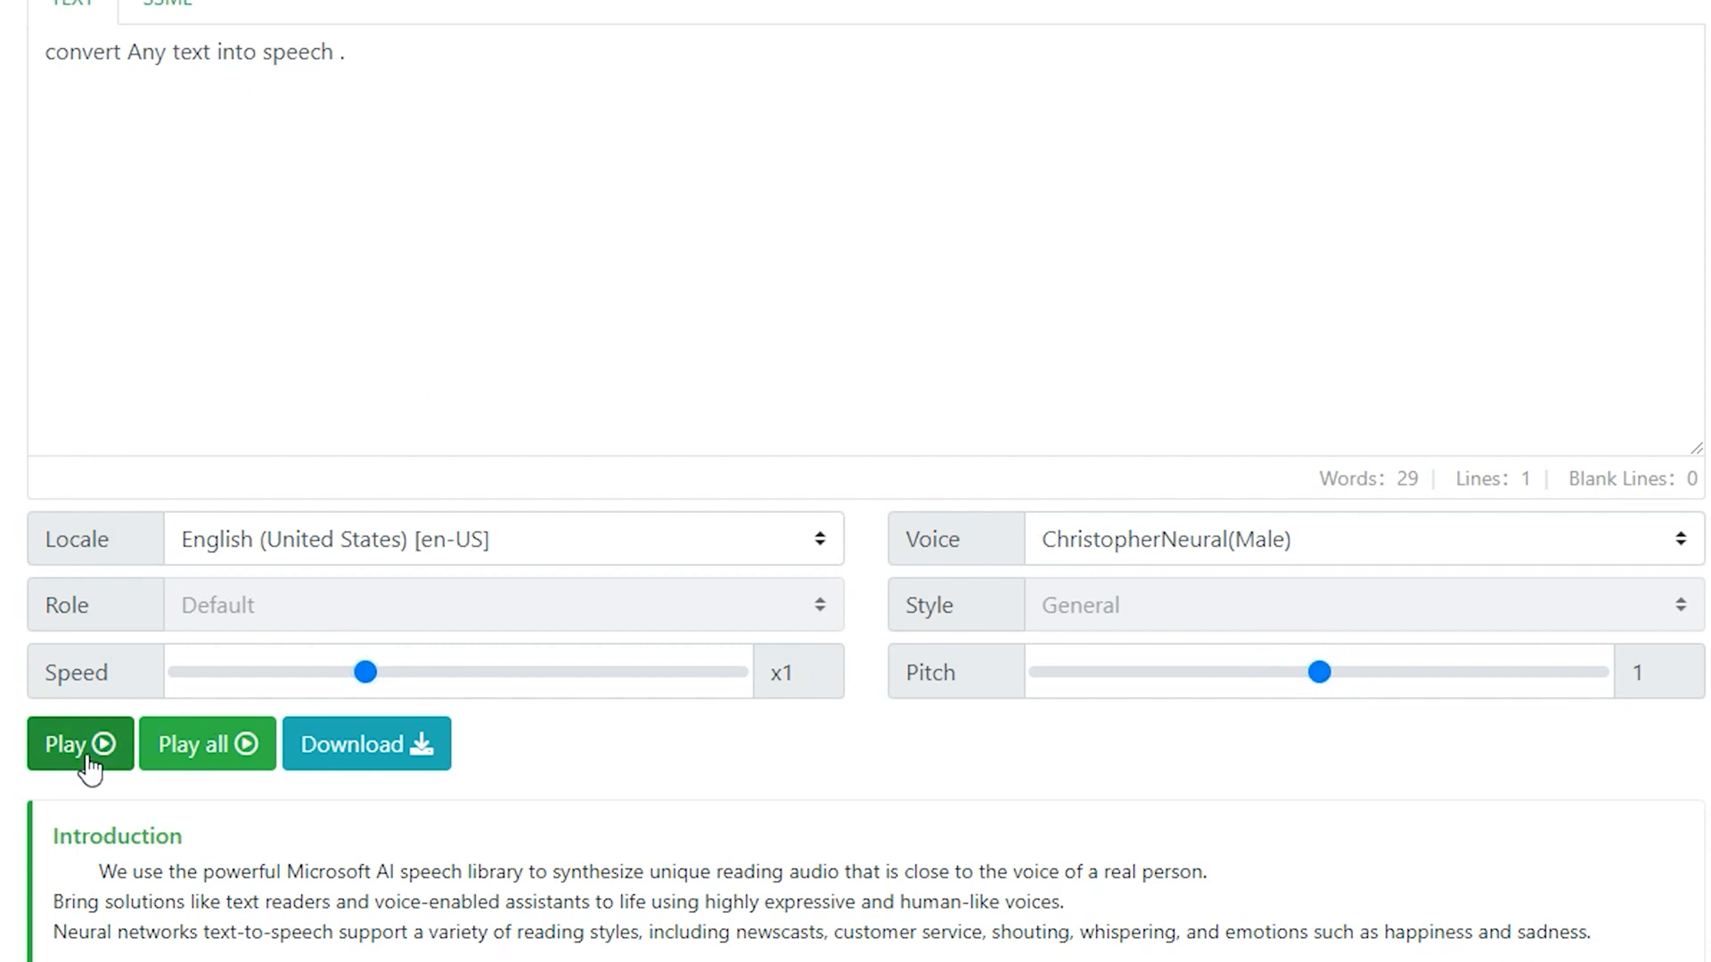
left_click(78, 743)
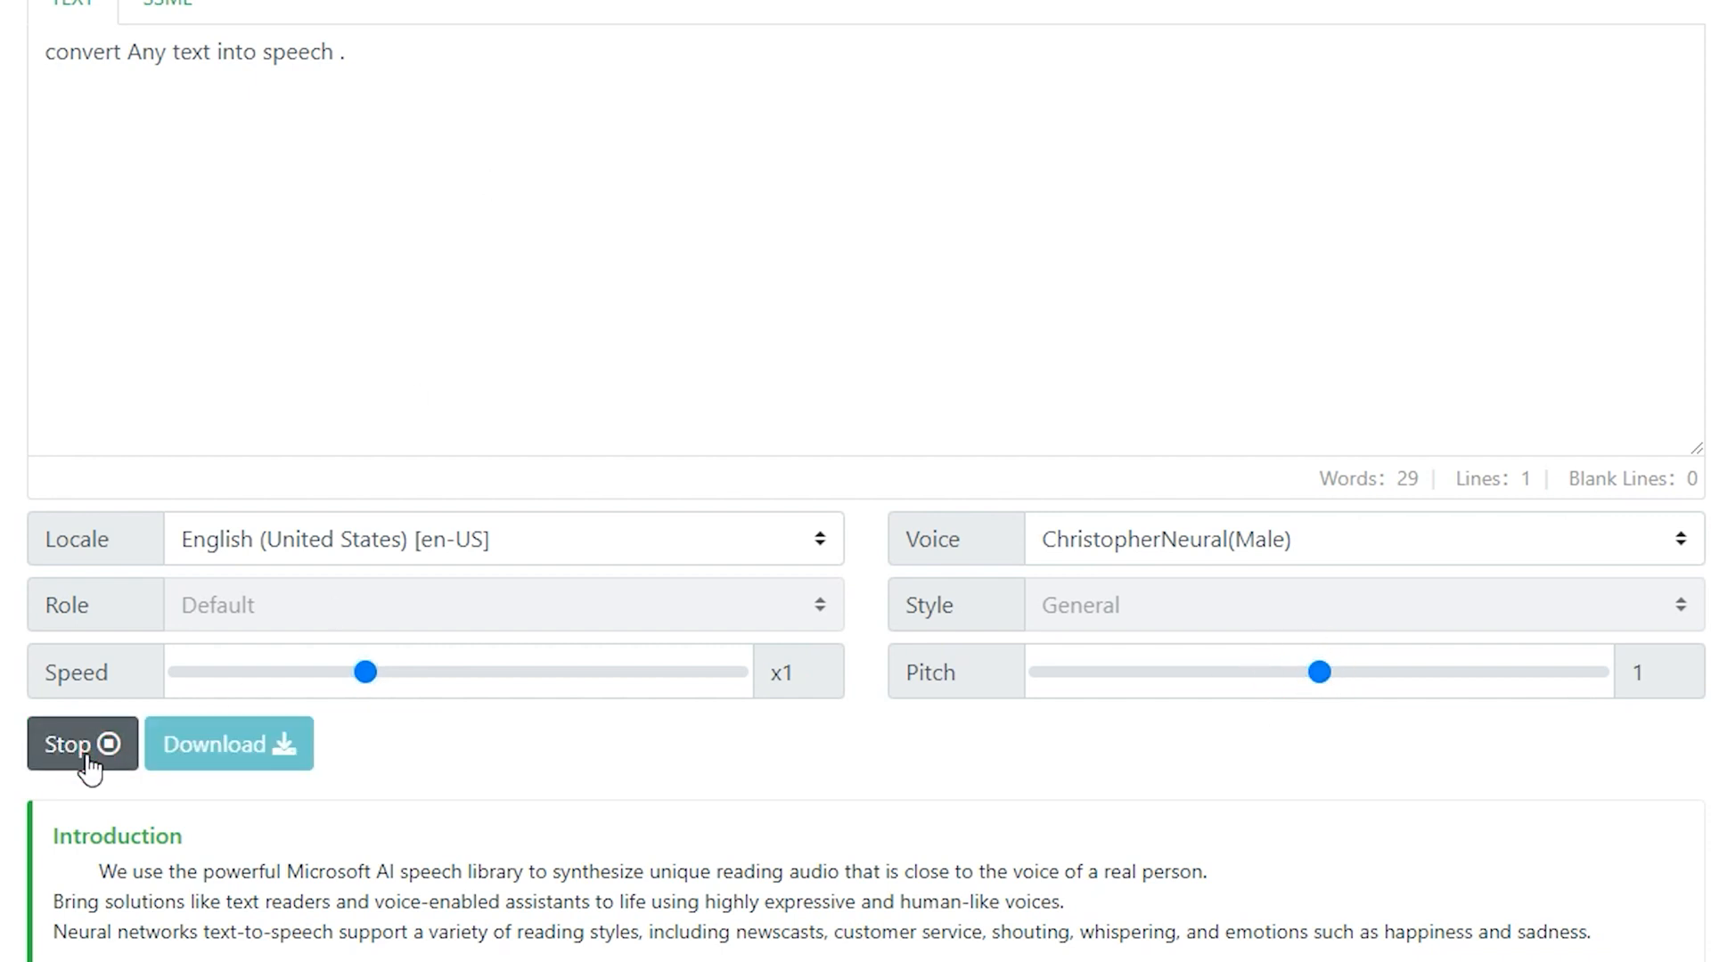
left_click(81, 744)
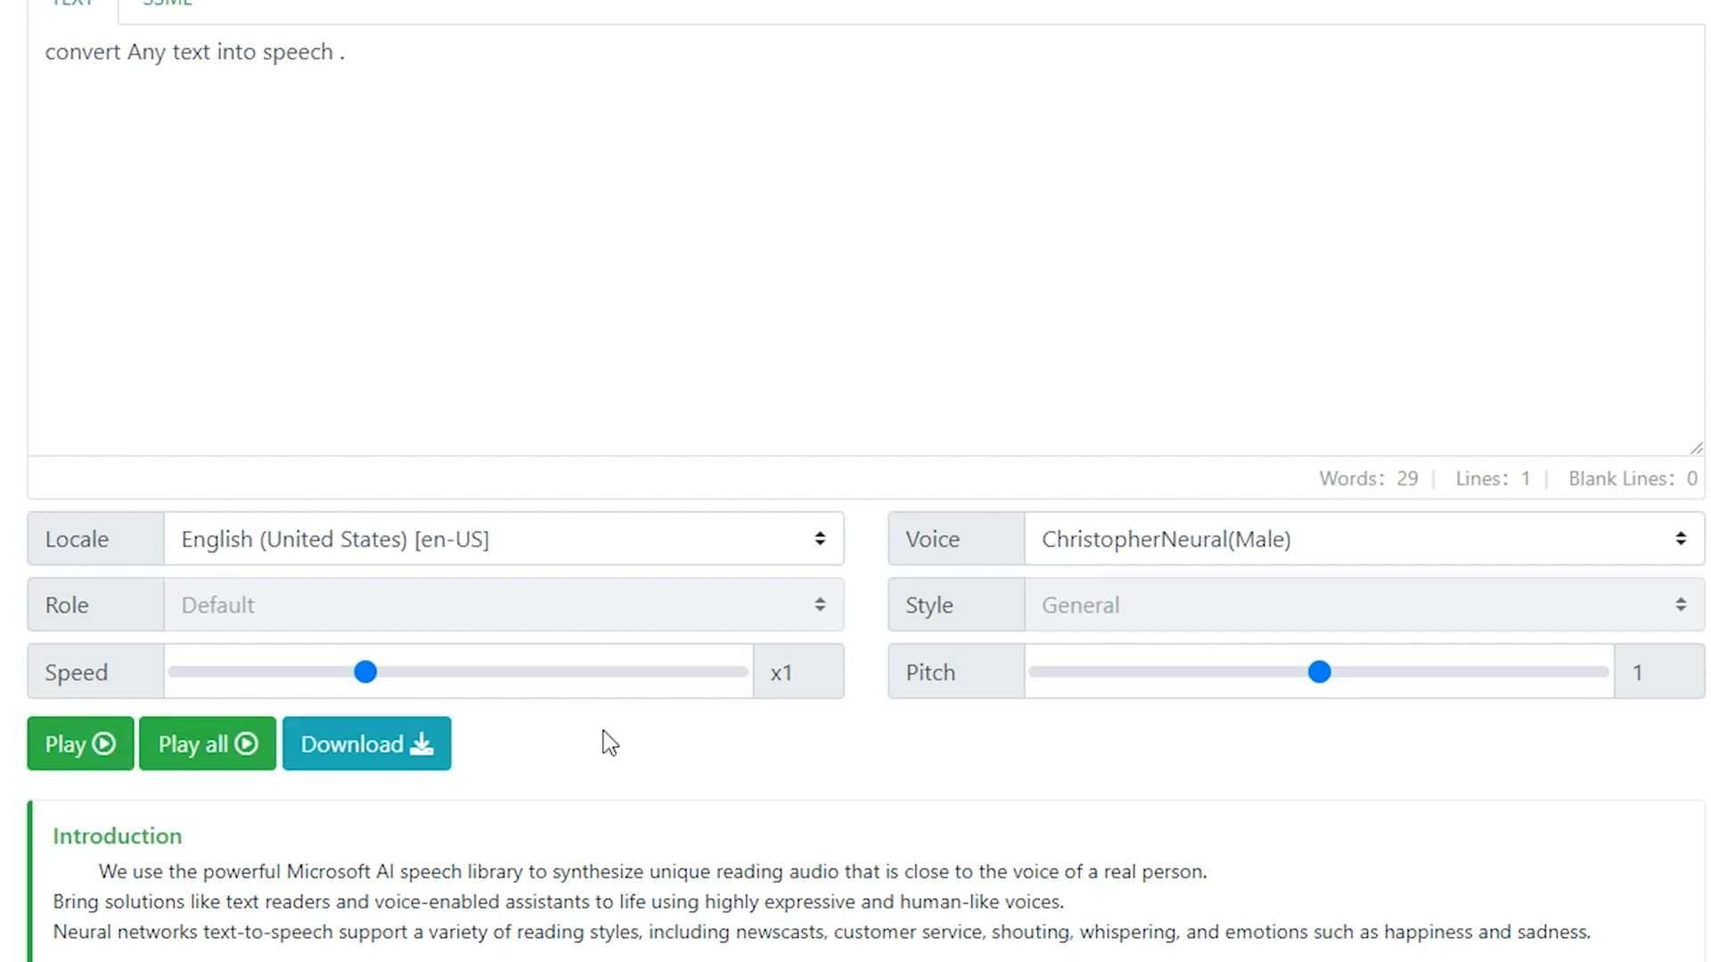
left_click(365, 743)
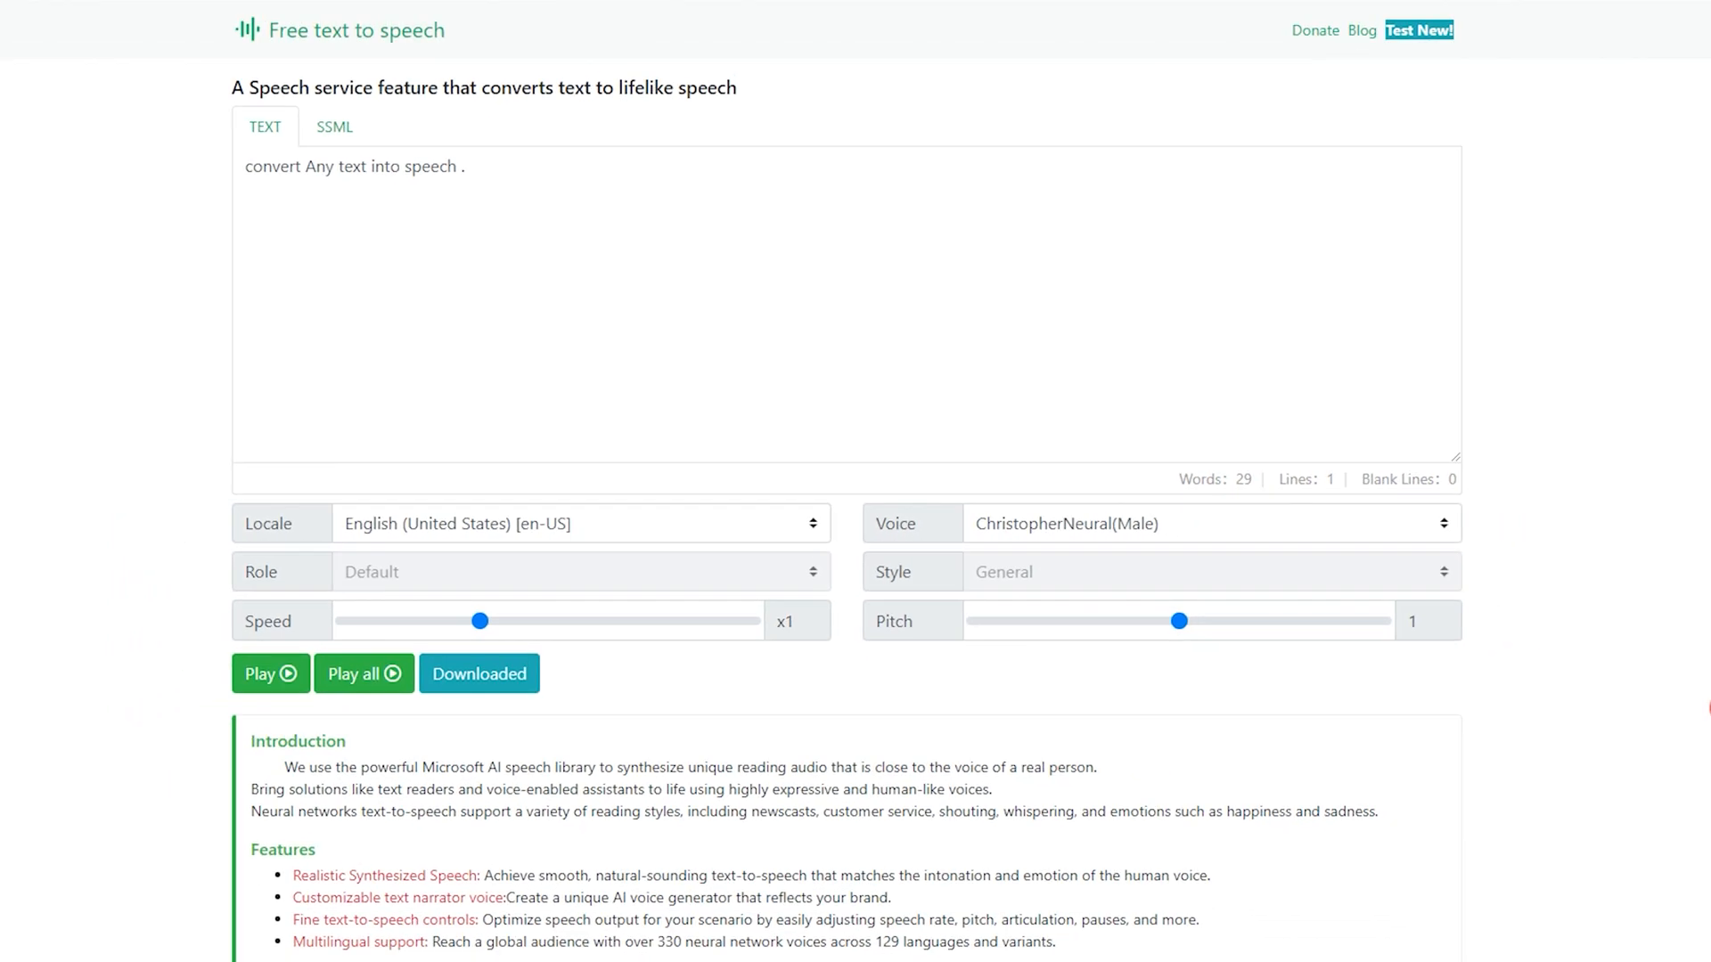
- Enter the 'If you want to learn… stay tuned with Tech Ai' sentence and preview it in AvaNeural
type("If you want to lern")
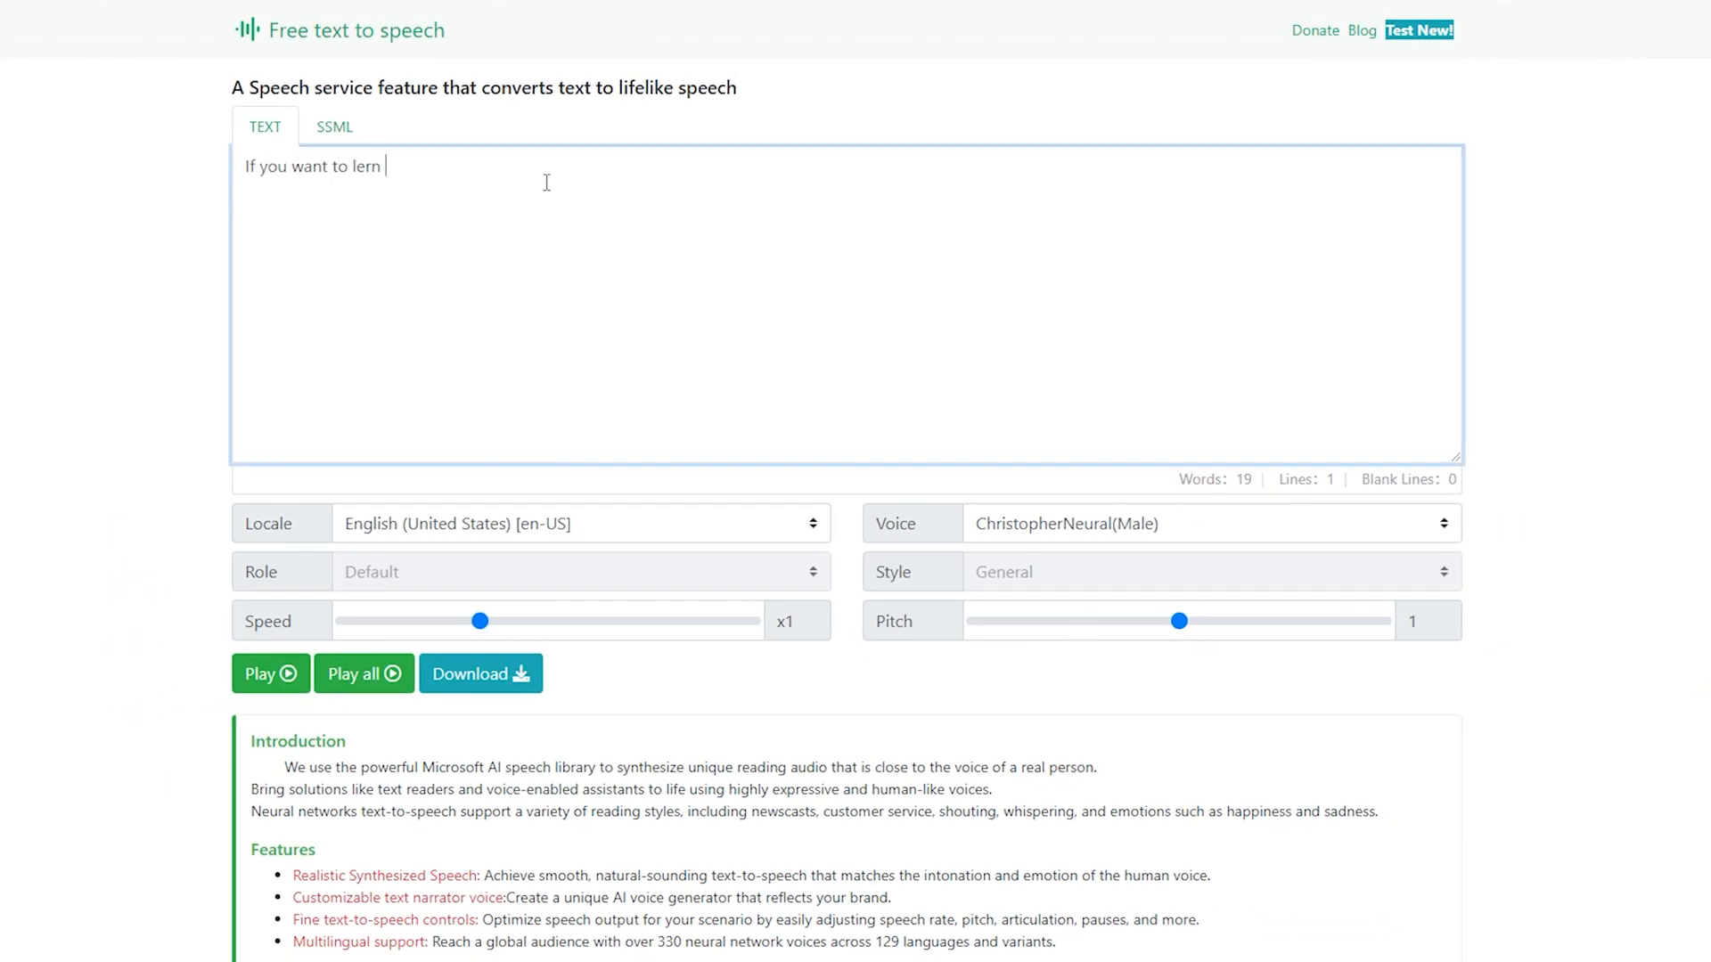
type("different things and platforms")
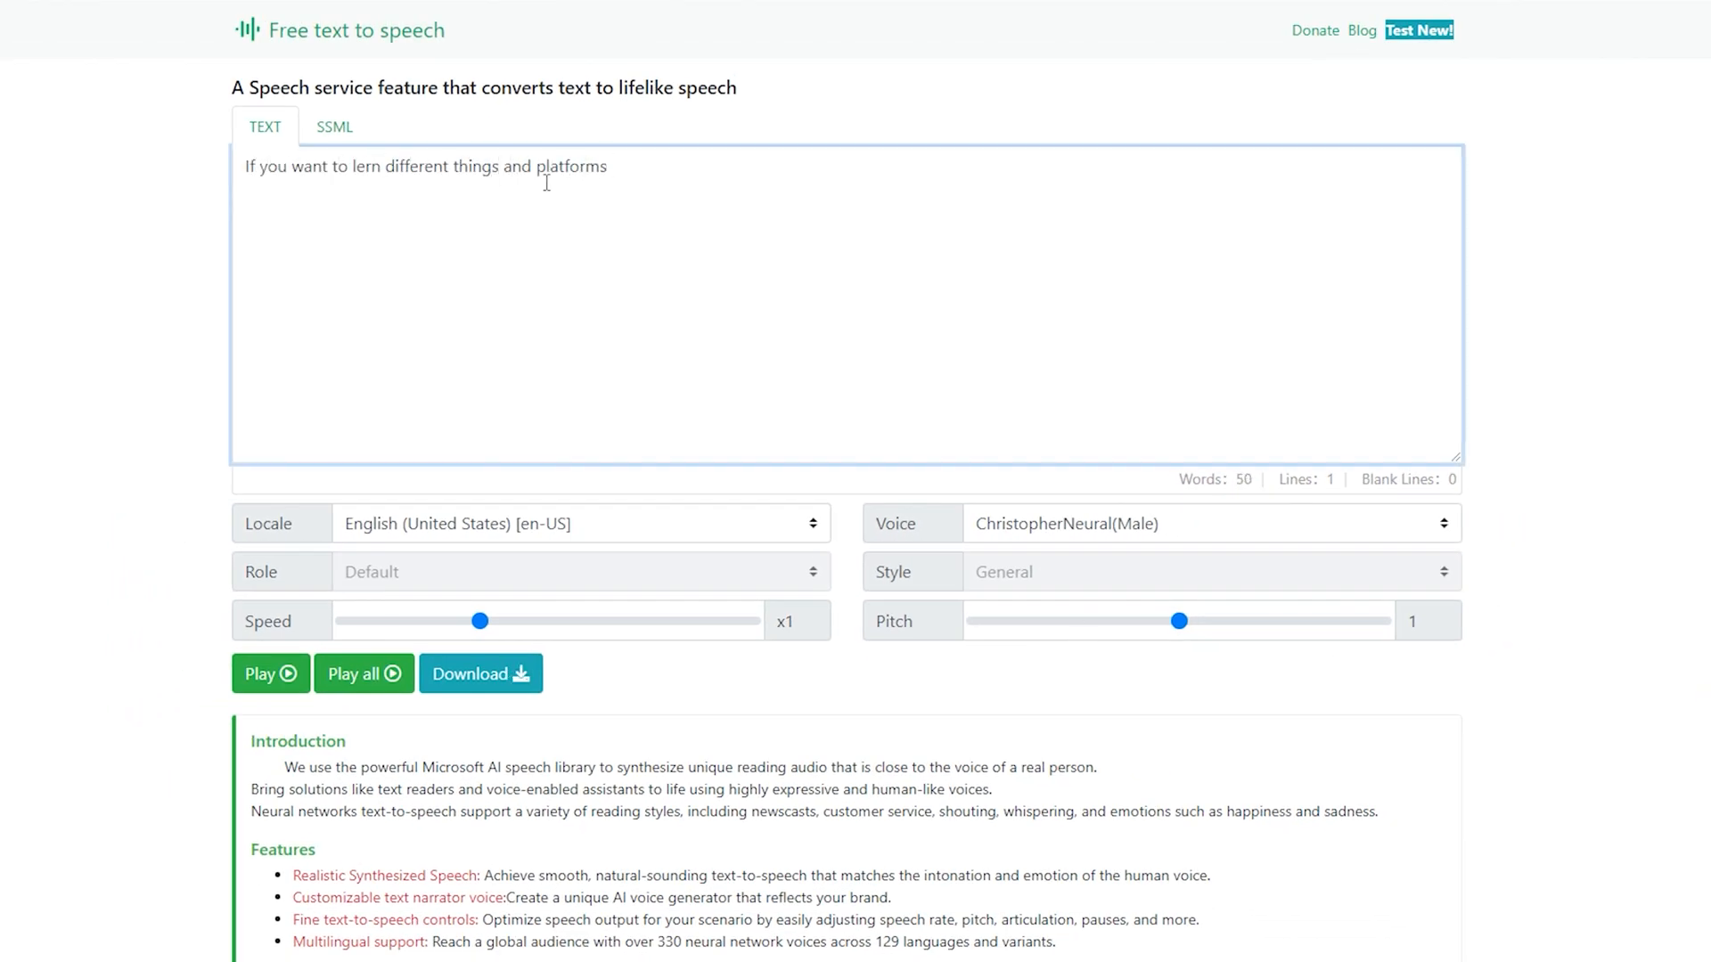
type("stay tuned with TecH")
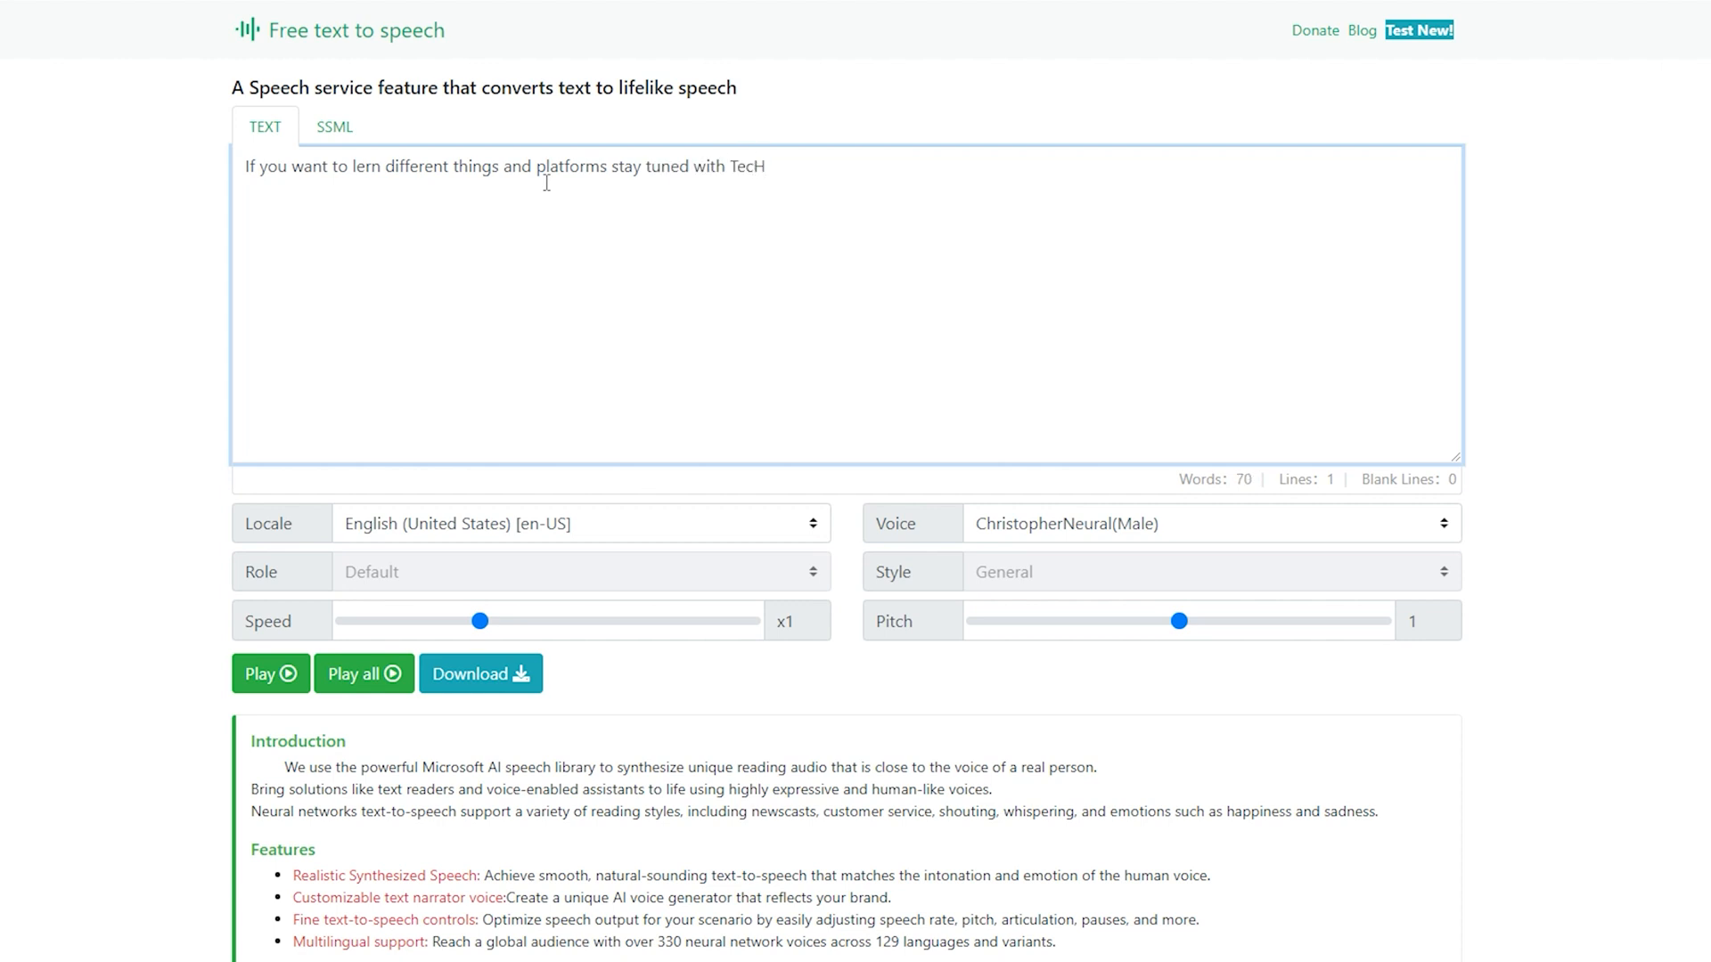
left_click(1210, 523)
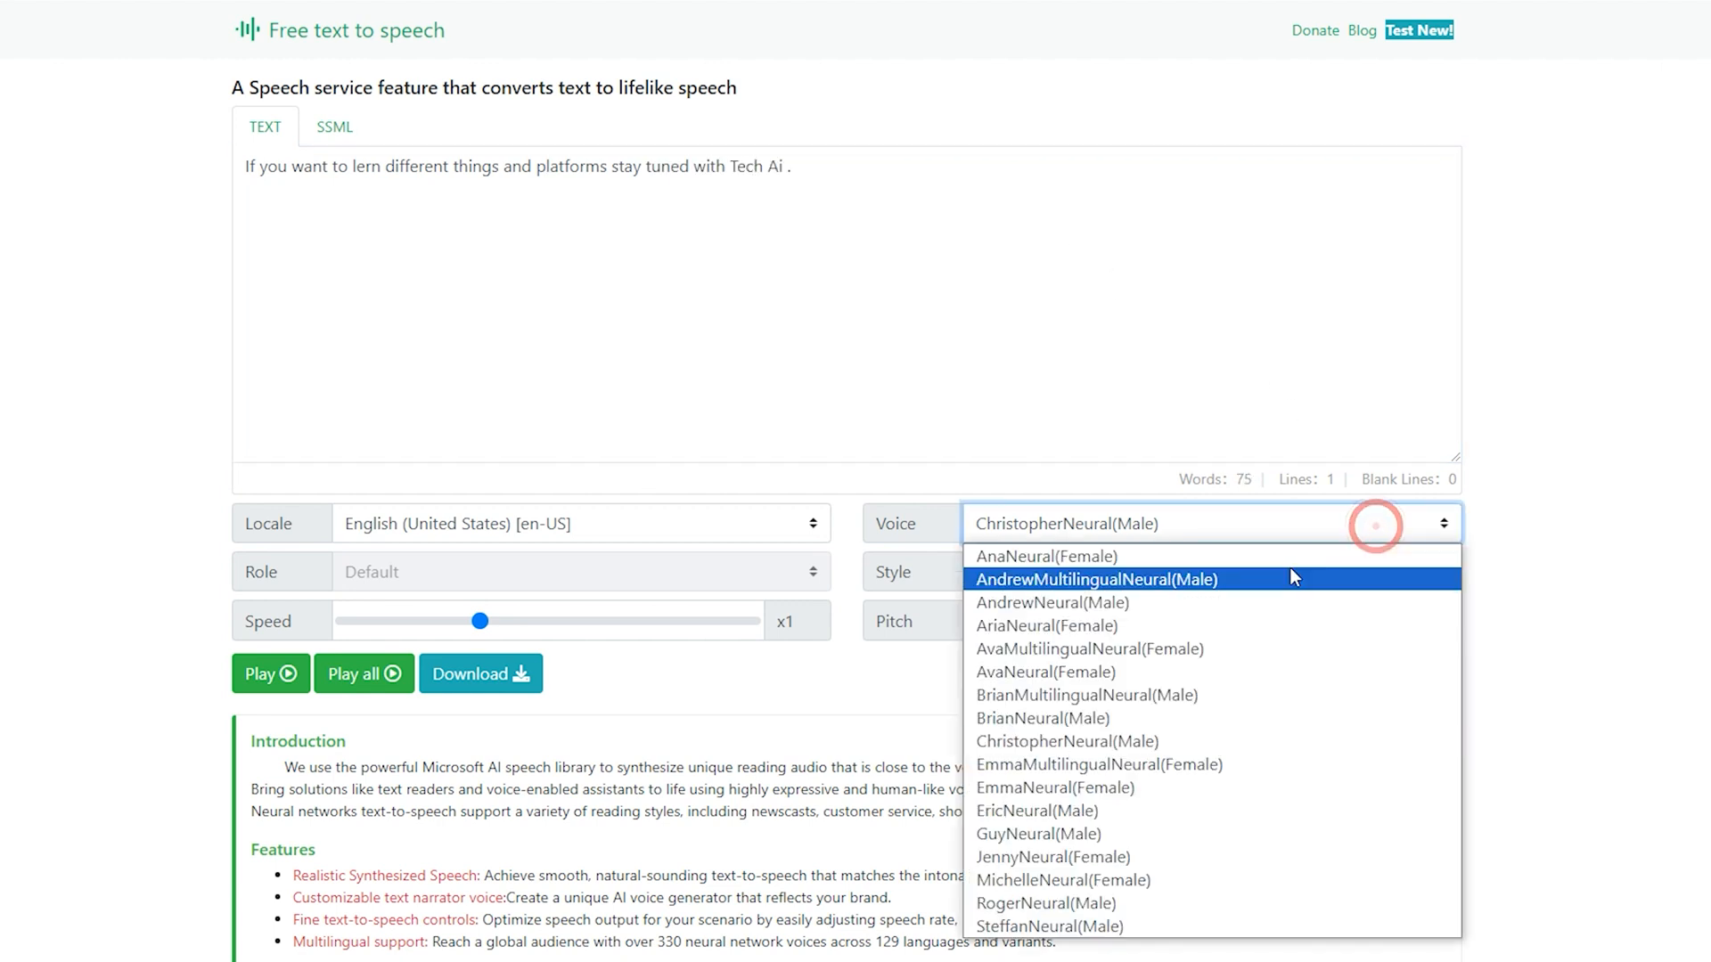
left_click(1045, 556)
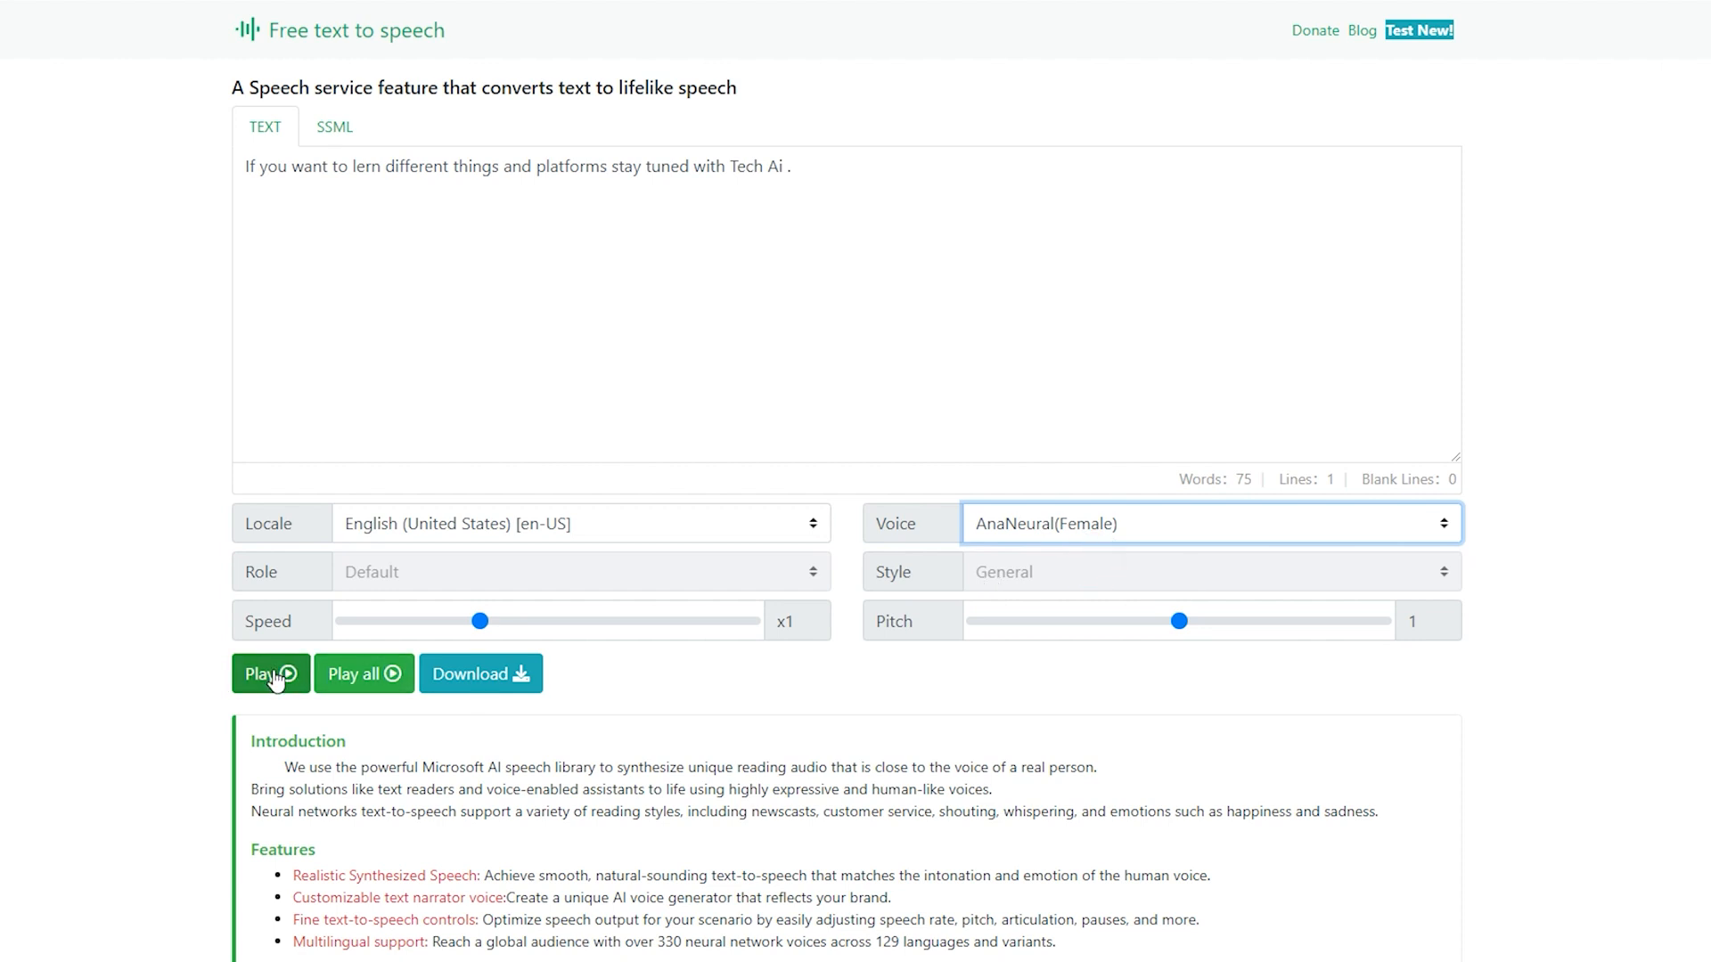
left_click(269, 674)
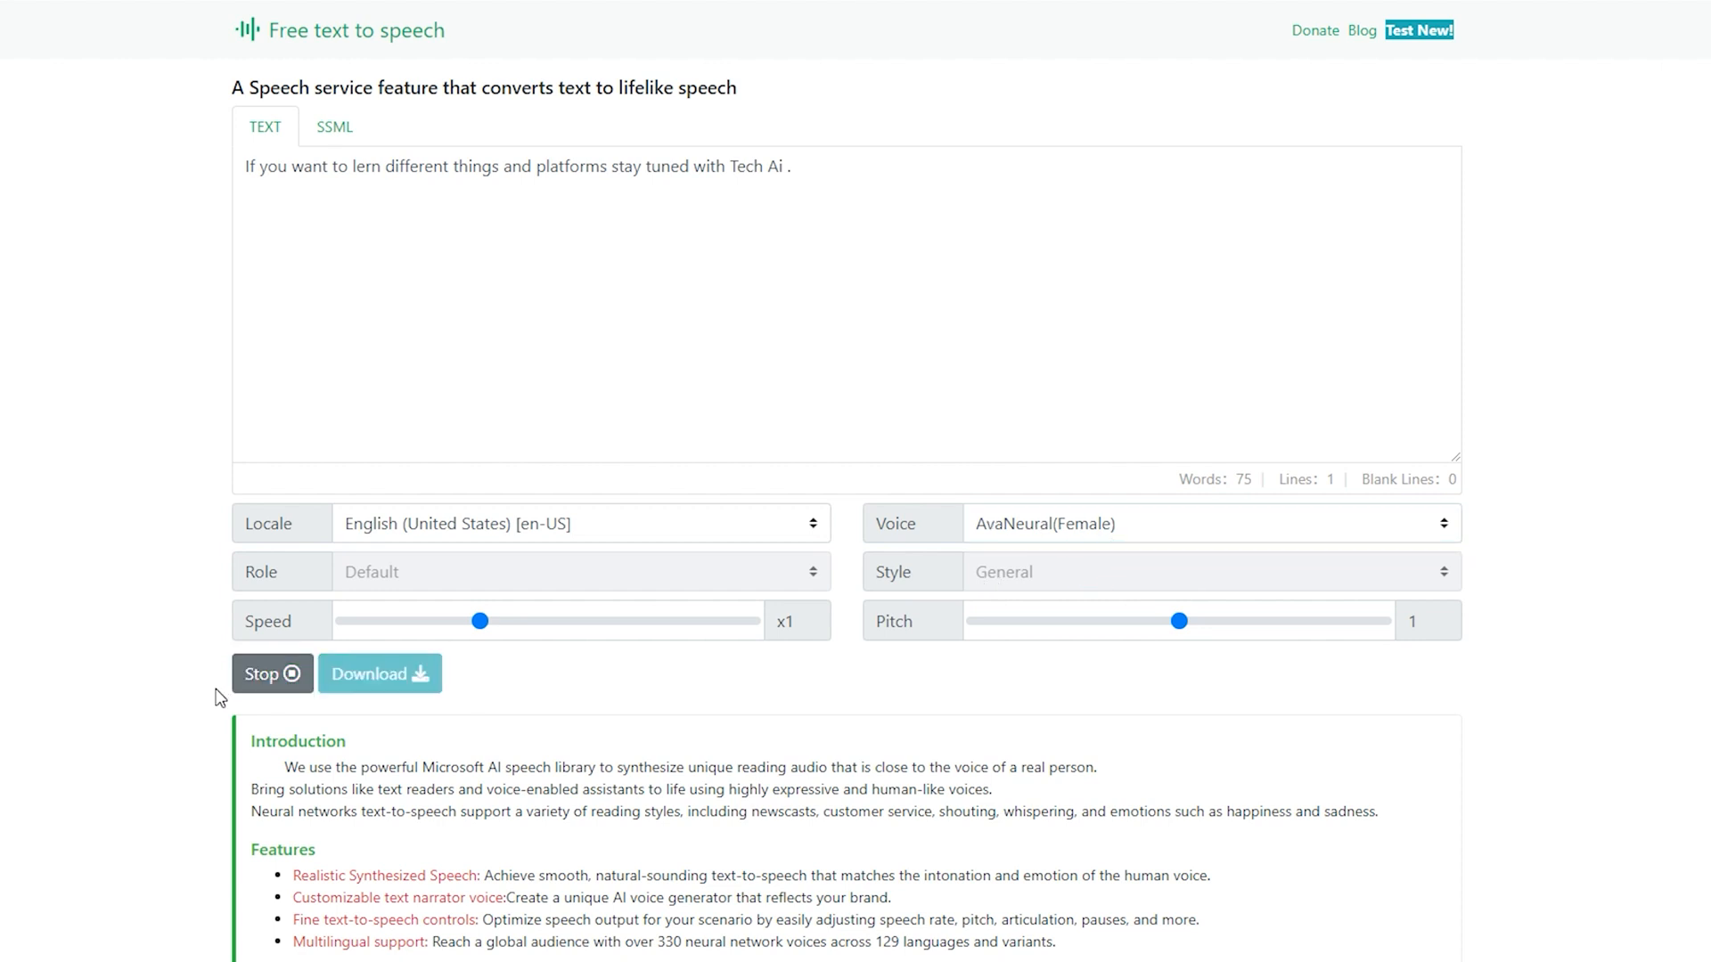
left_click(271, 673)
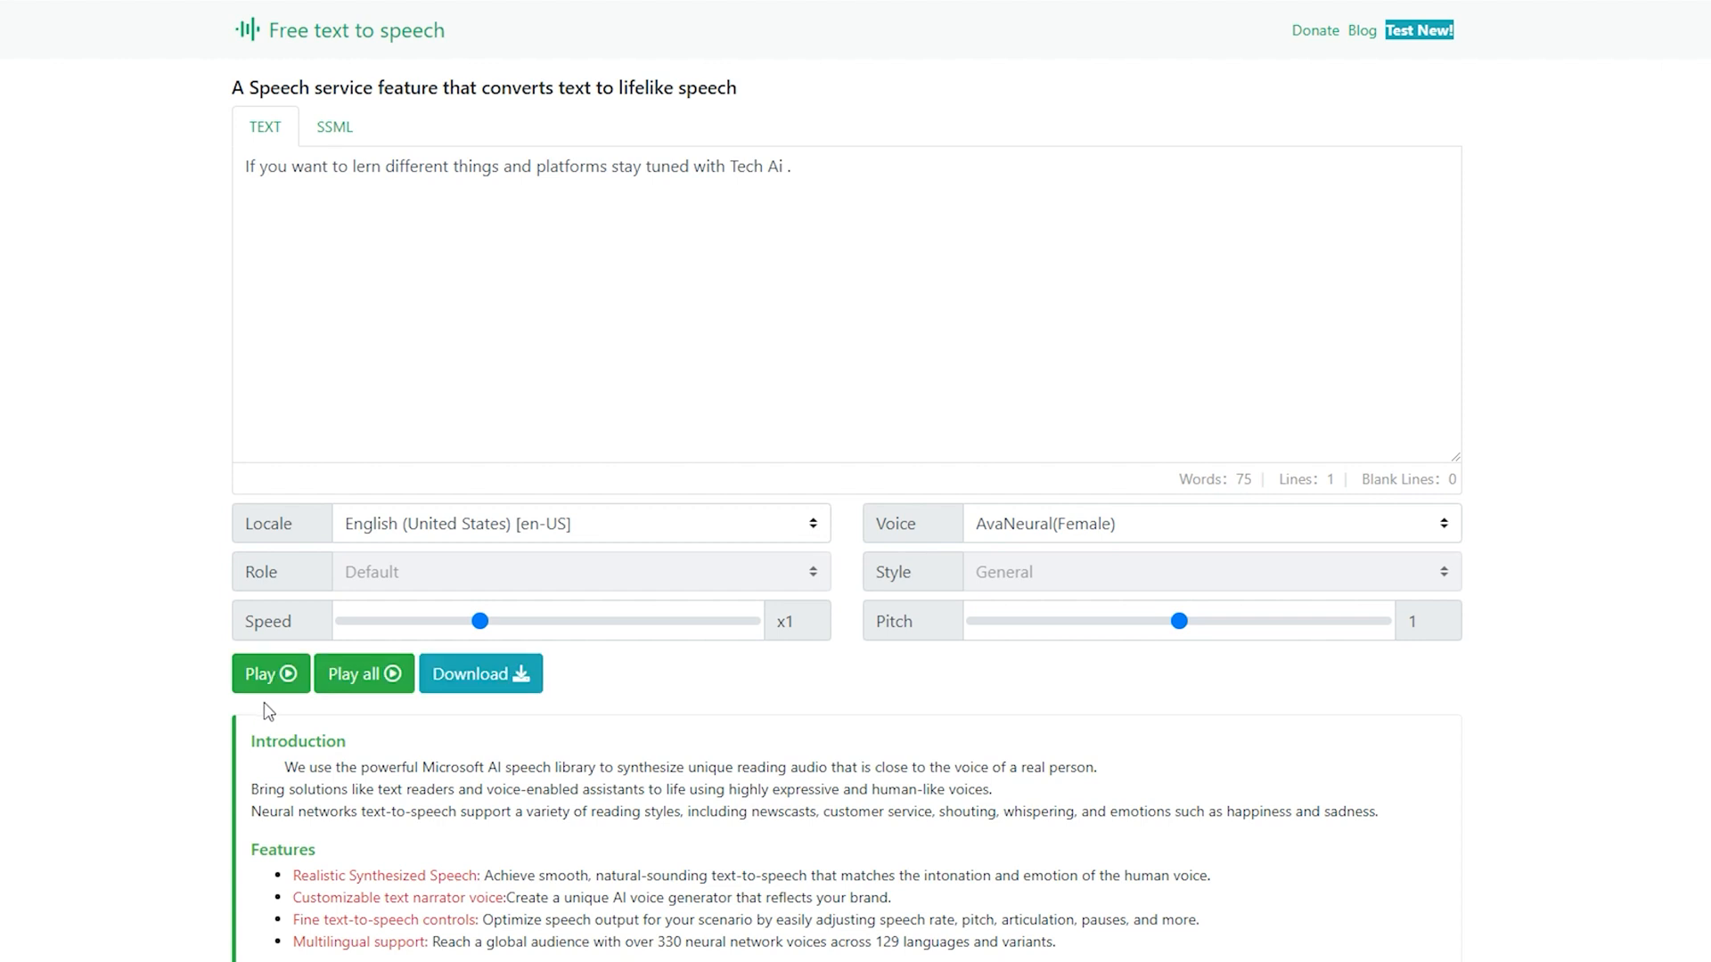
left_click(480, 673)
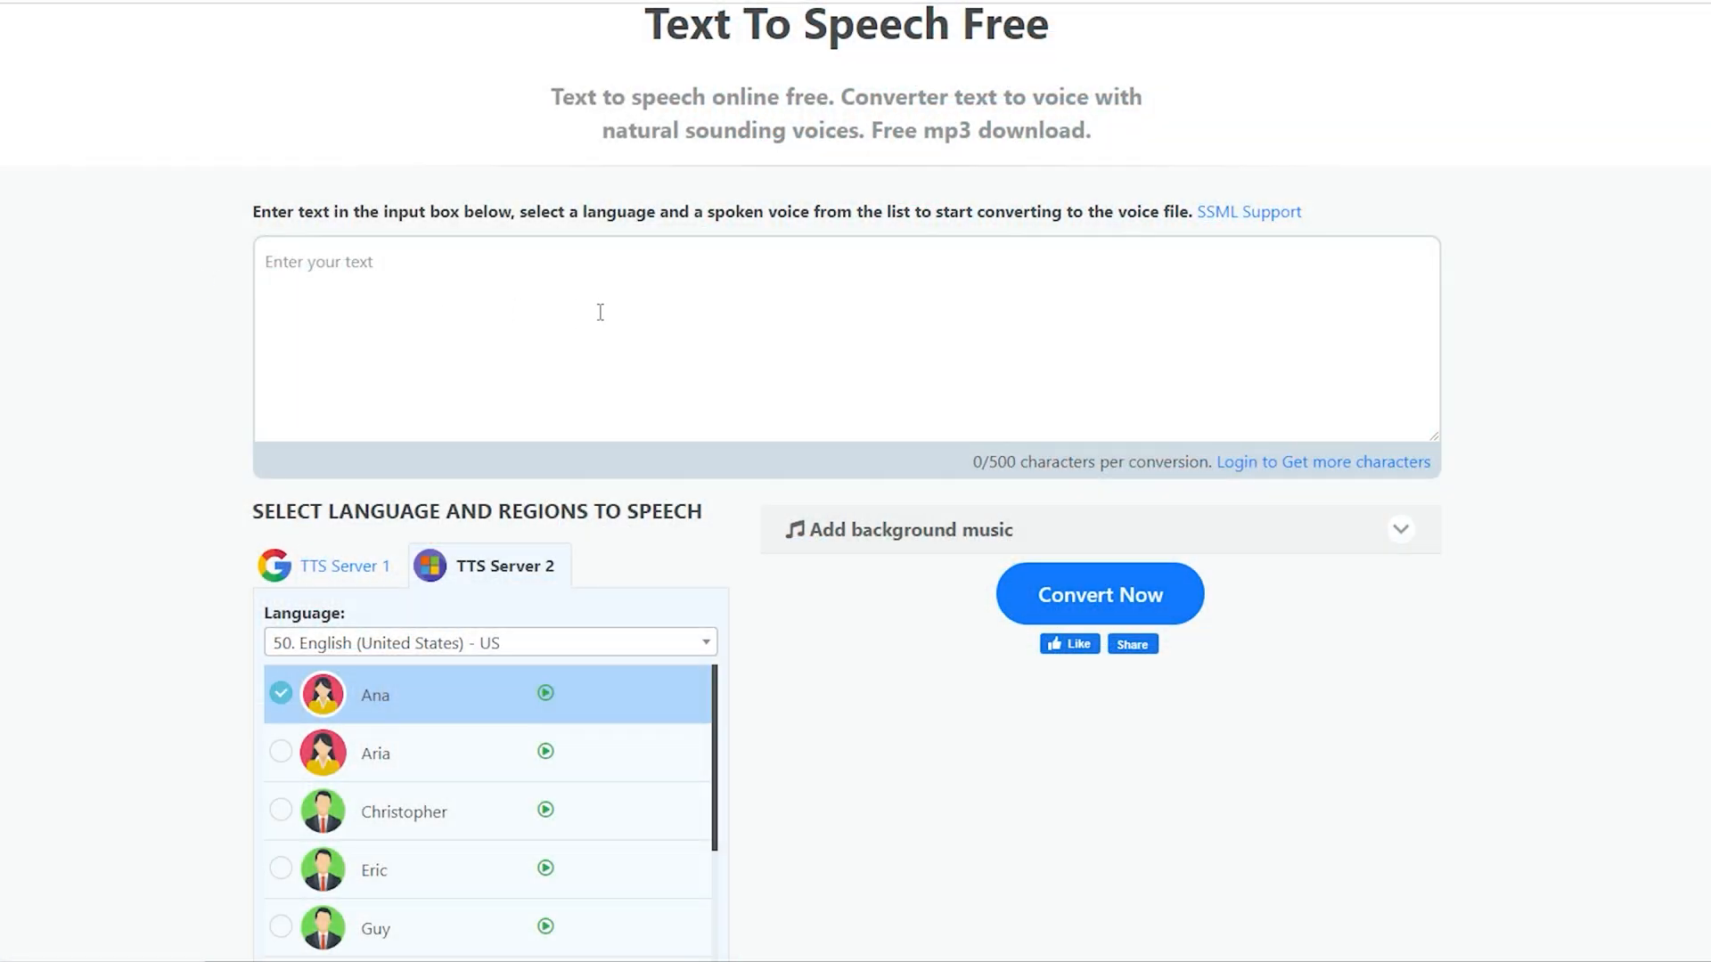
- Enter the Tech Ai line in TTSFree, then play and stop the Ana and Christopher demos
left_click(417, 274)
type("If you want to lern different things and platforms stay tuned with Tech Ai .")
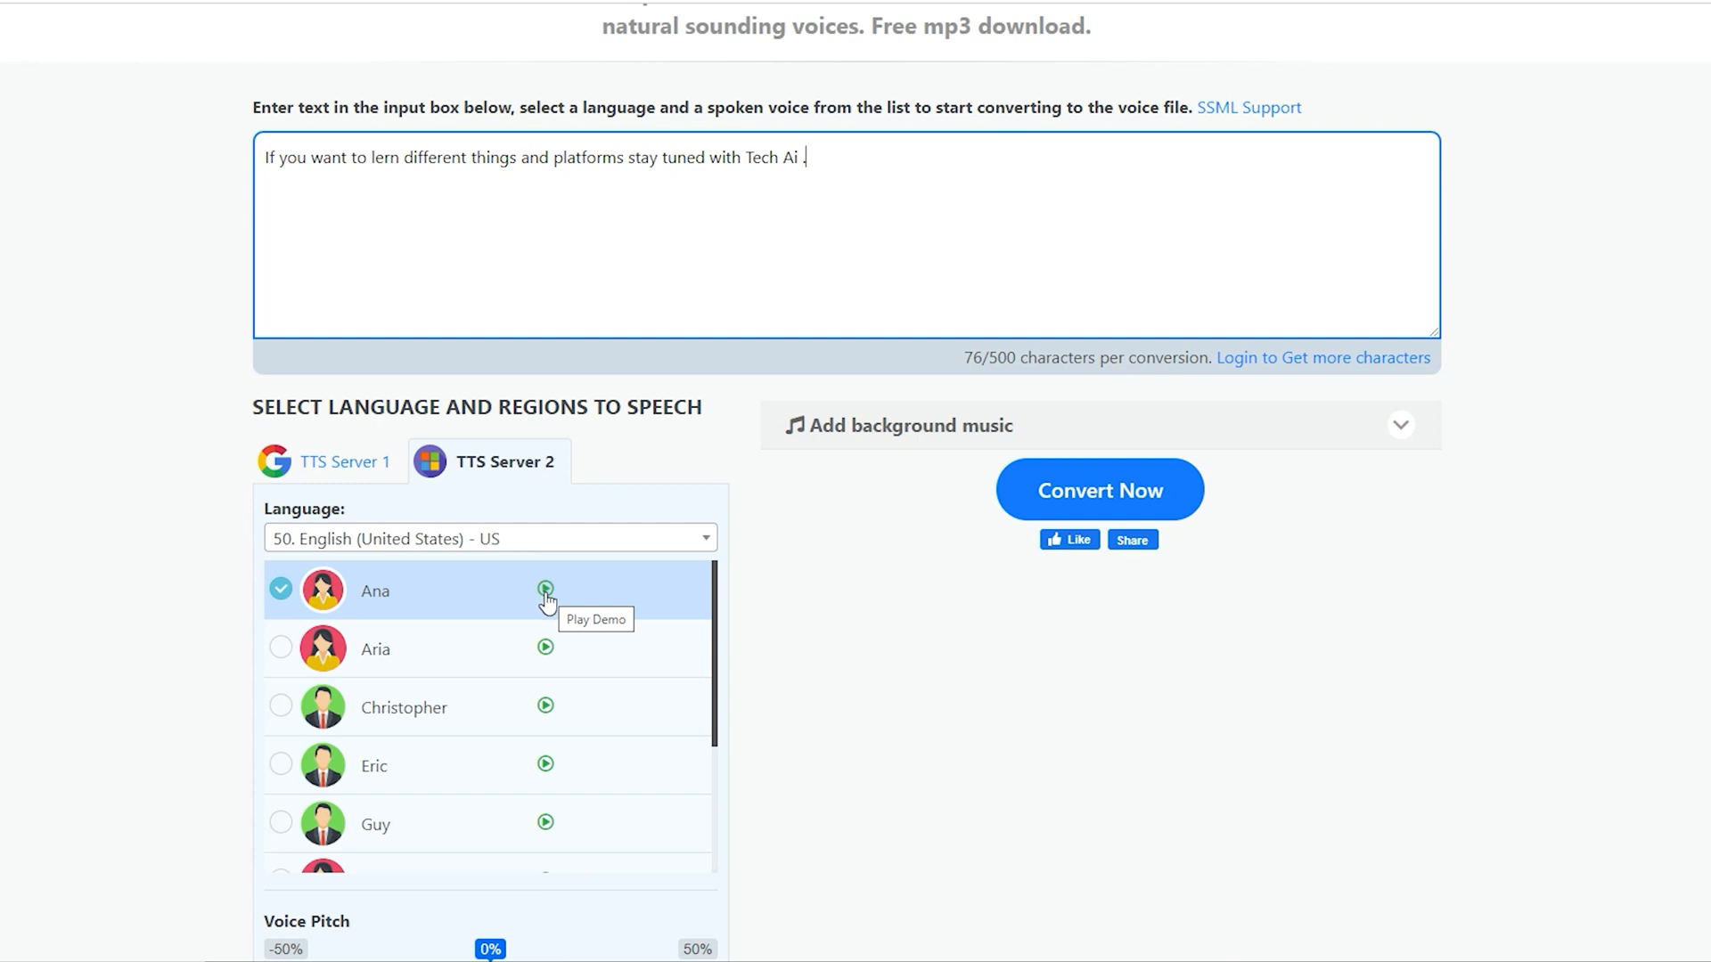
left_click(545, 589)
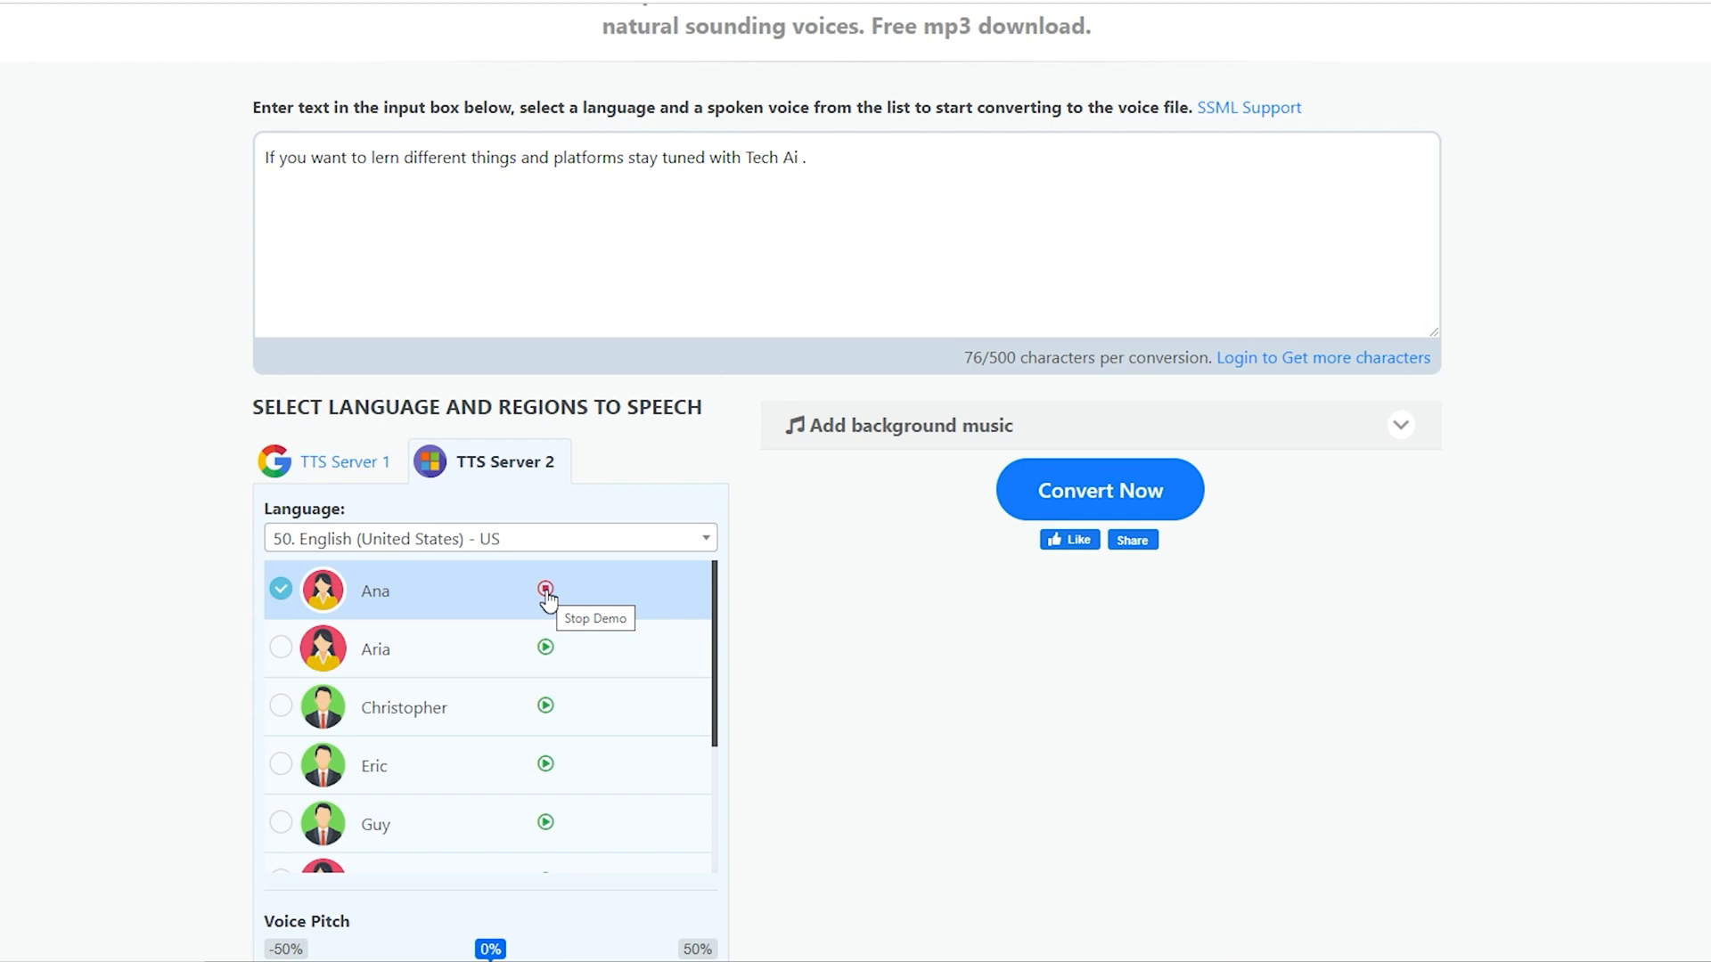
left_click(545, 588)
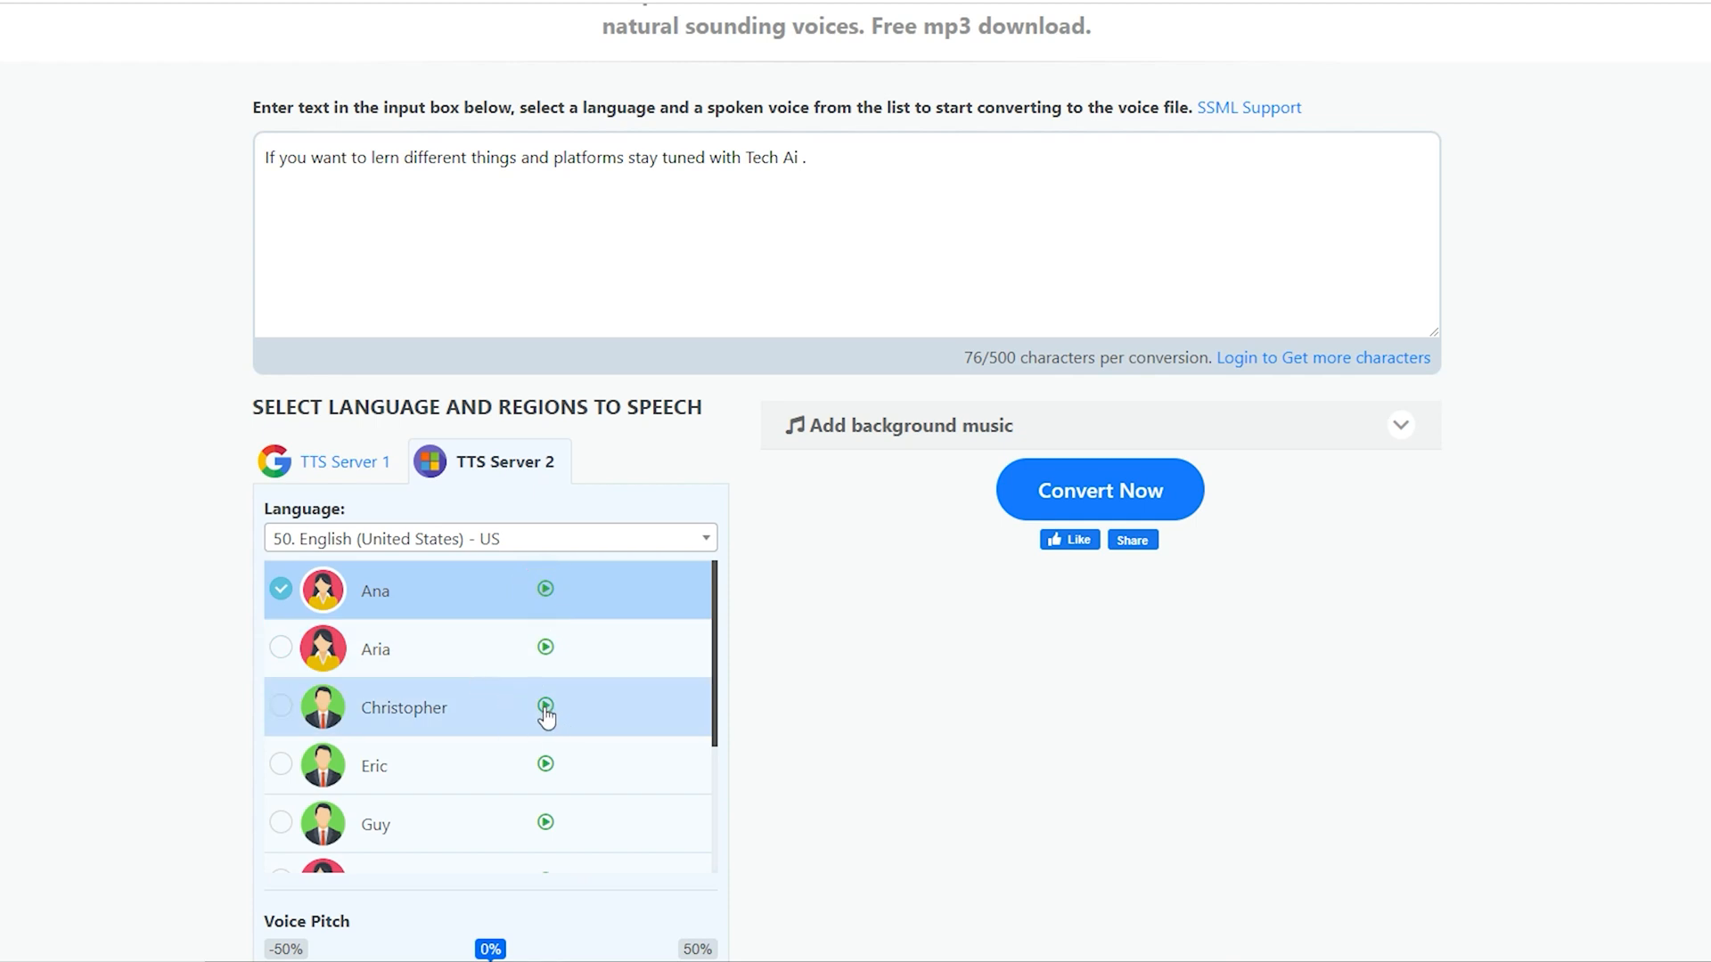
left_click(544, 706)
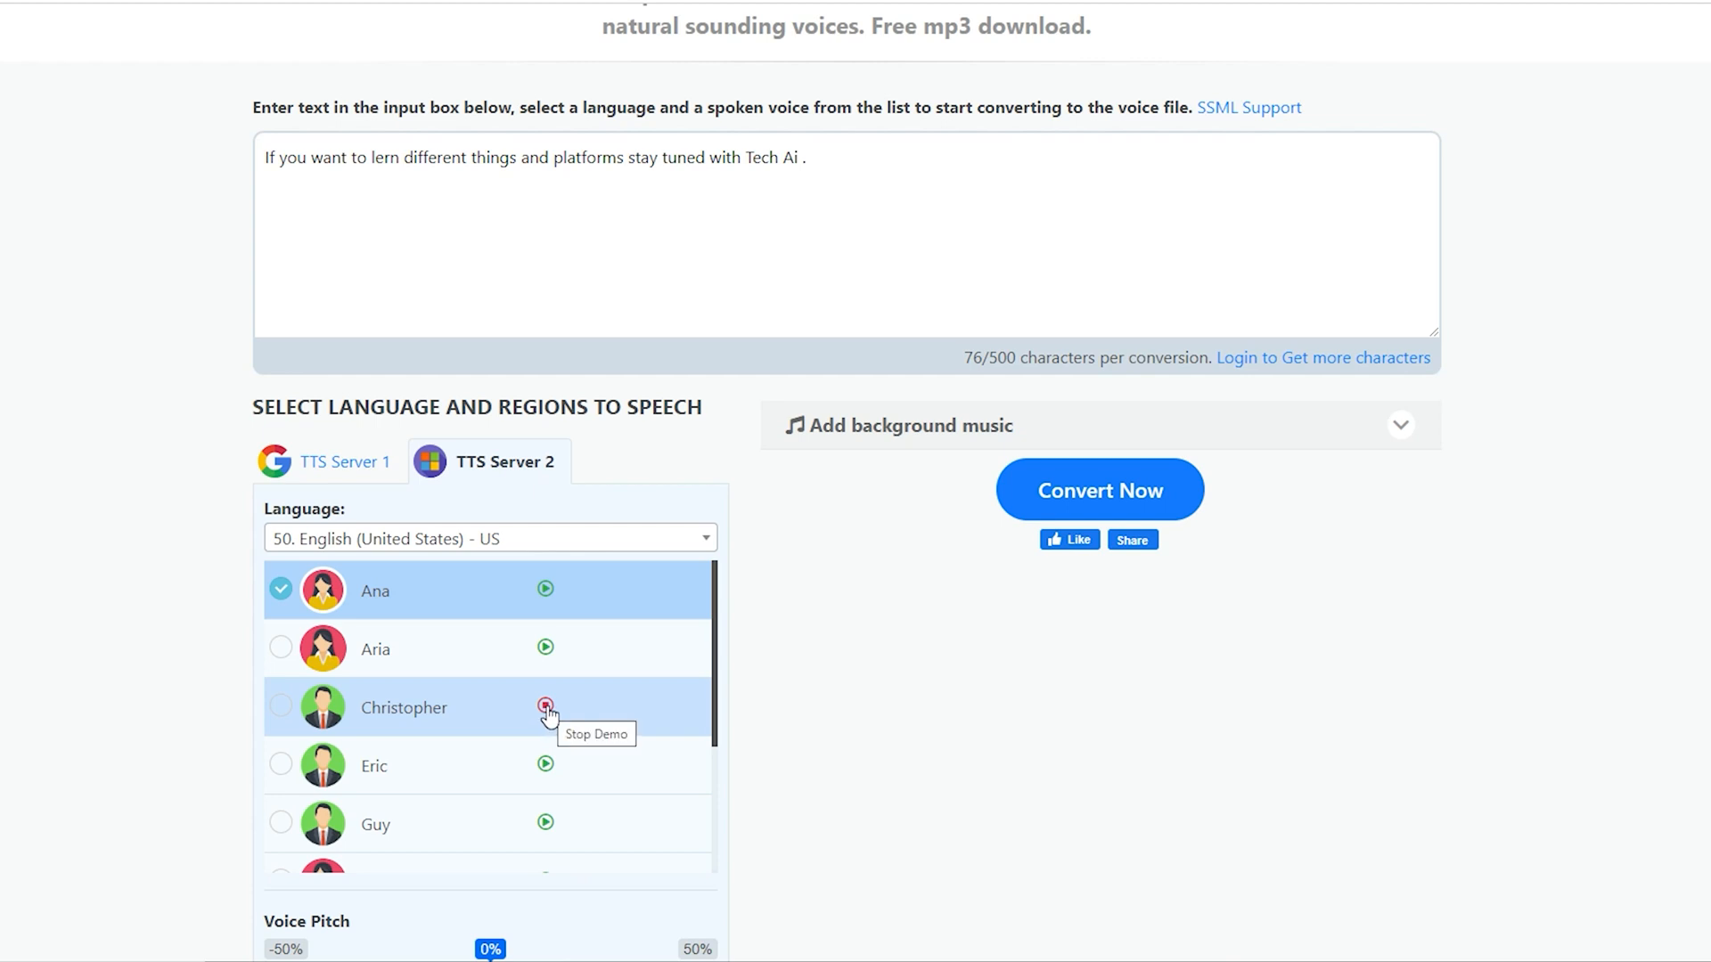
left_click(281, 707)
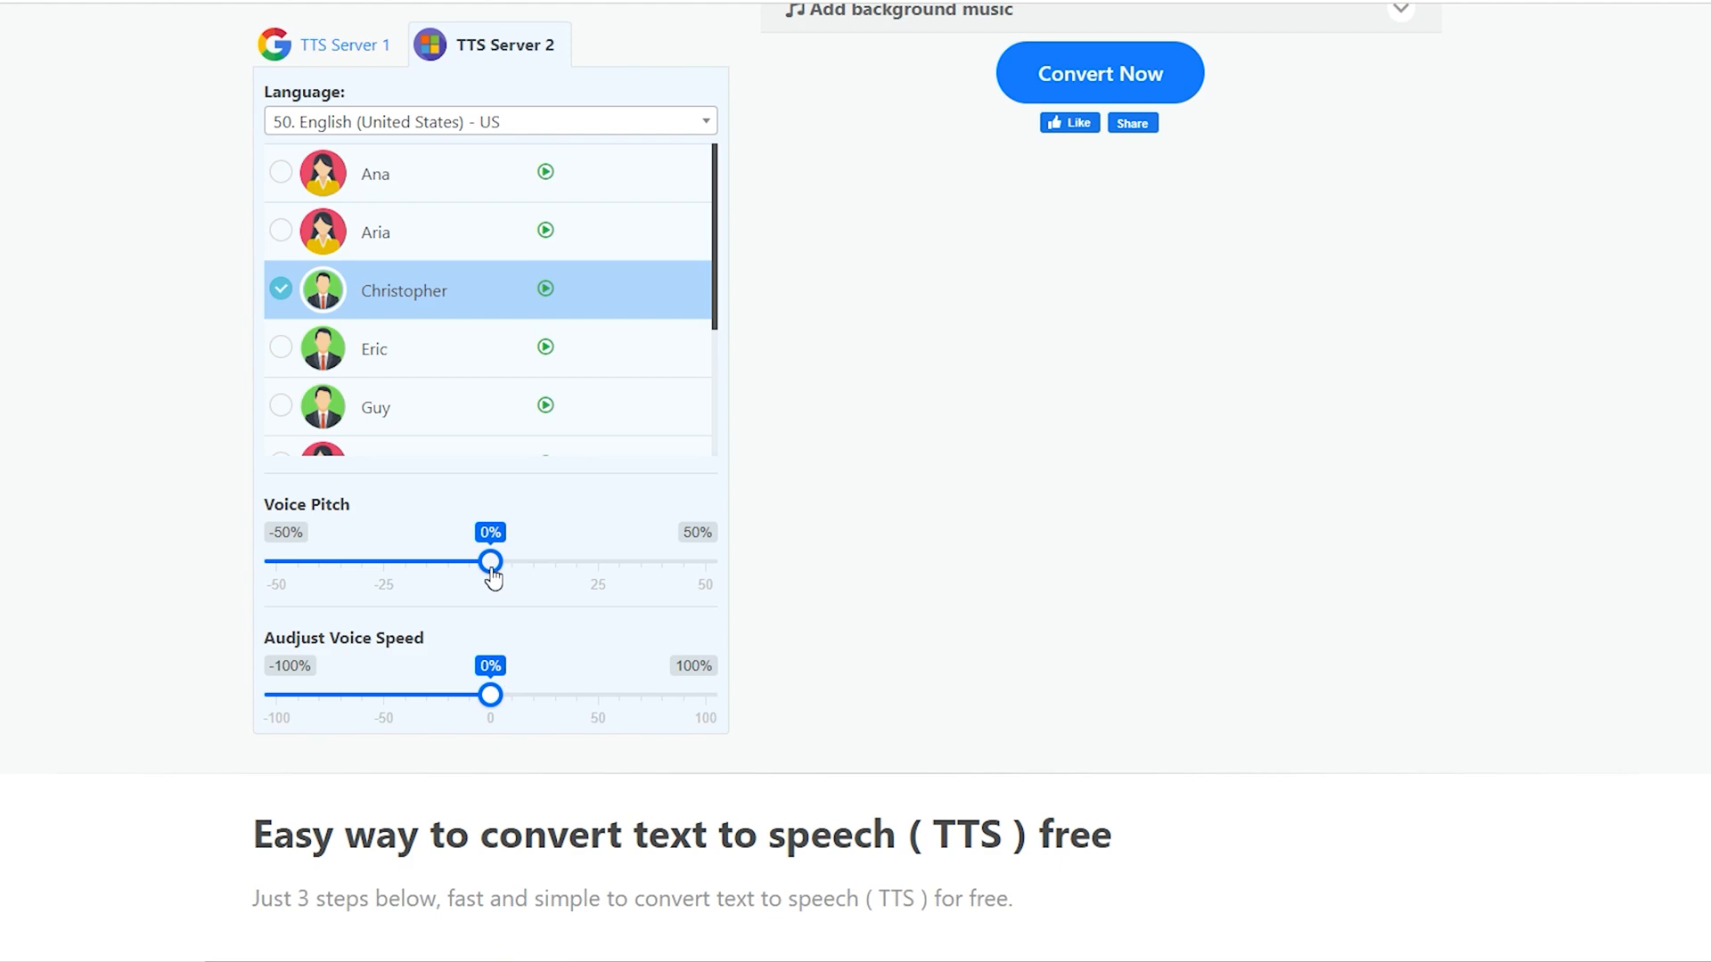
- Convert the line into a 4-second Christopher clip and play it back
left_click_drag(492, 561, 513, 560)
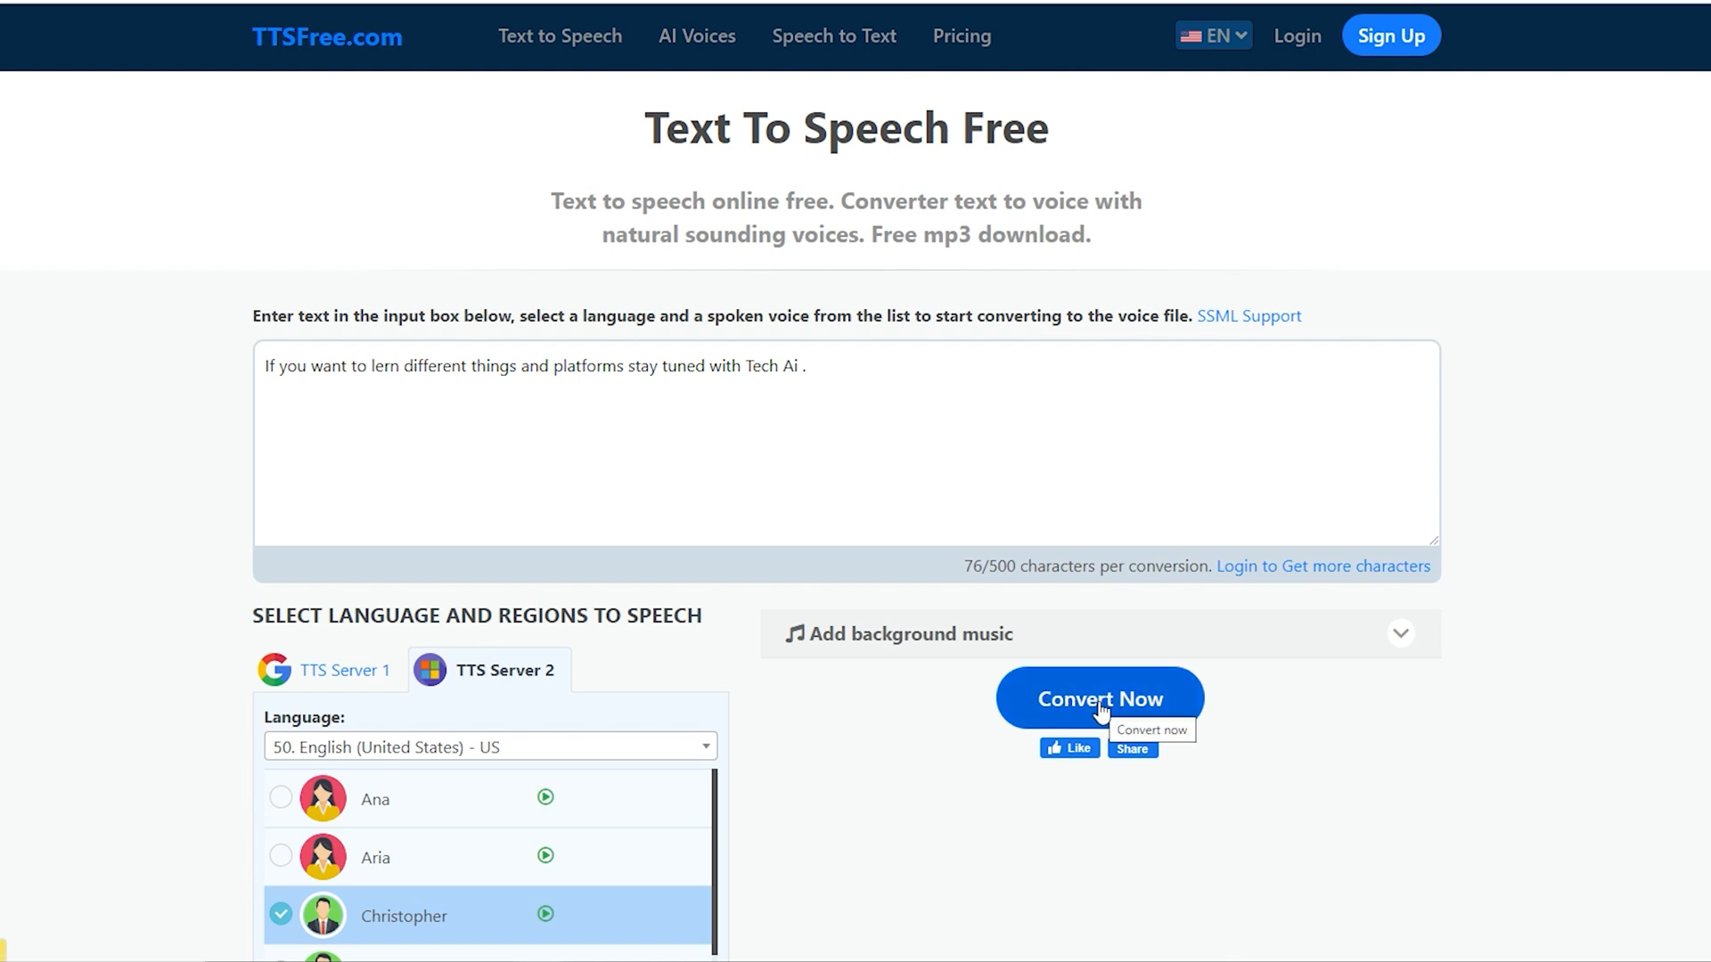
left_click(1098, 699)
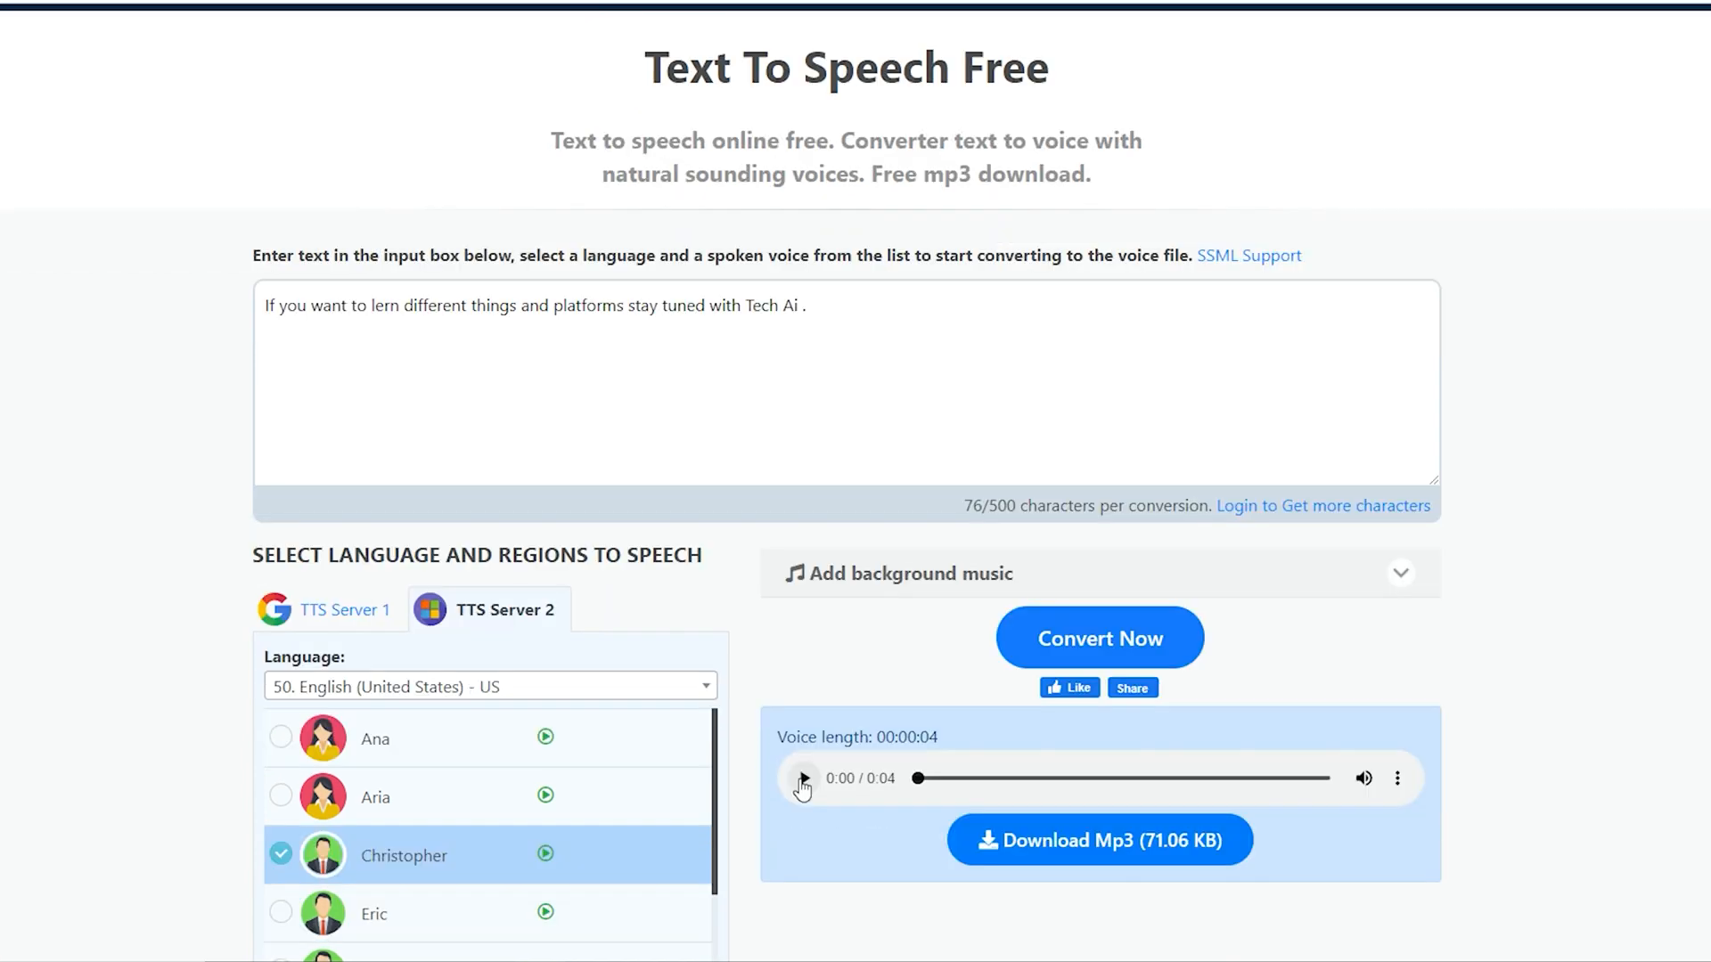
left_click(802, 778)
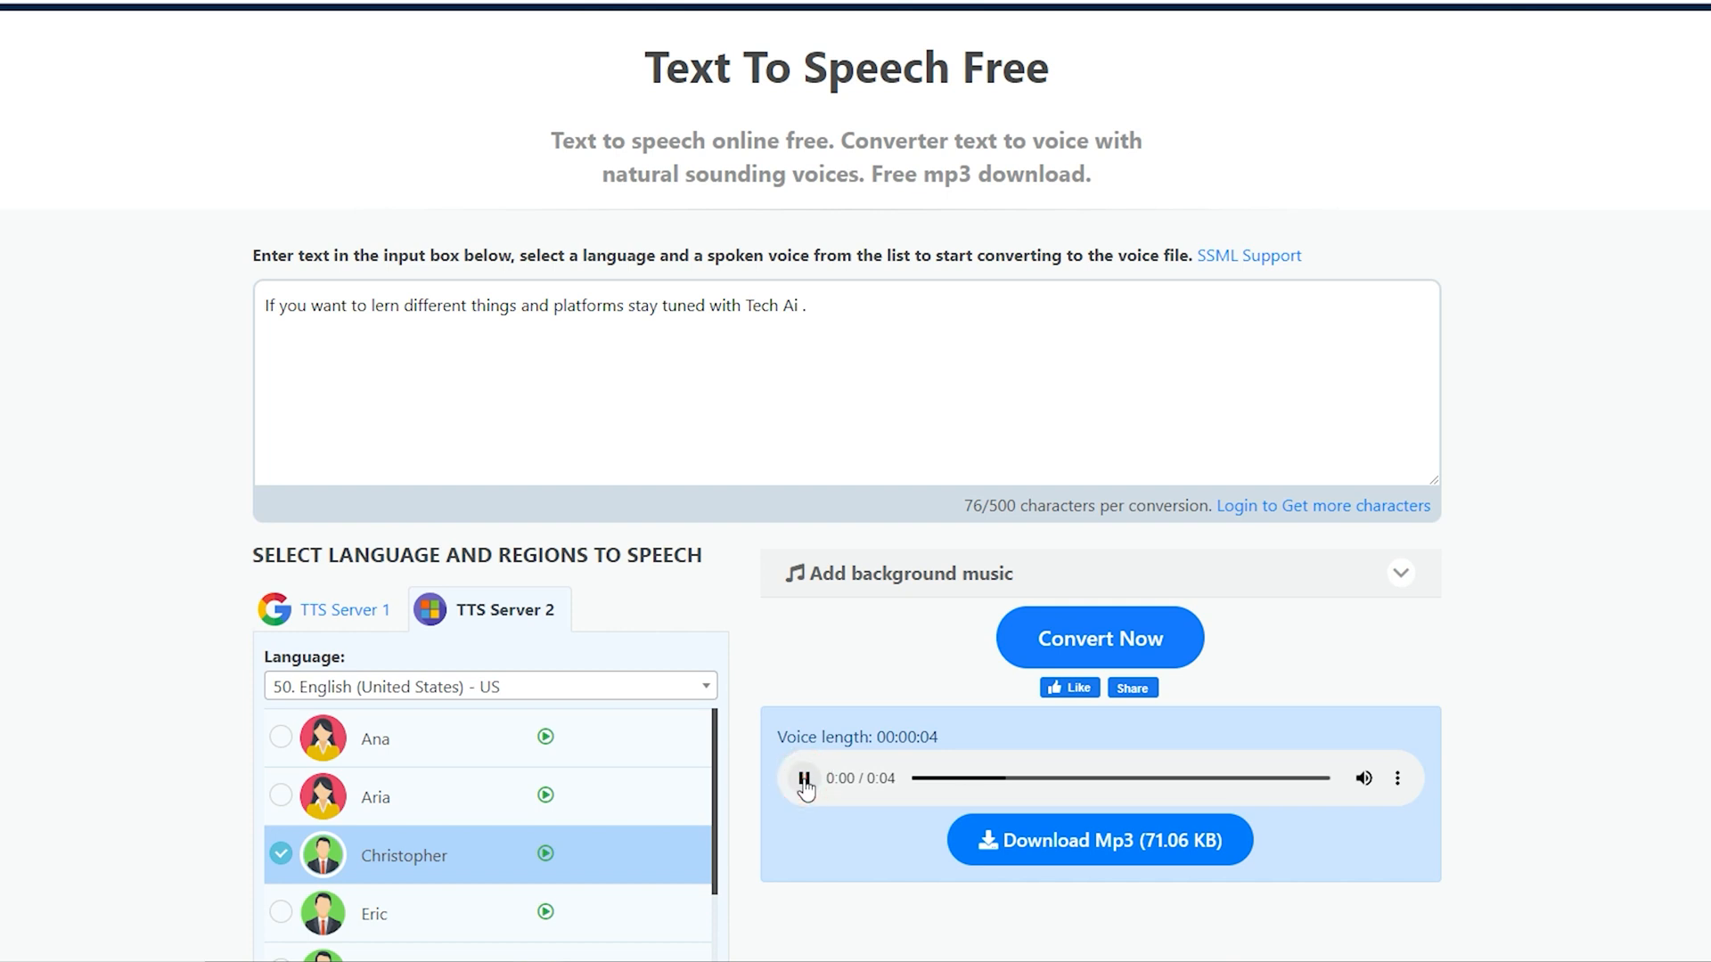